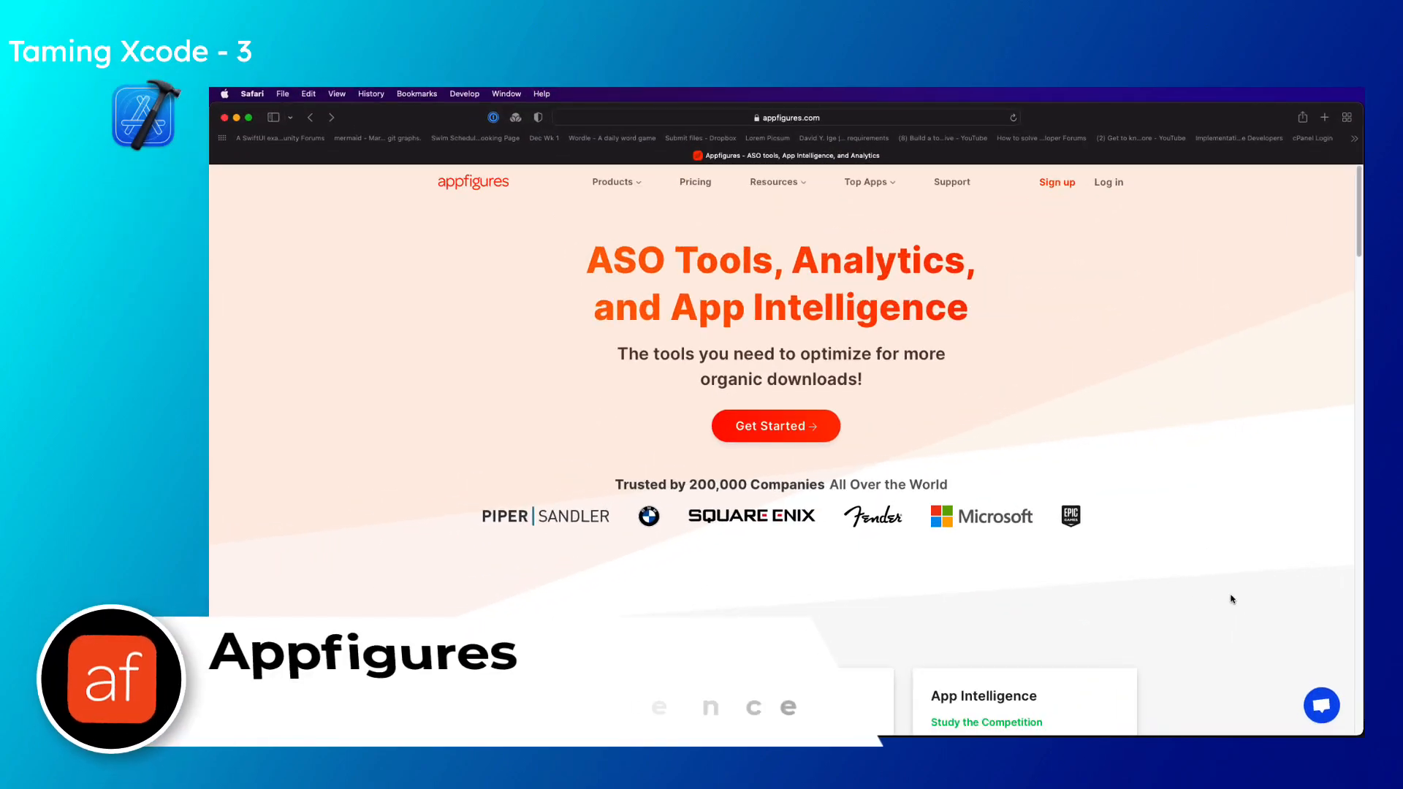
Scroll through the Appfigures analytics and guides pages, then go to the sign-up page
scroll("down", 3)
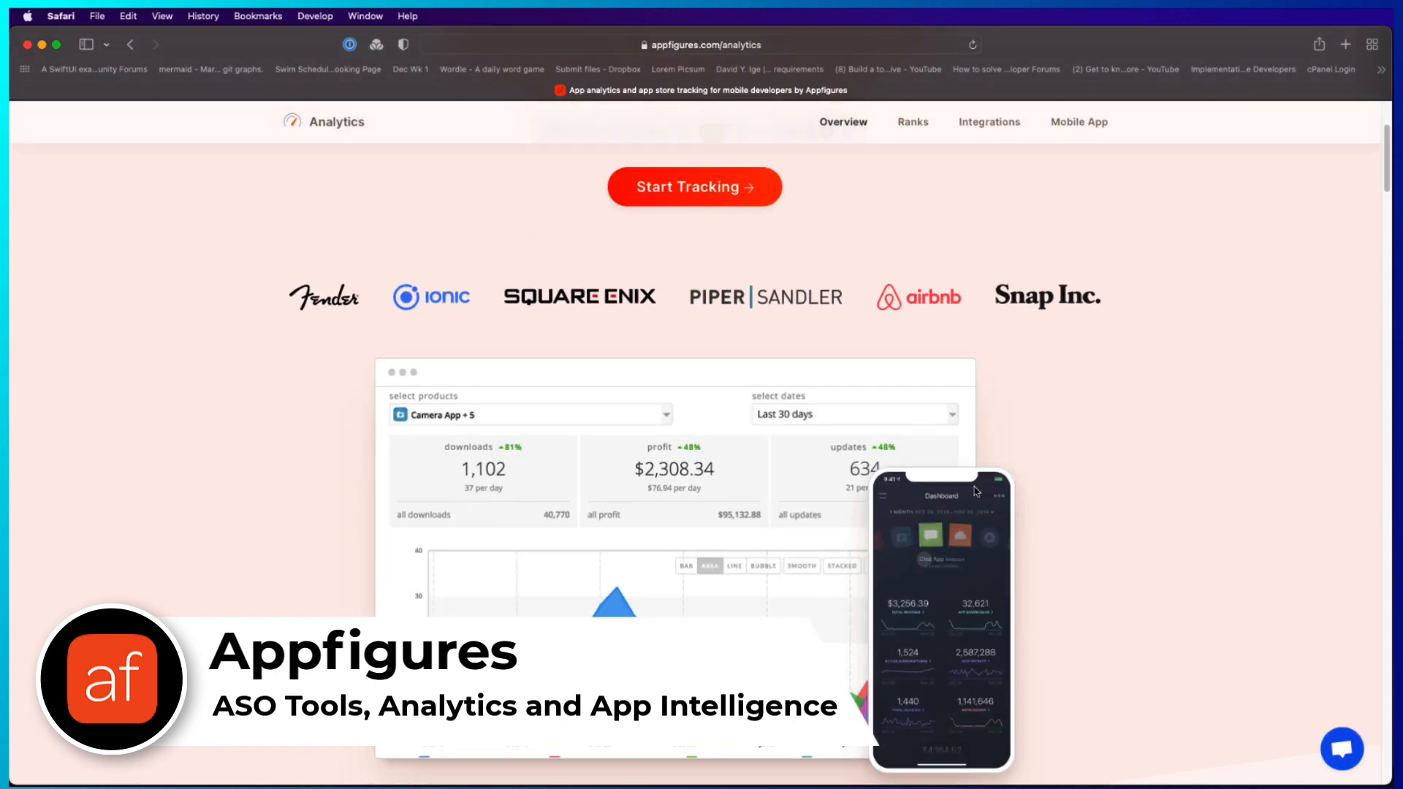
scroll("down", 3)
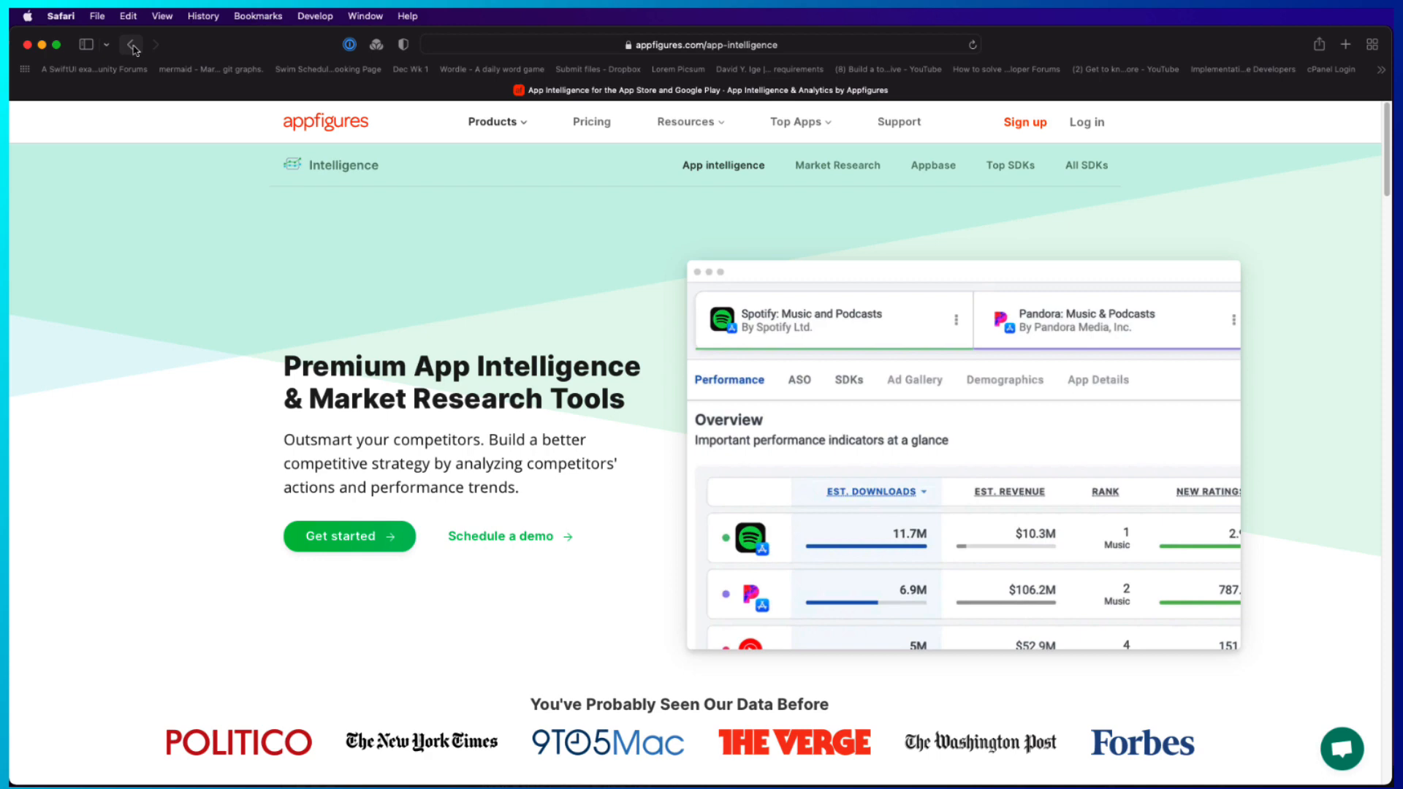
left_click(130, 44)
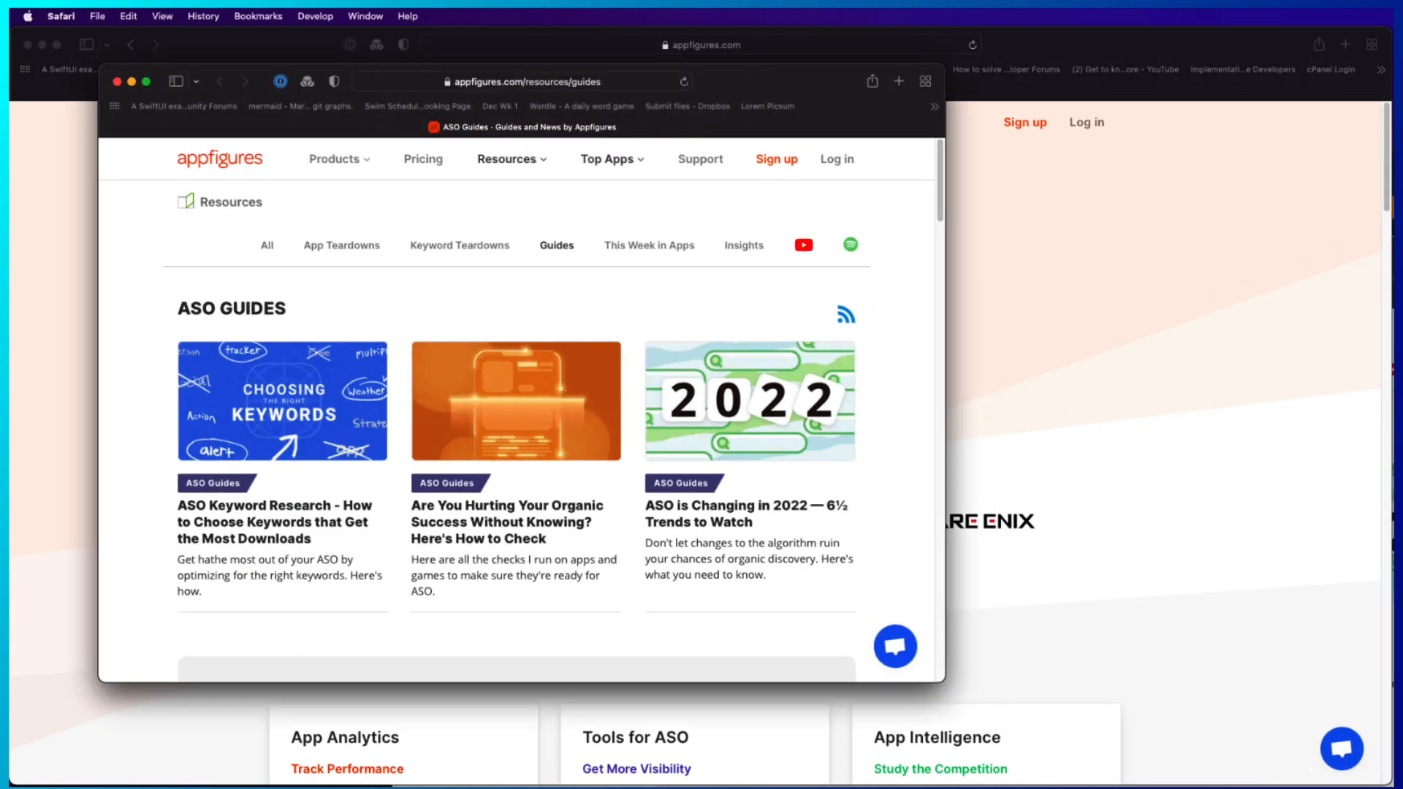
left_click(849, 244)
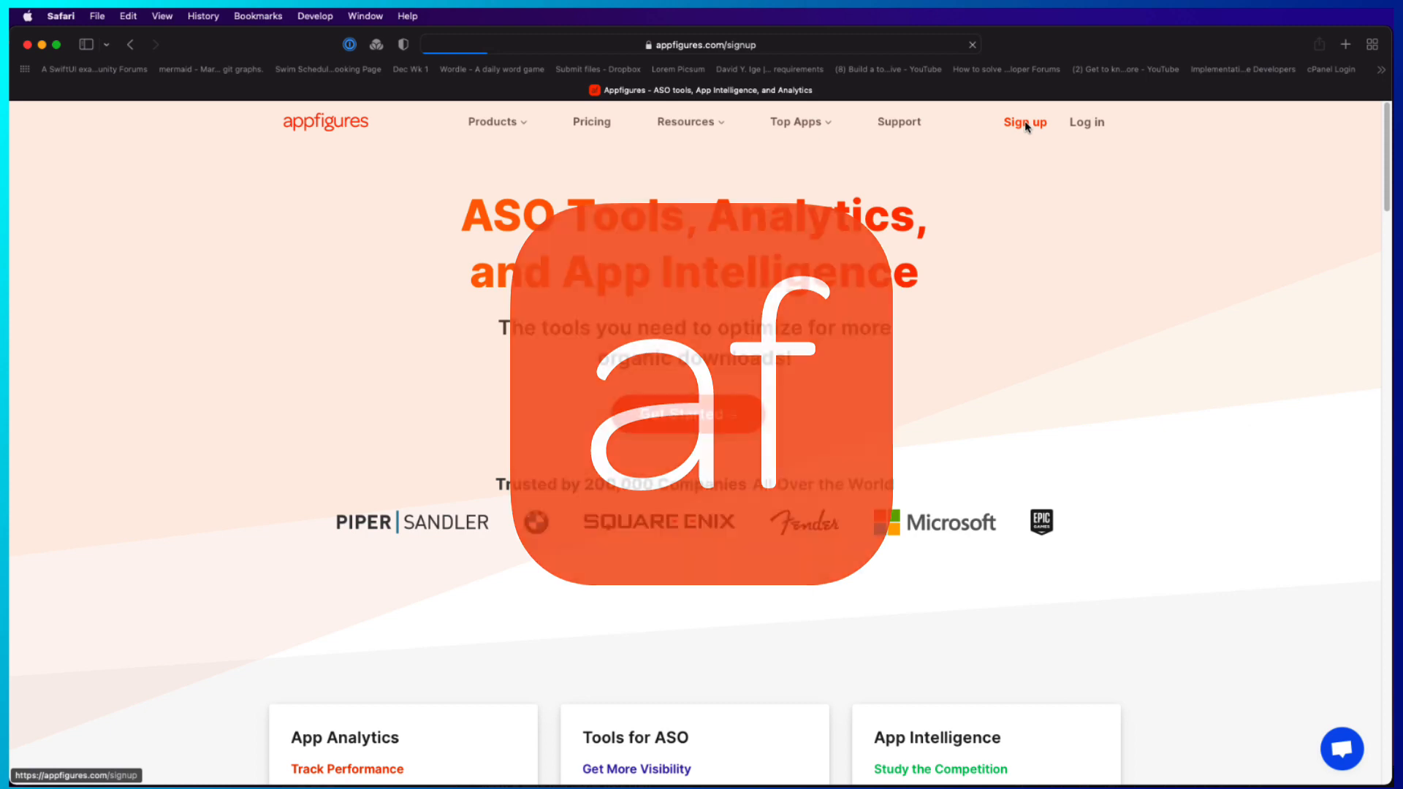
left_click(1023, 121)
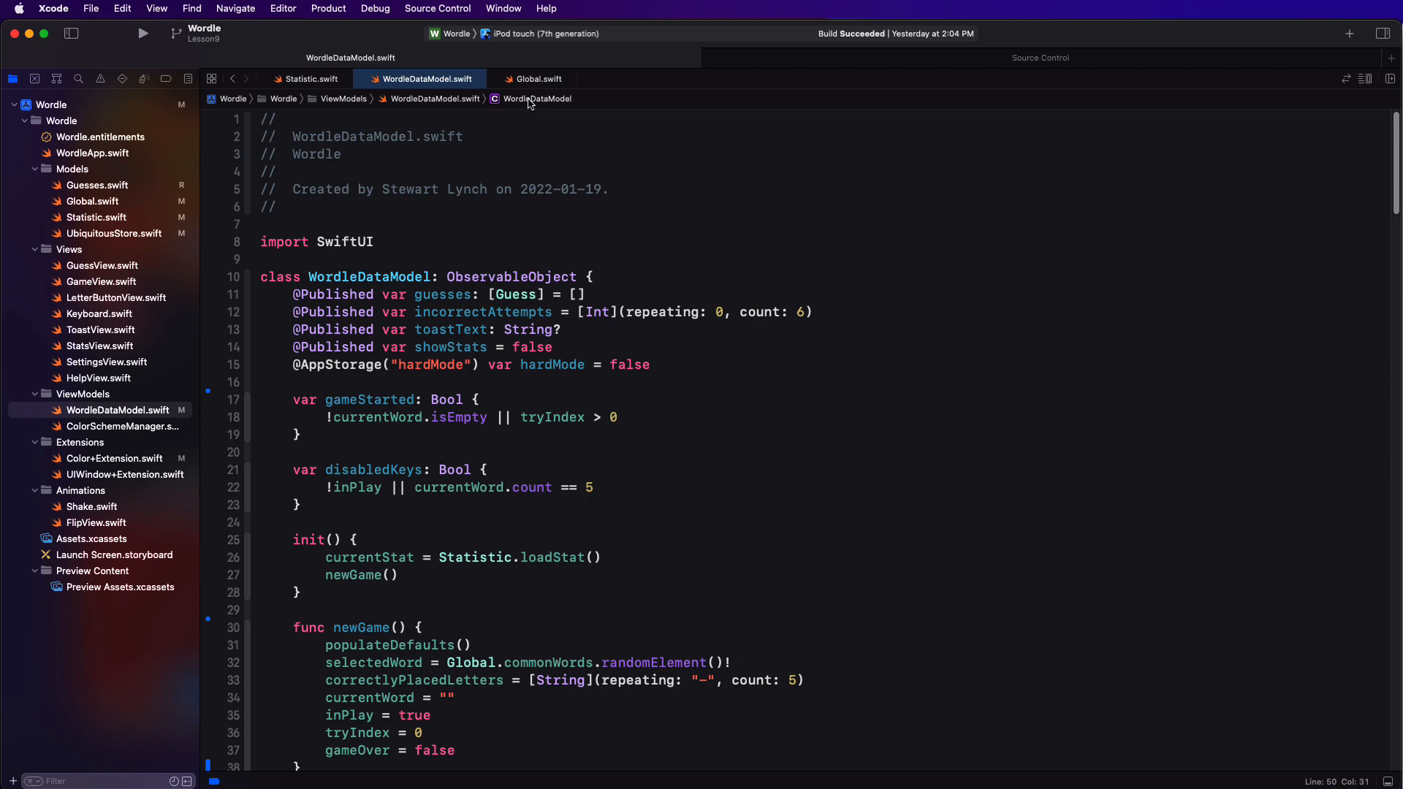
List WordleDataModel's symbols from the jump bar and filter them with 'flip'
left_click(536, 98)
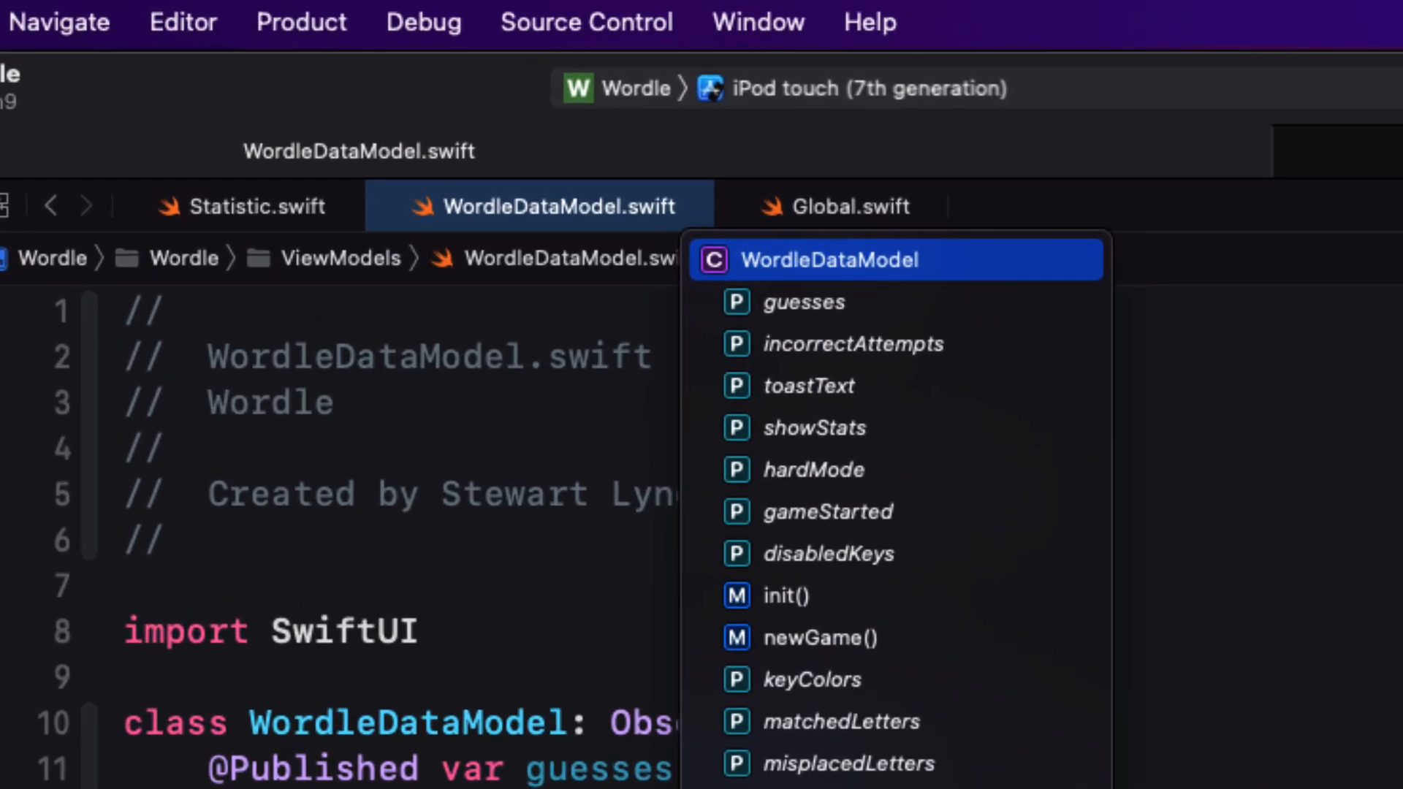
type("flip")
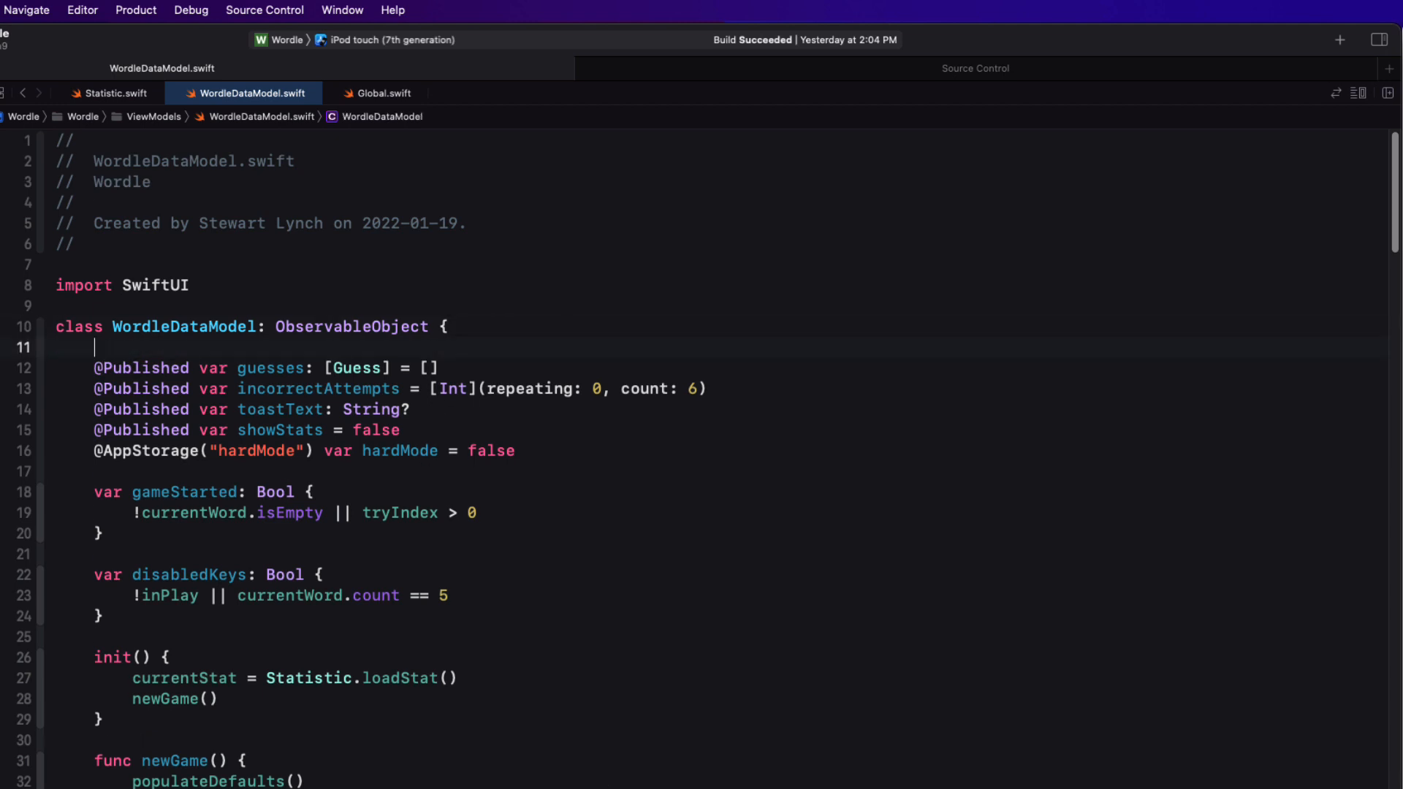
Add a //MARK: - Properties comment above the published vars
type("//")
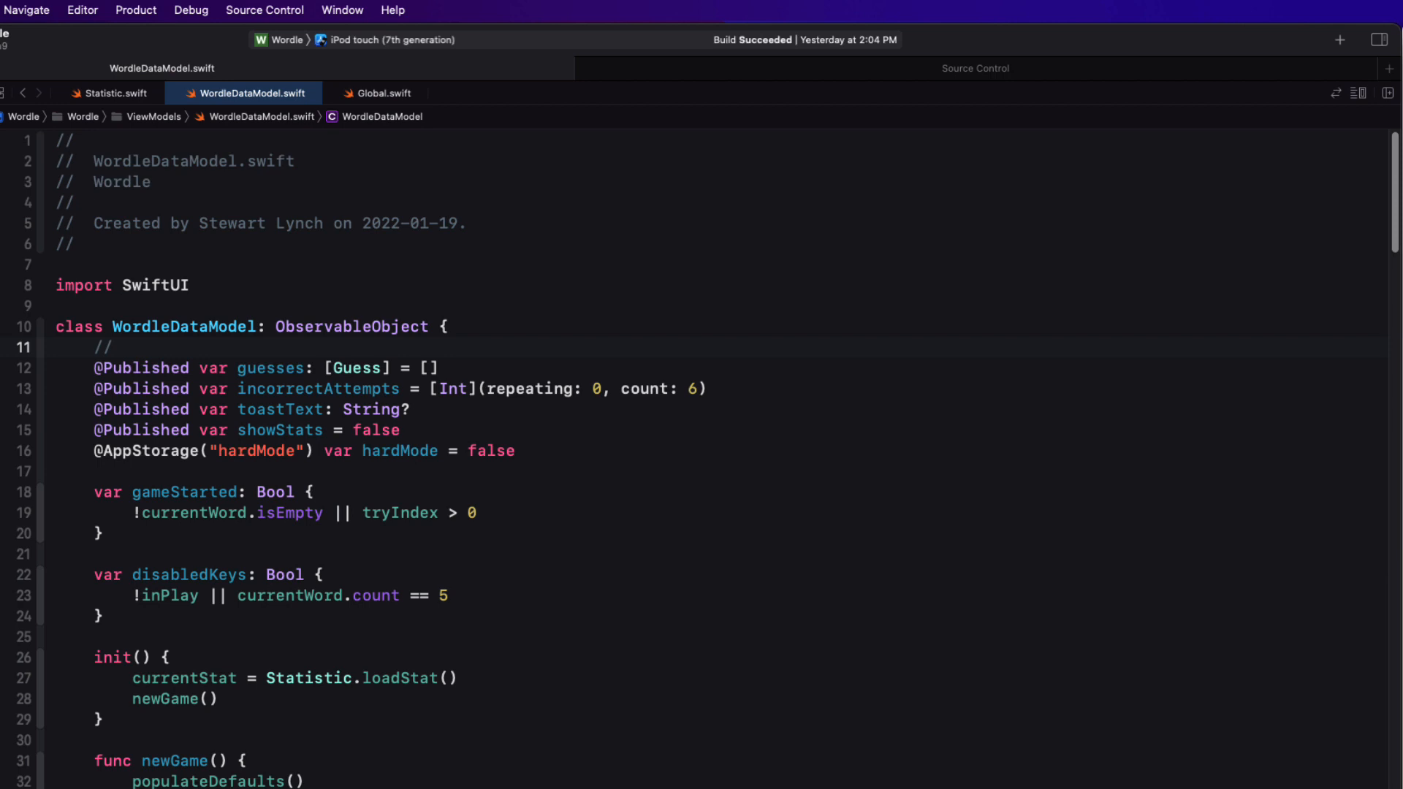
type("MARK: - Pro")
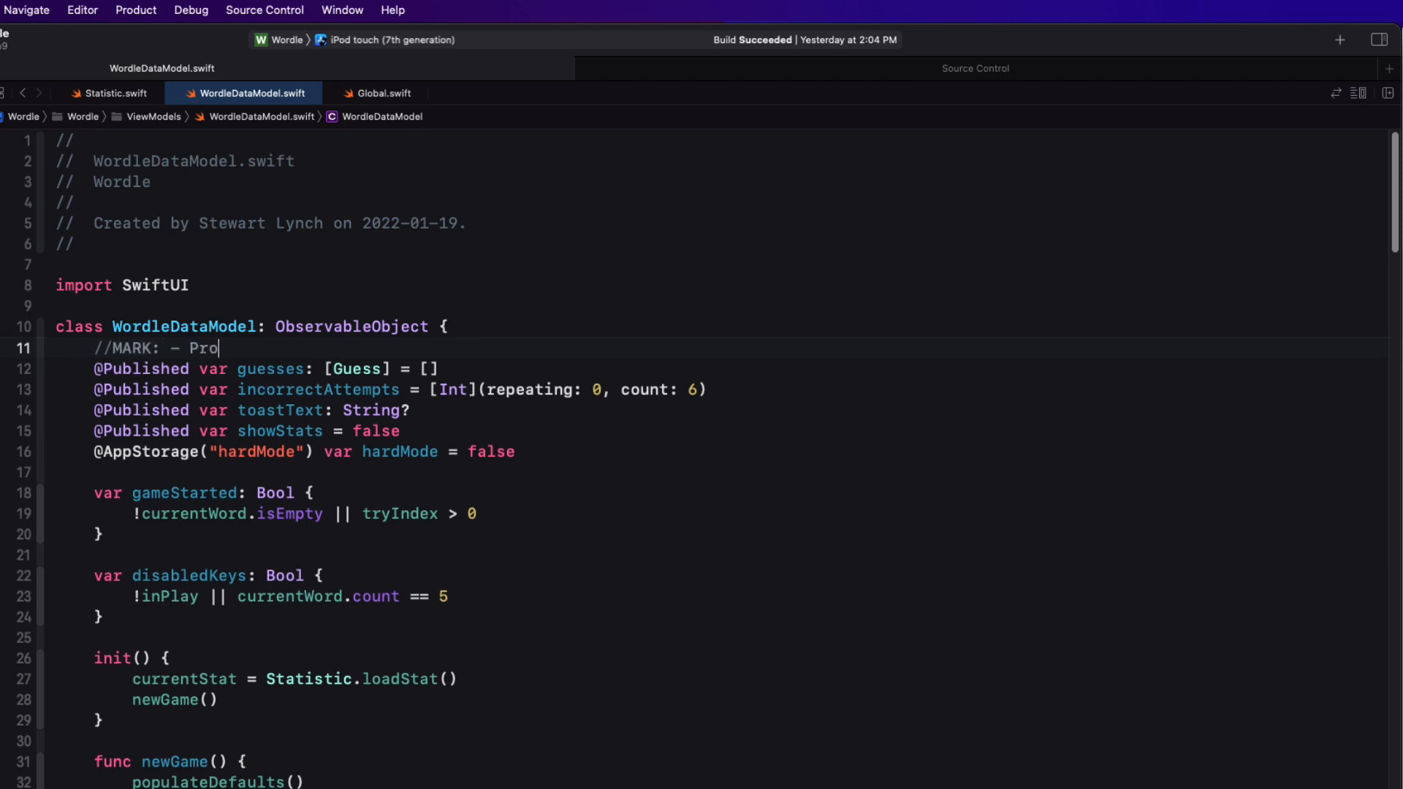
type("perties")
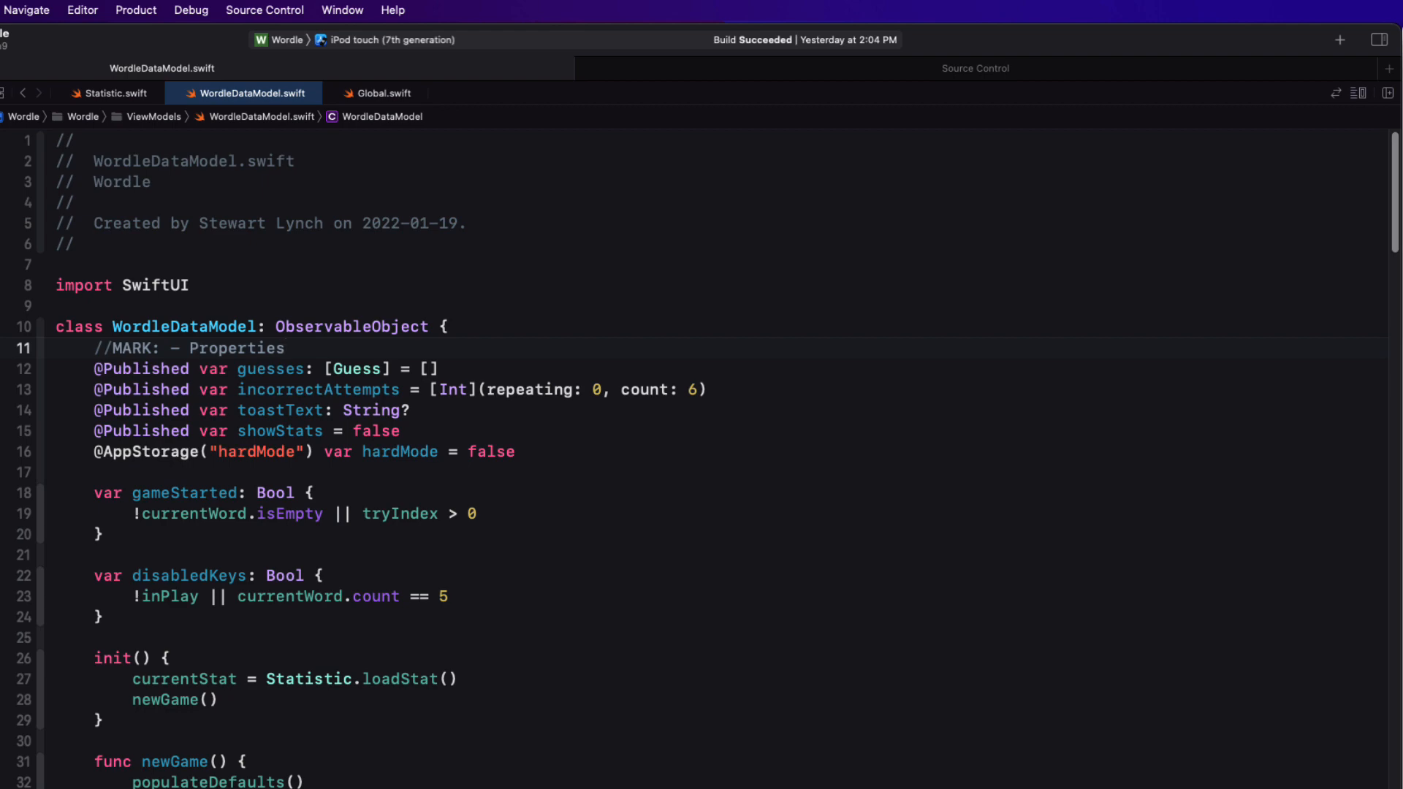
key("ctrl+6")
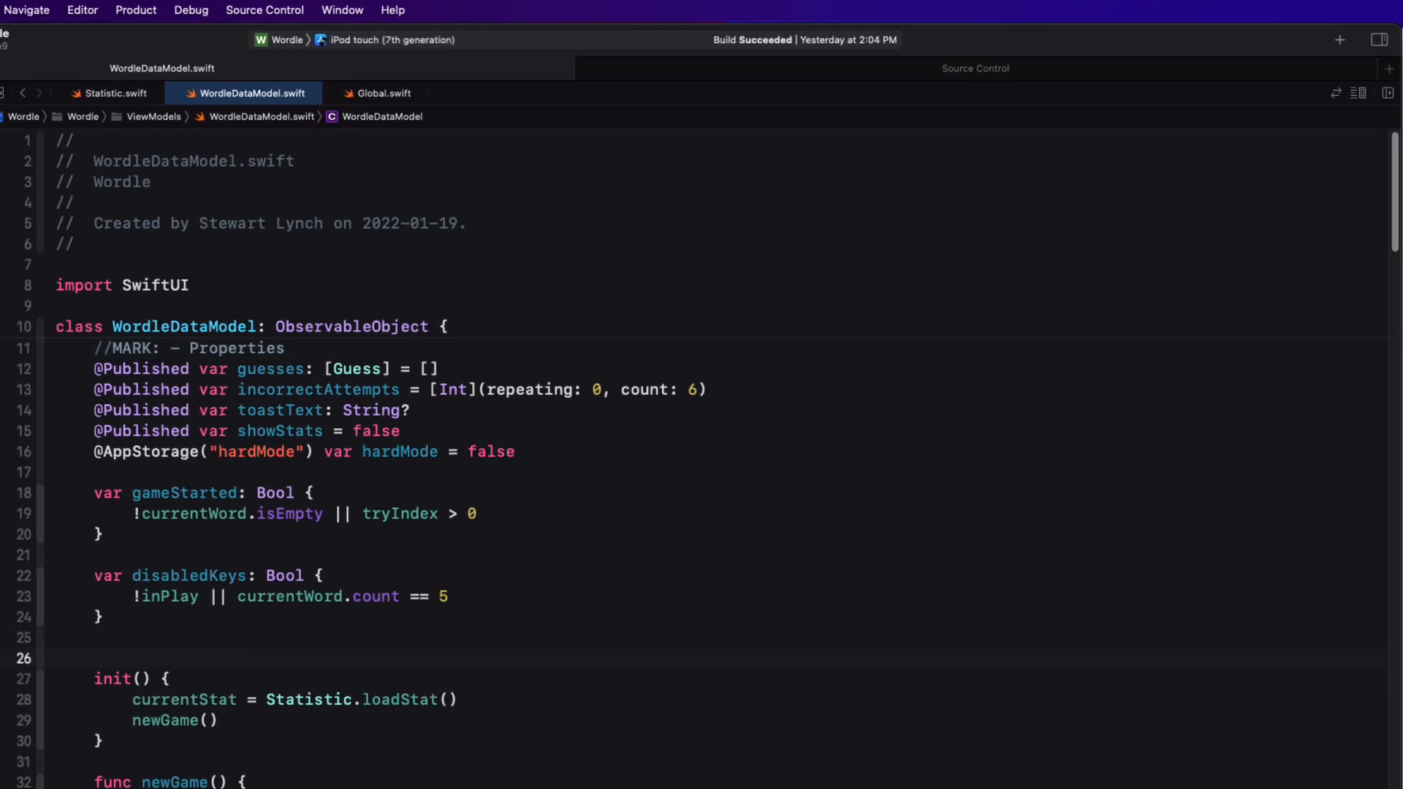
Add //MARK: - Setup above init() and //MARK: - Game Play above enterWord()
type("//")
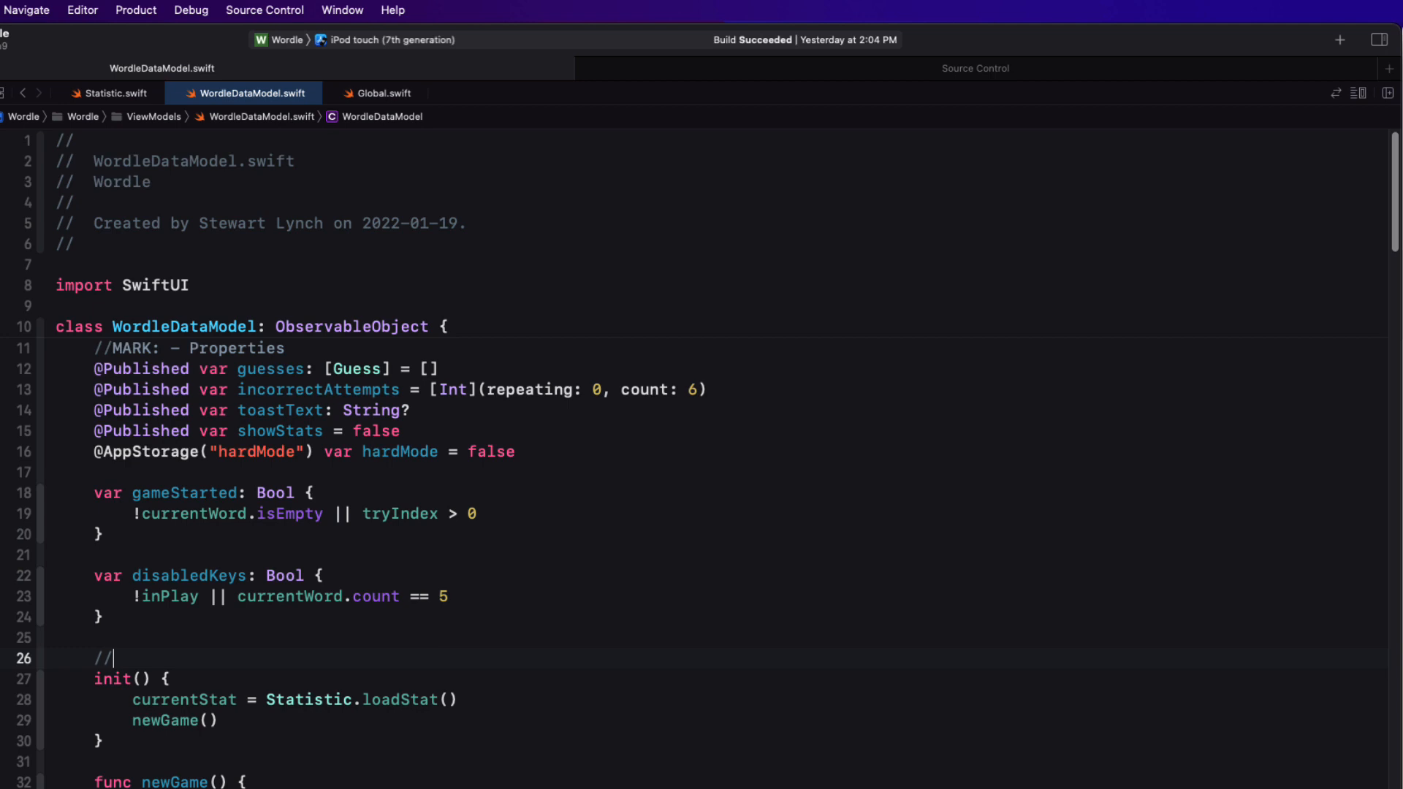
type("MARK: Se")
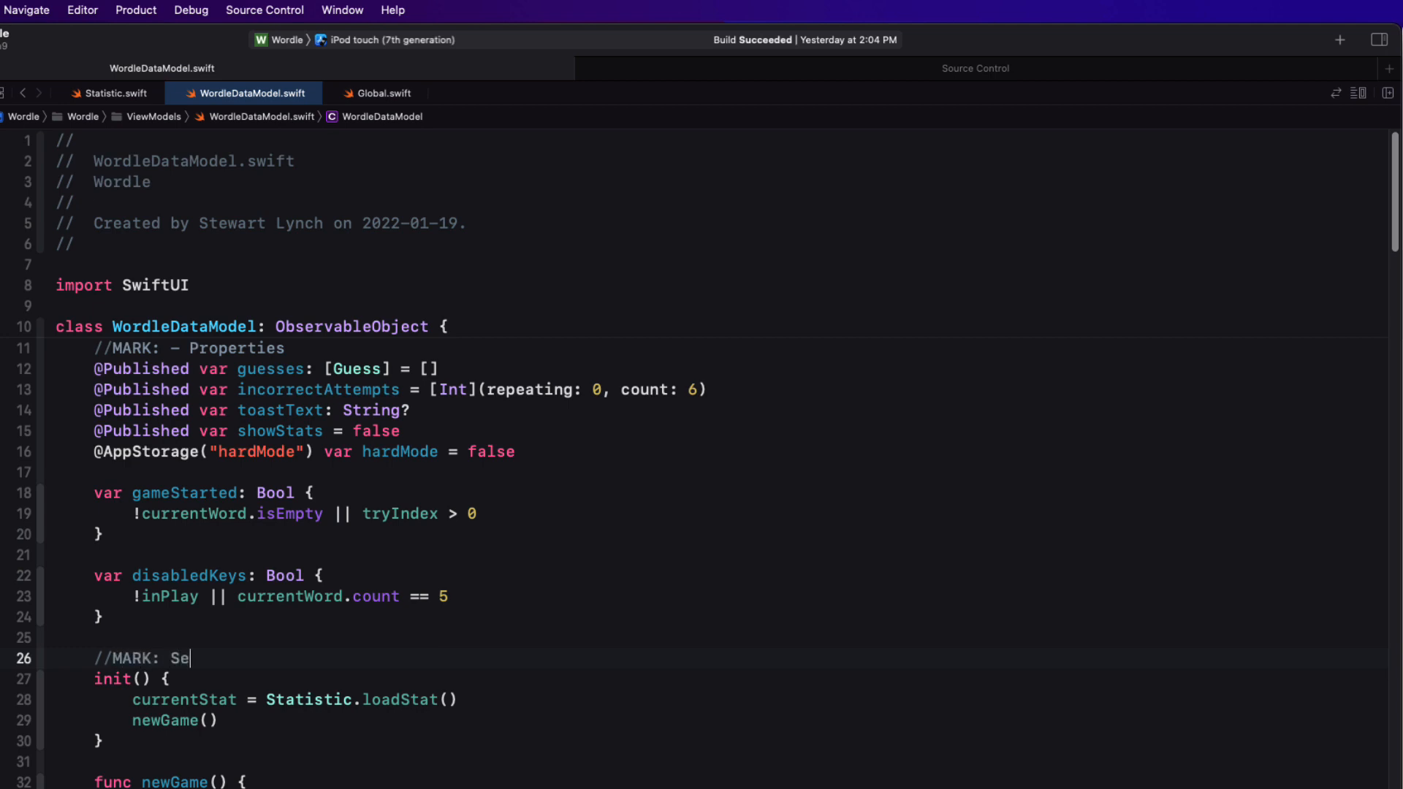
type("tup")
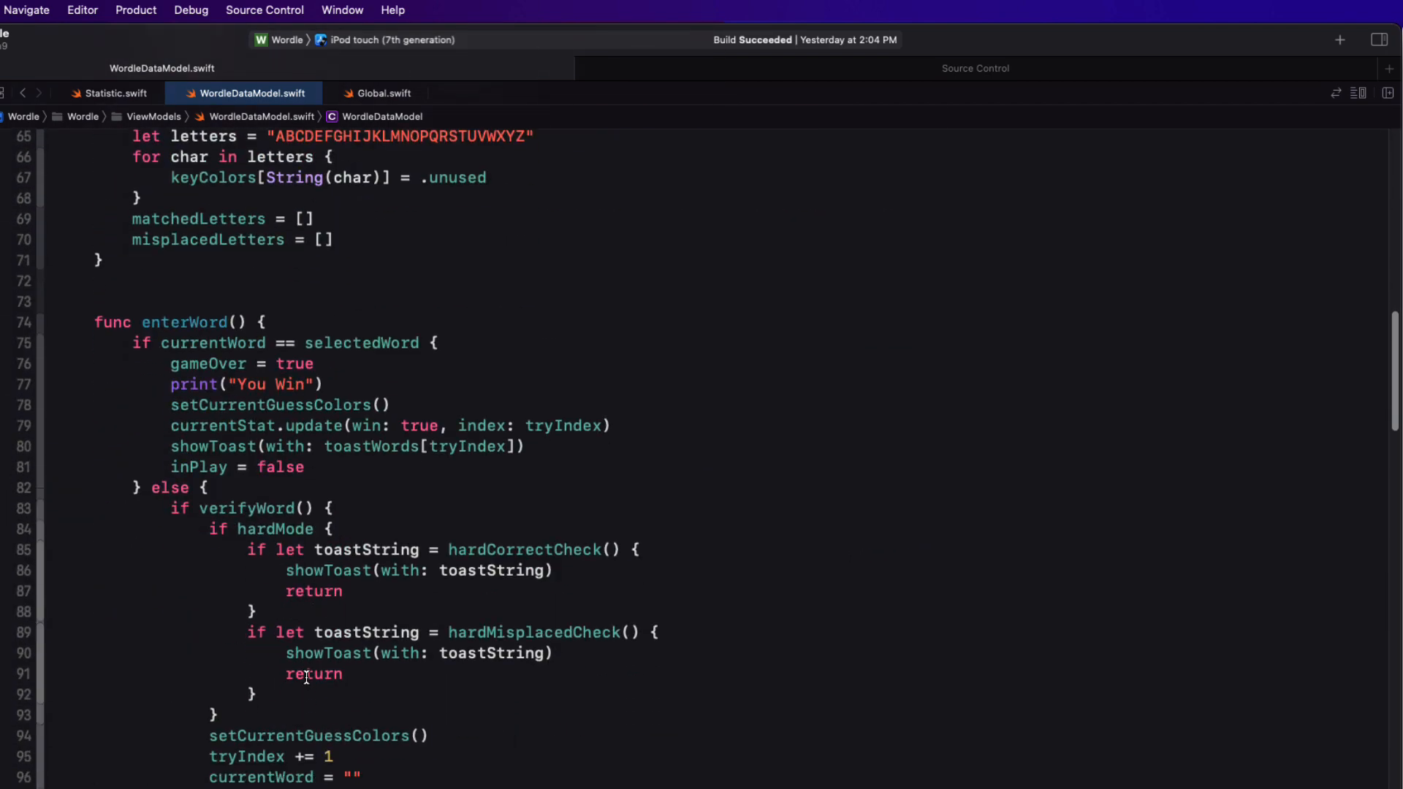
scroll("down", 3)
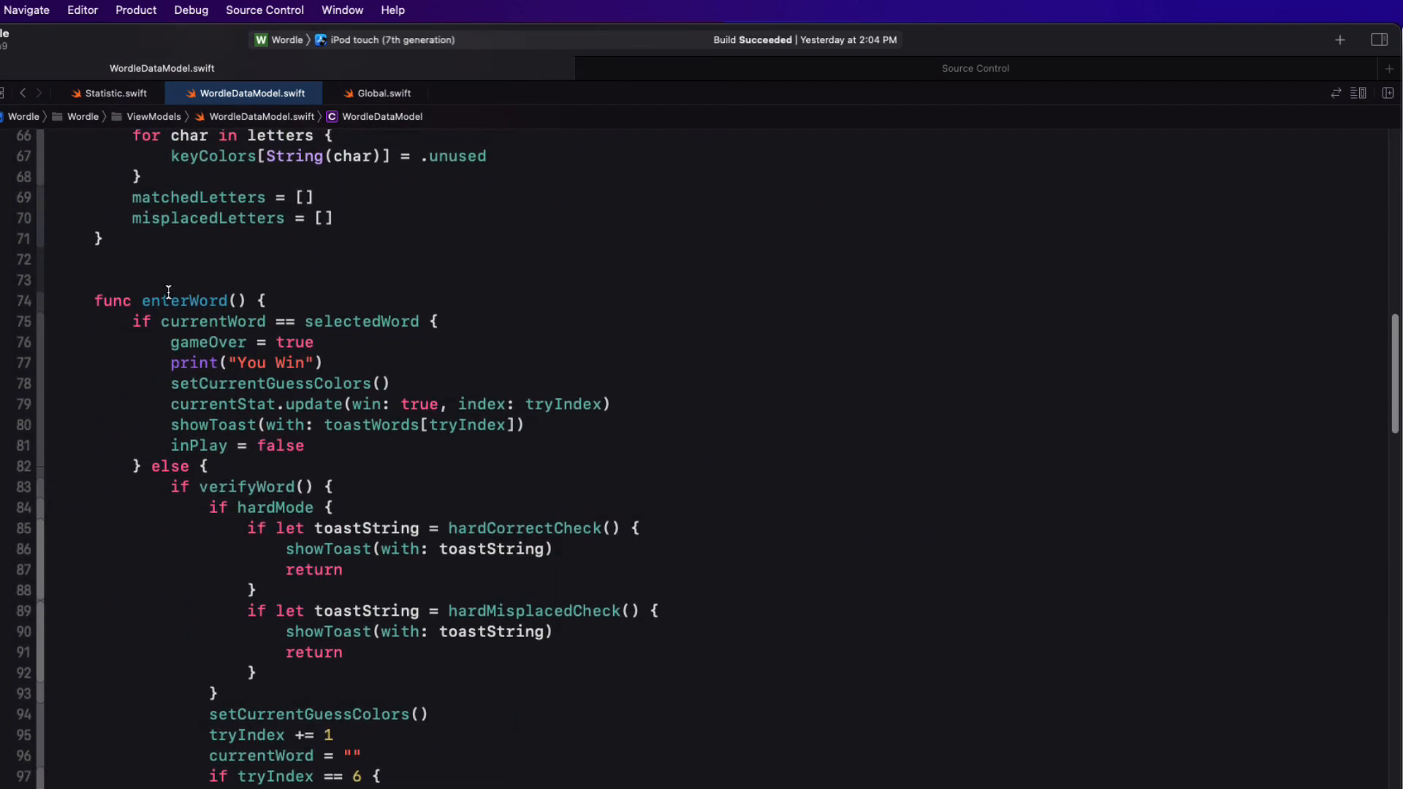
type("//")
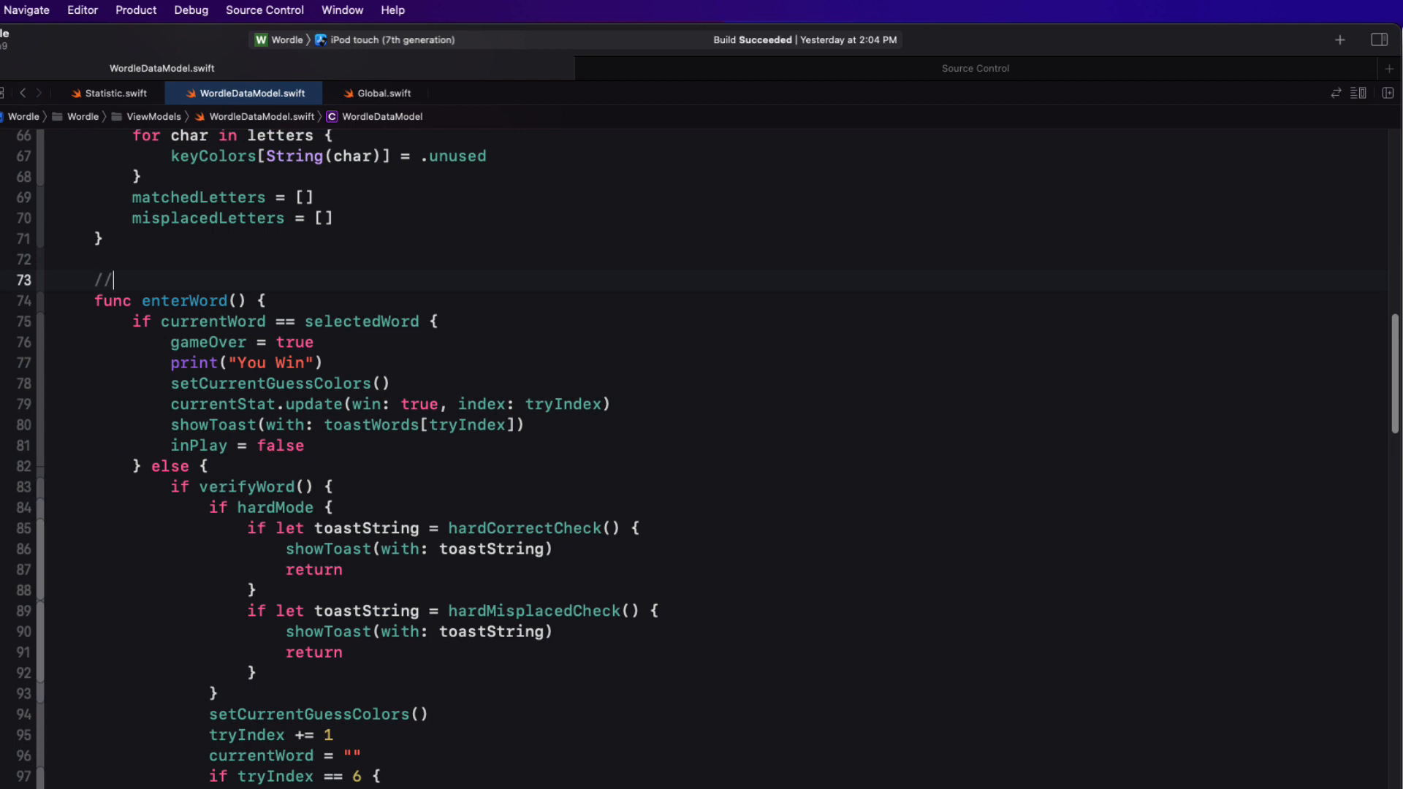
type("MARK: - Game Play")
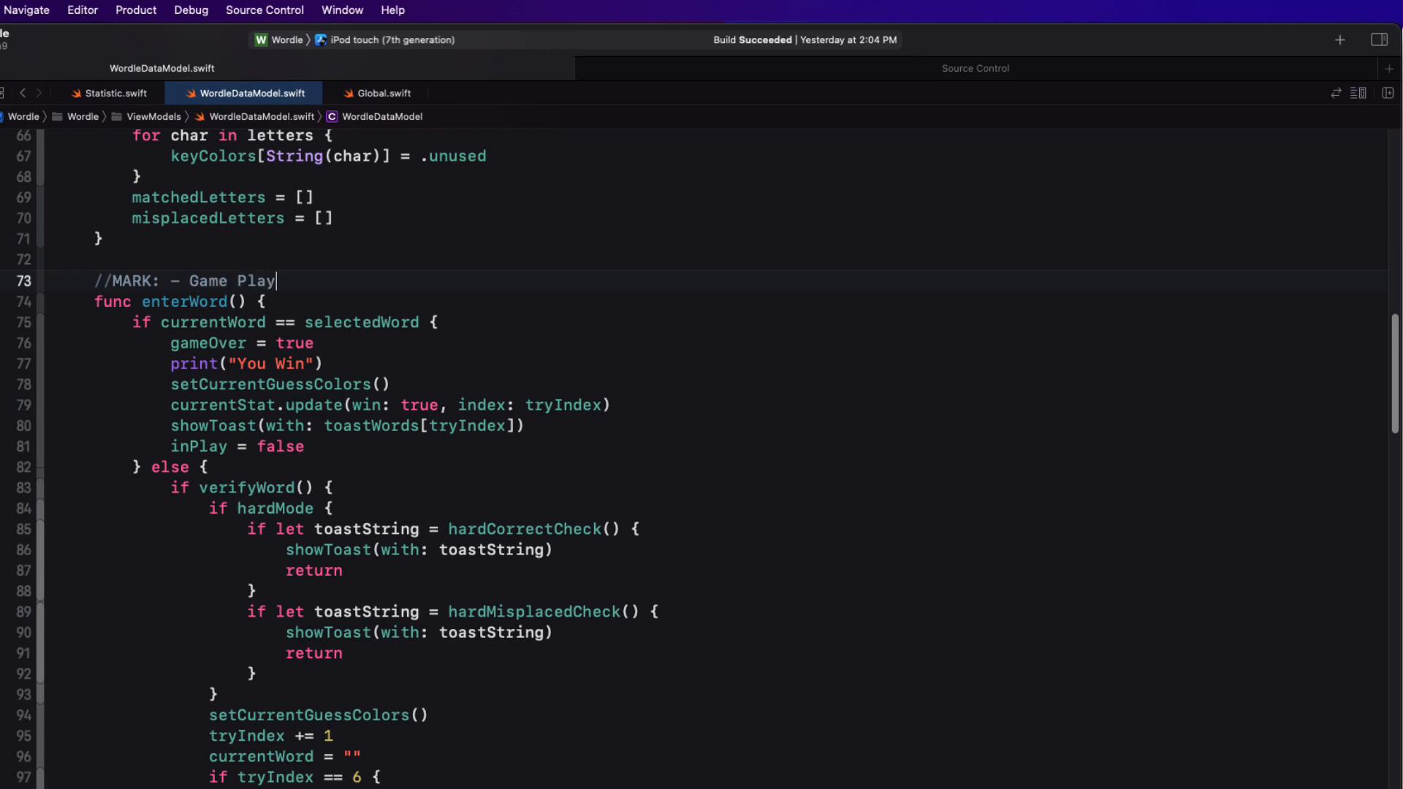
key("ctrl+6")
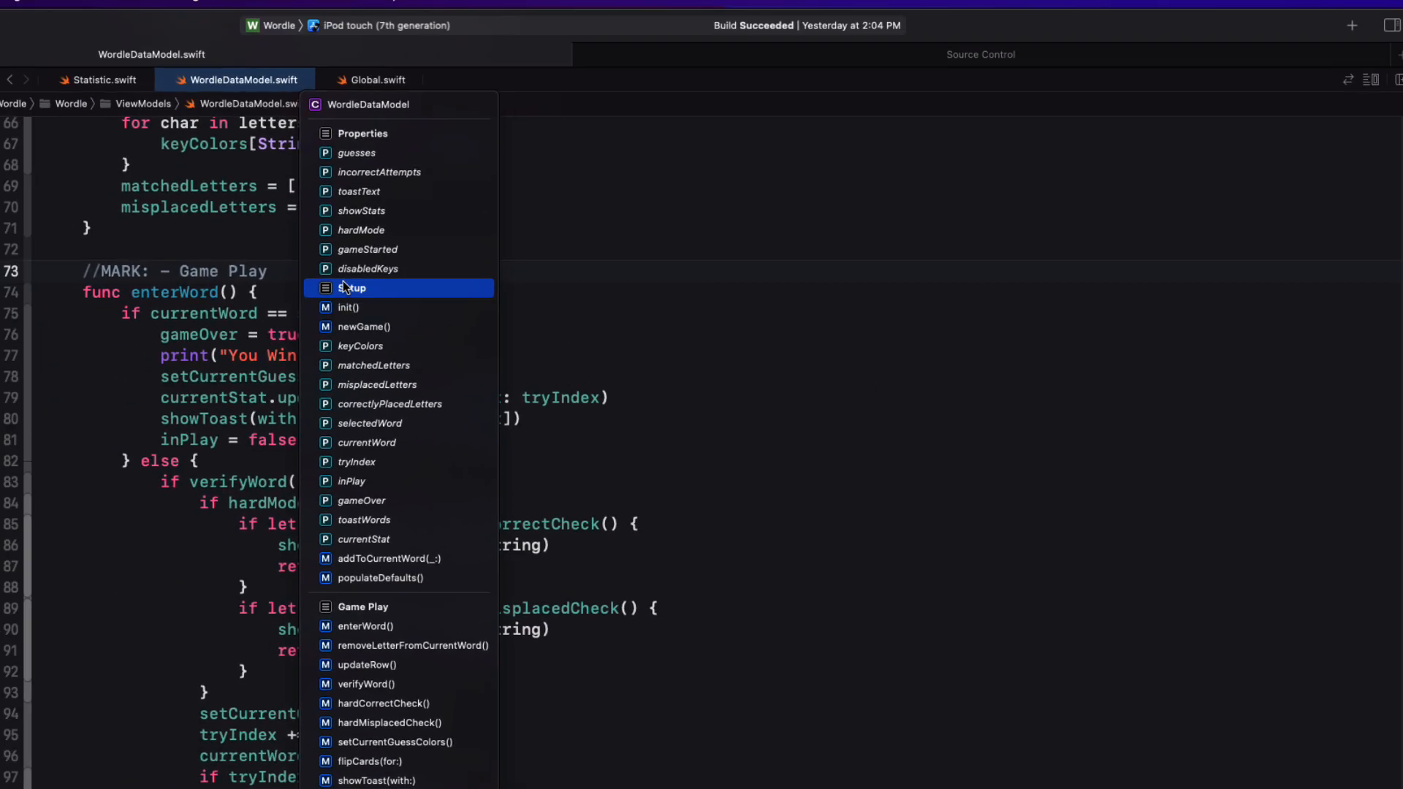
Jump to the Setup section, then bring the grouped symbol list back up
left_click(354, 288)
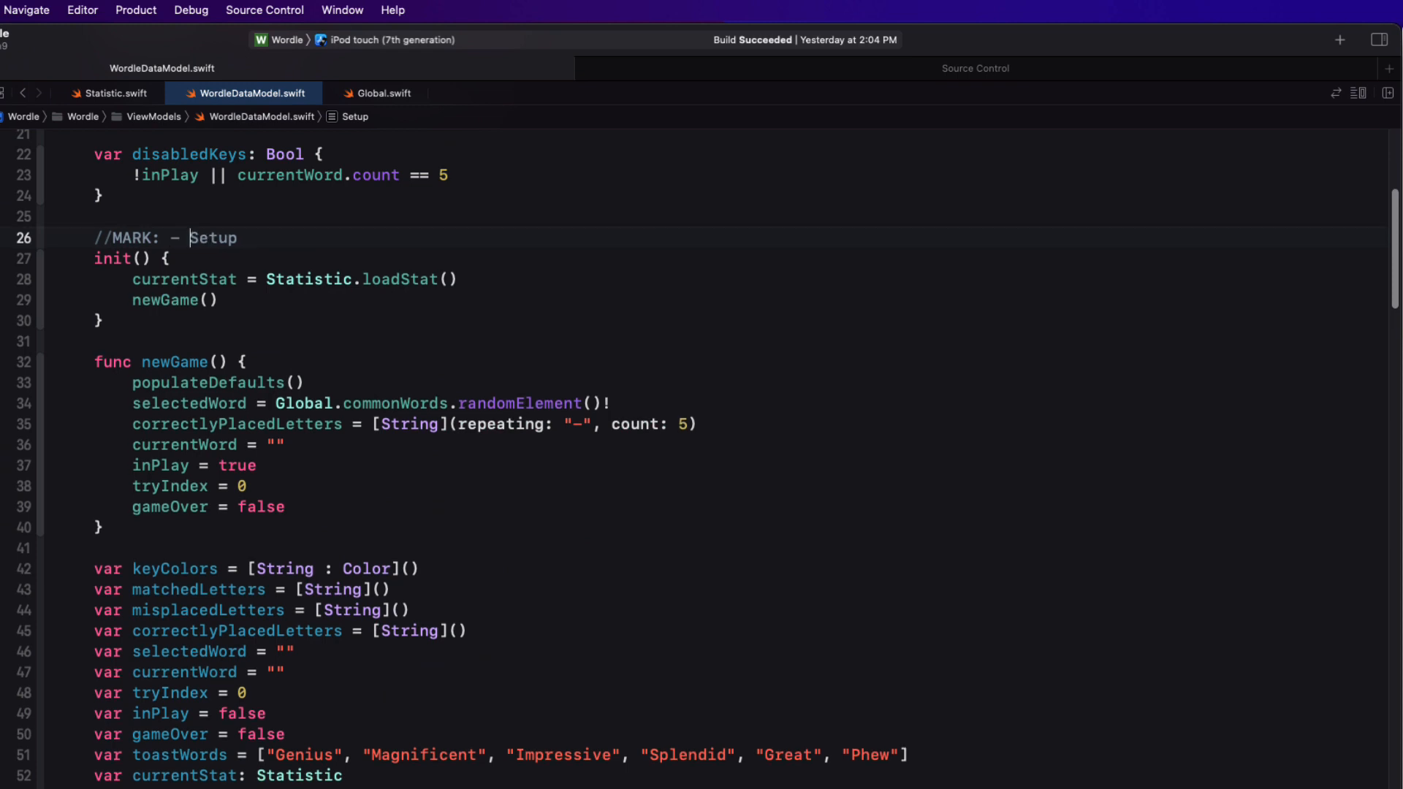
key("ctrl+6")
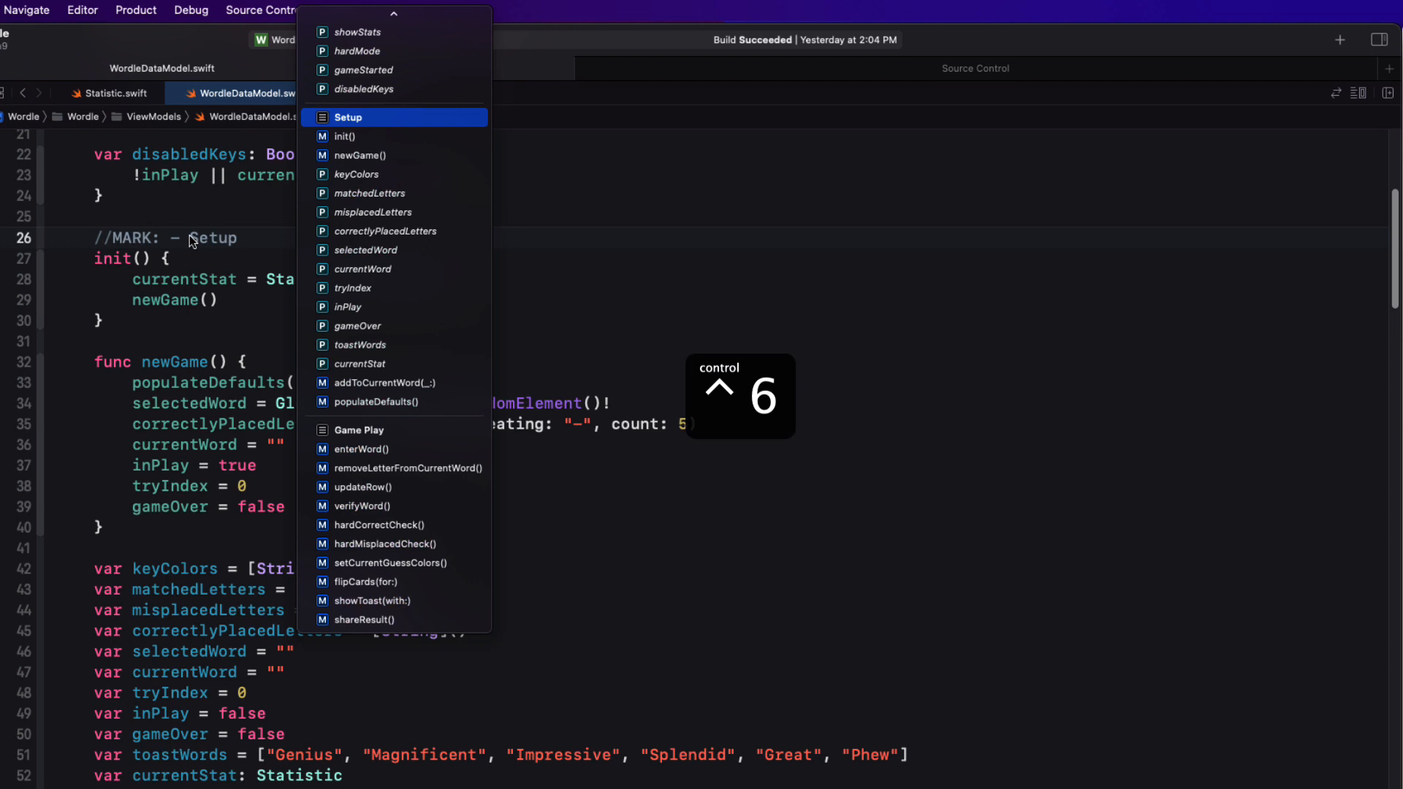
key("ctrl+6")
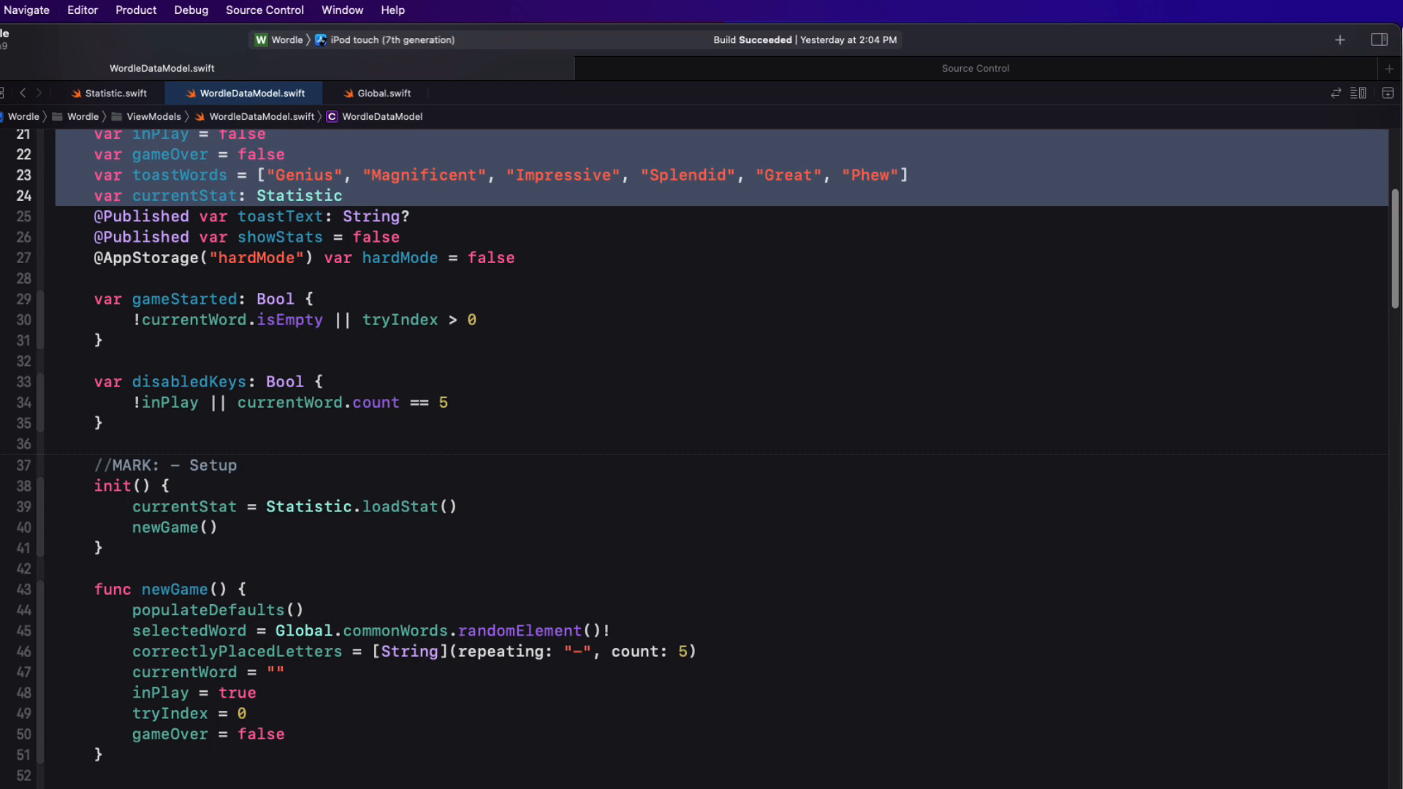
Move the stored var lines under Properties and check the new symbol grouping
key("option+cmd+]")
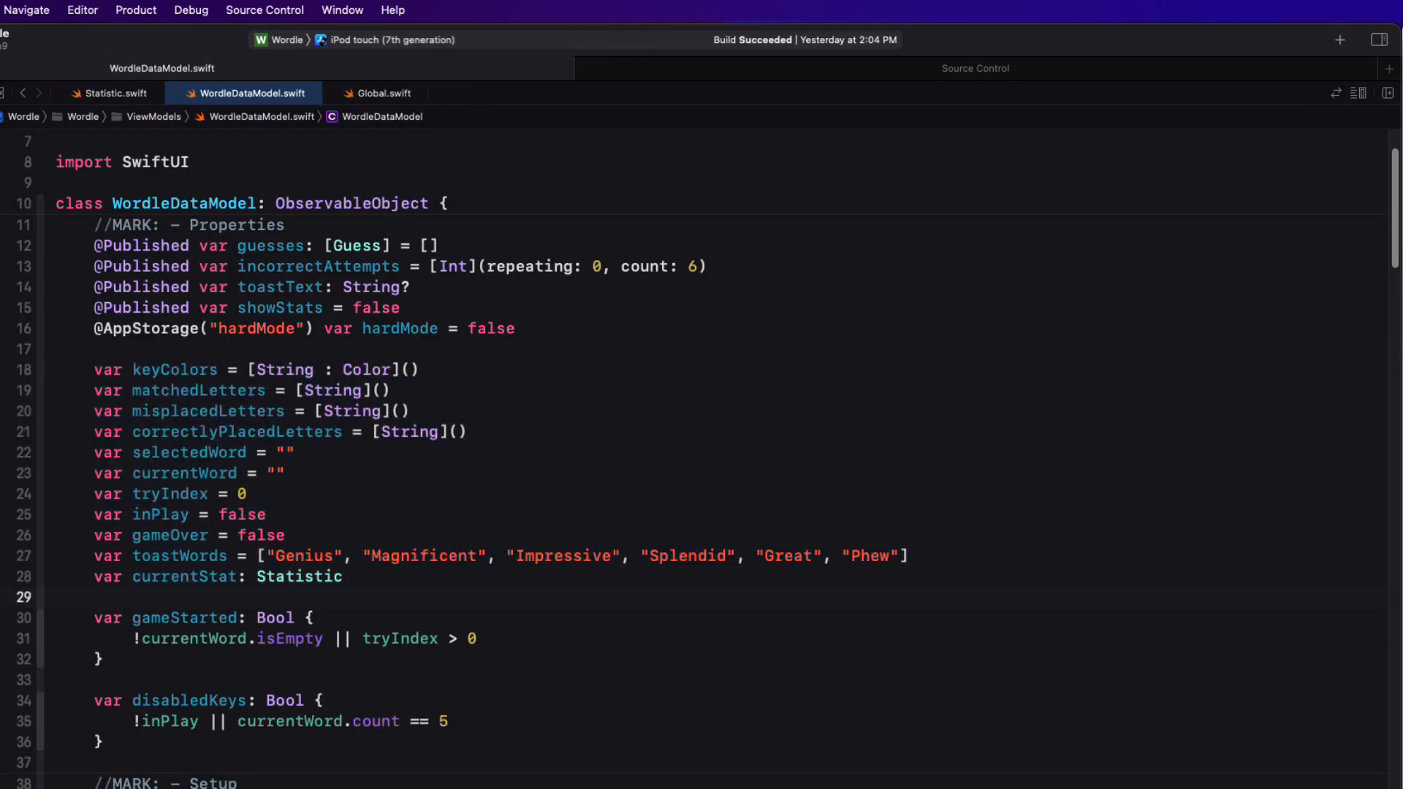
scroll("down", 3)
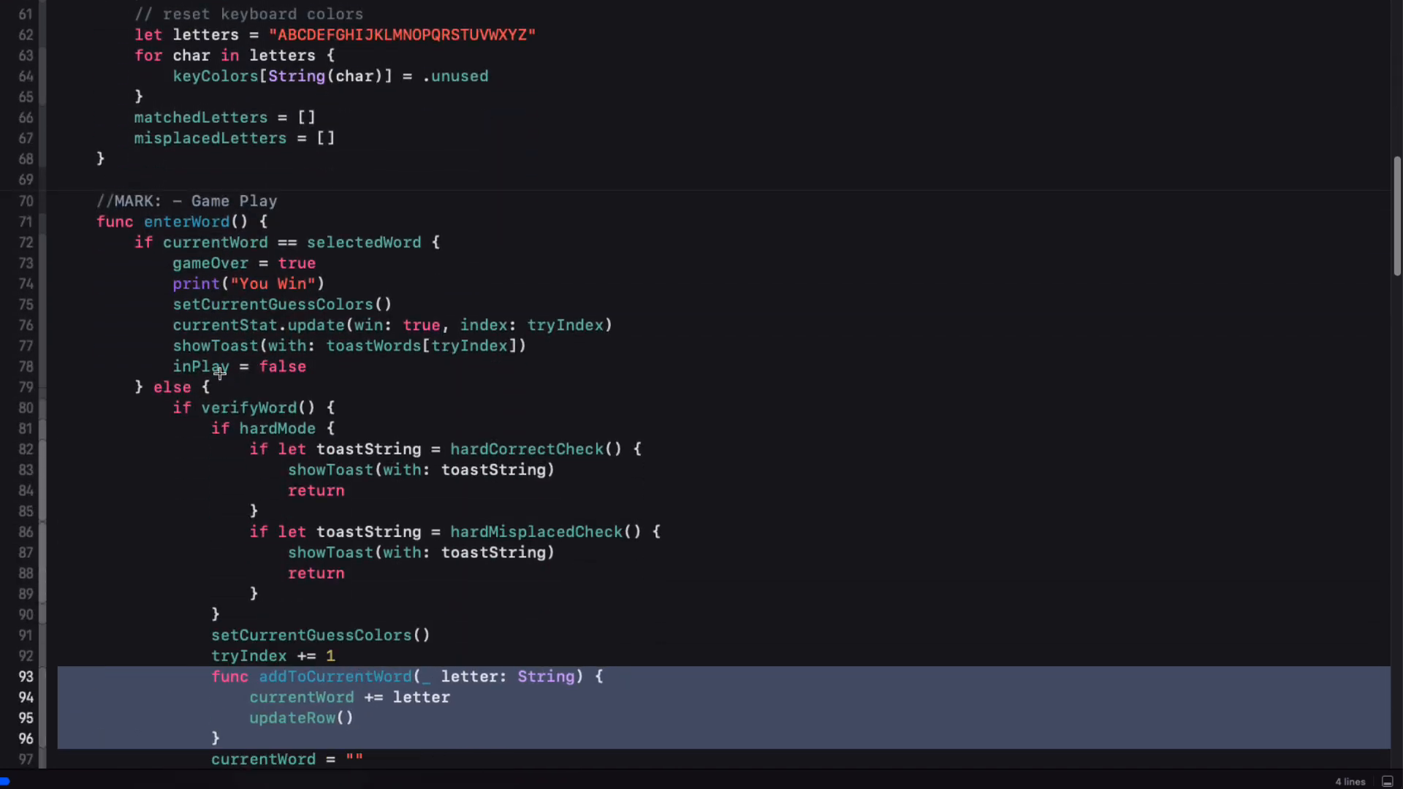
scroll("down", 3)
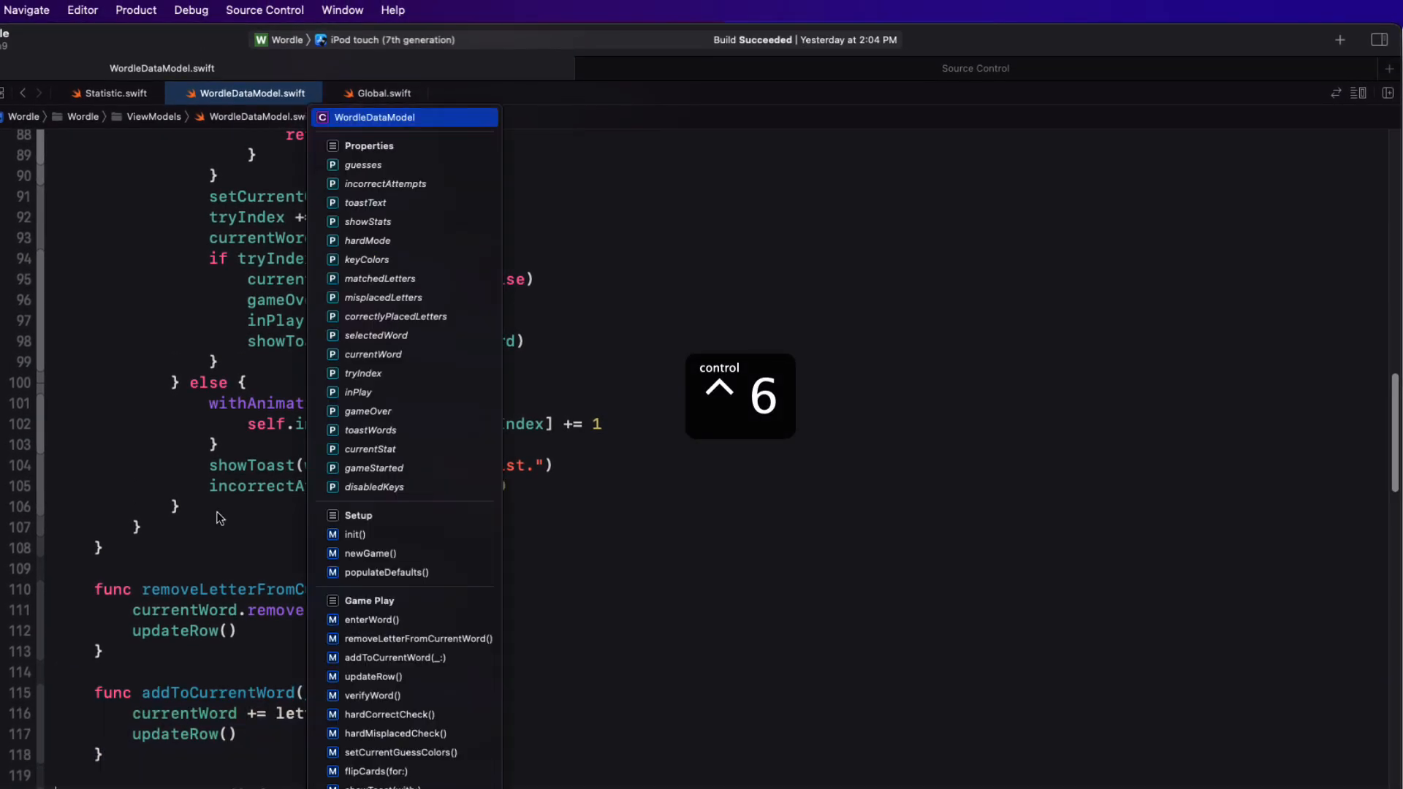
key("ctrl+6")
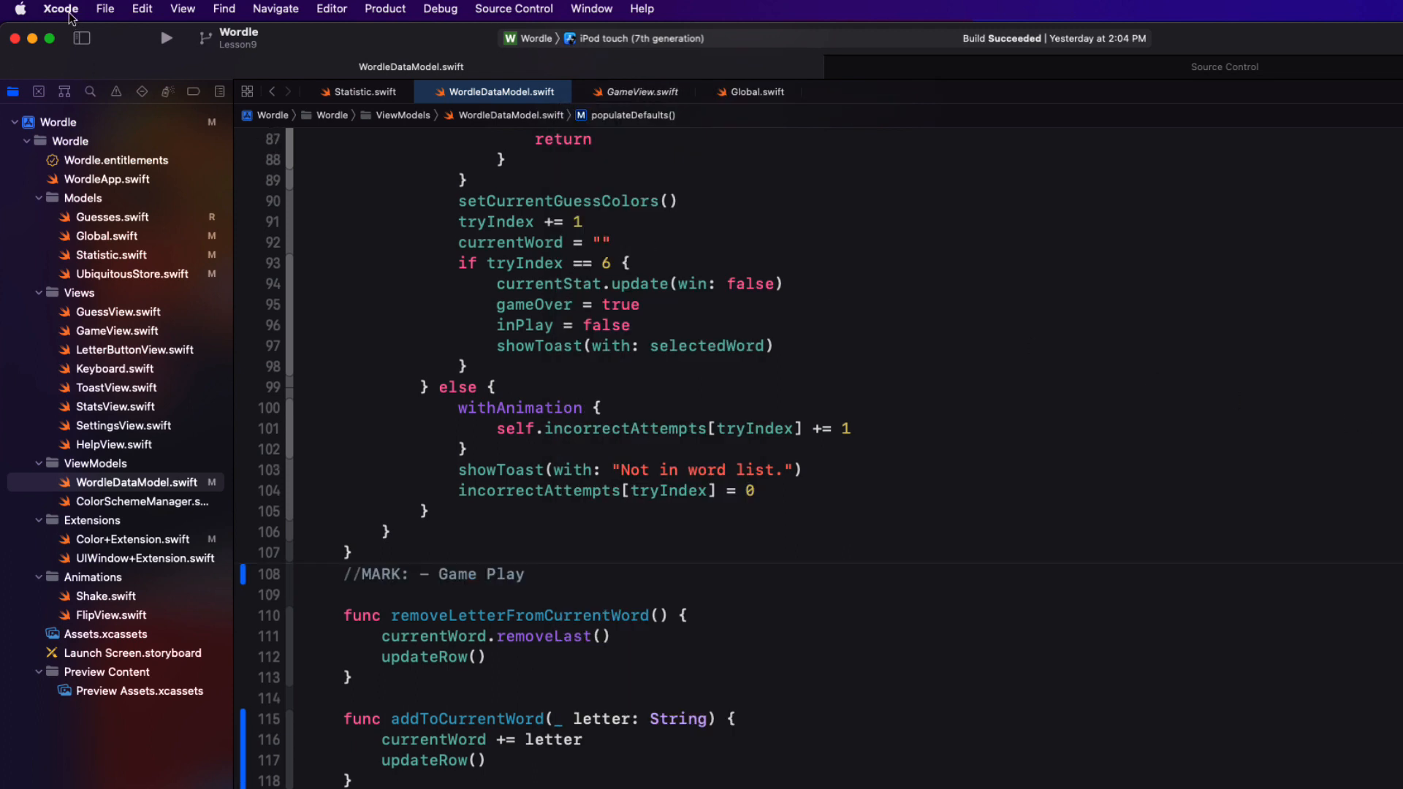
left_click(60, 9)
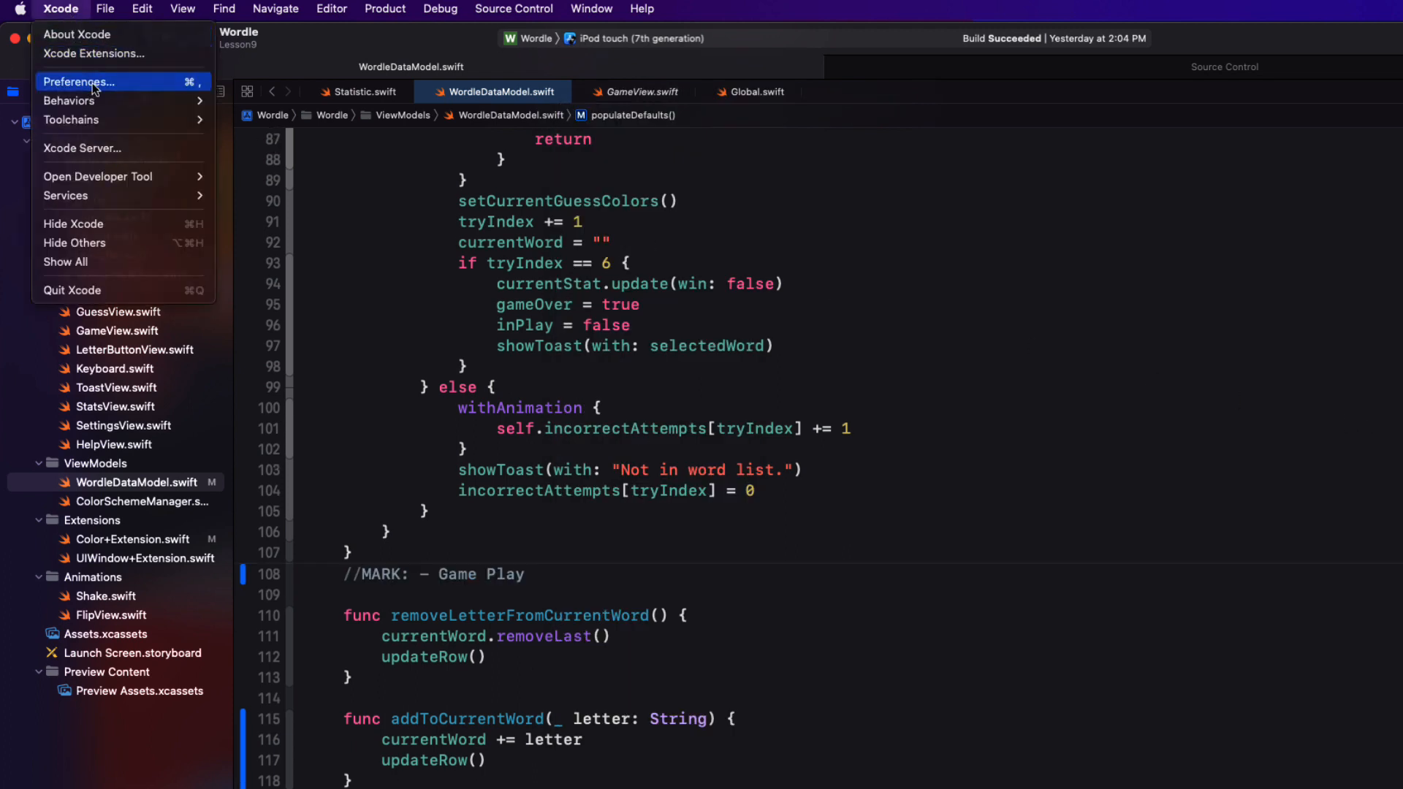
left_click(79, 81)
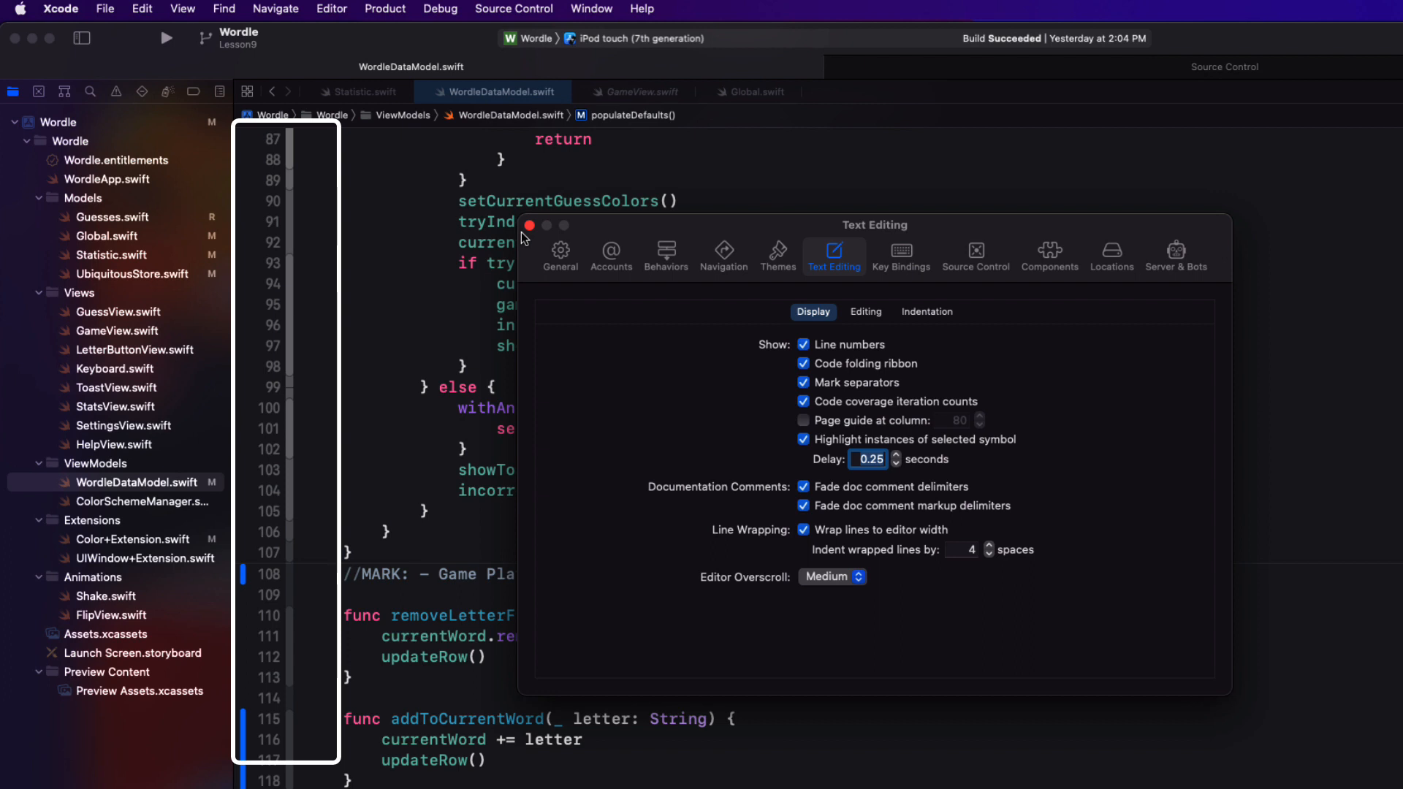
left_click(529, 225)
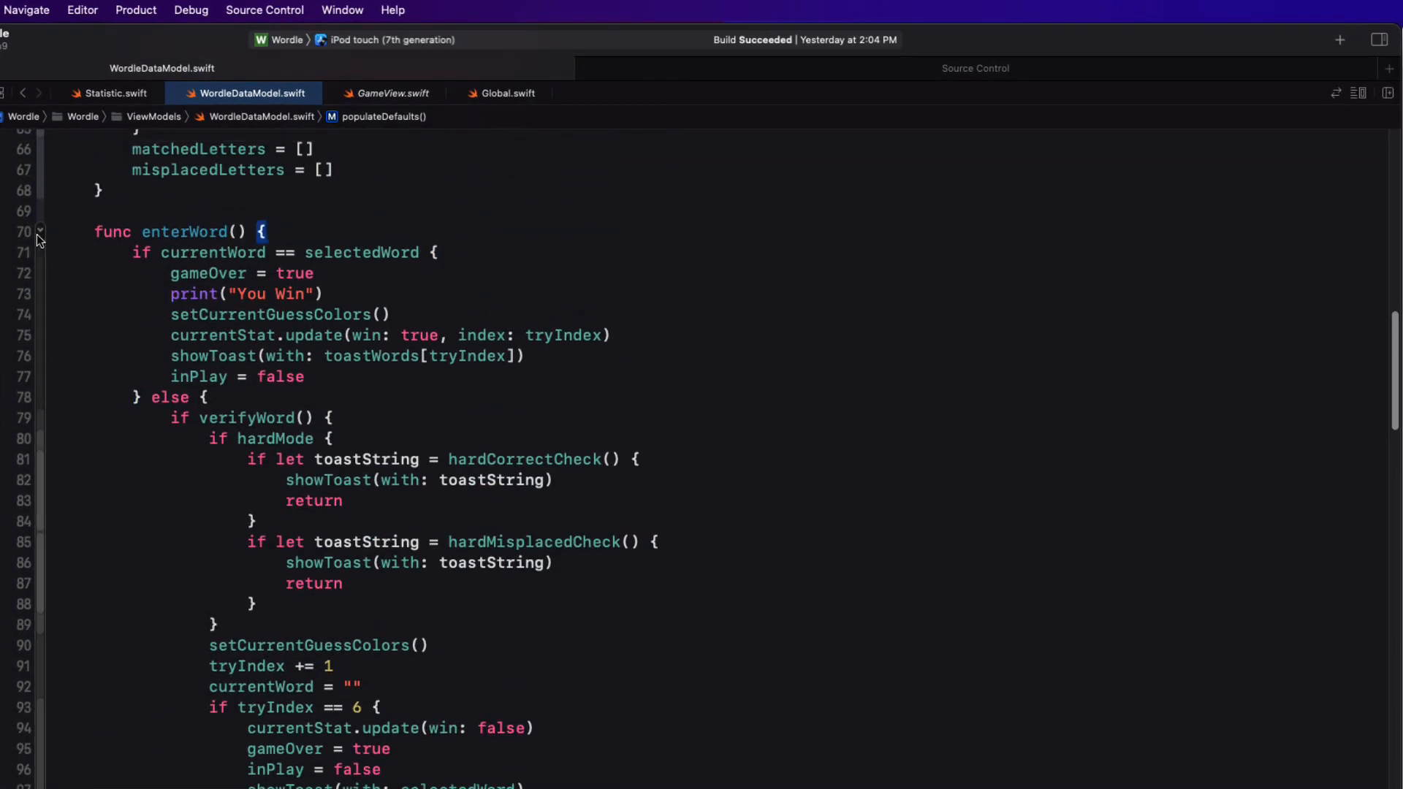
left_click(38, 233)
type("//MARK: - Game Play")
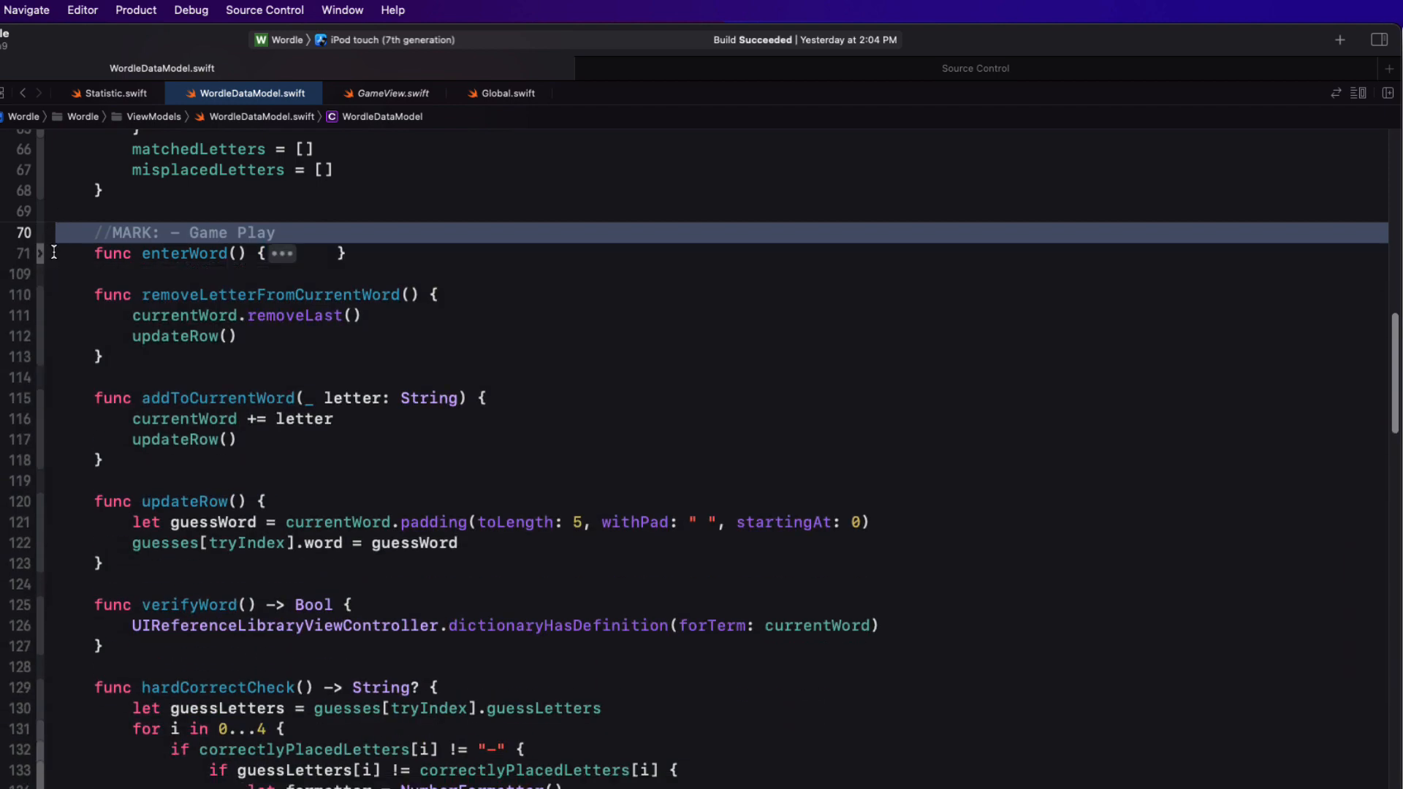
left_click(312, 232)
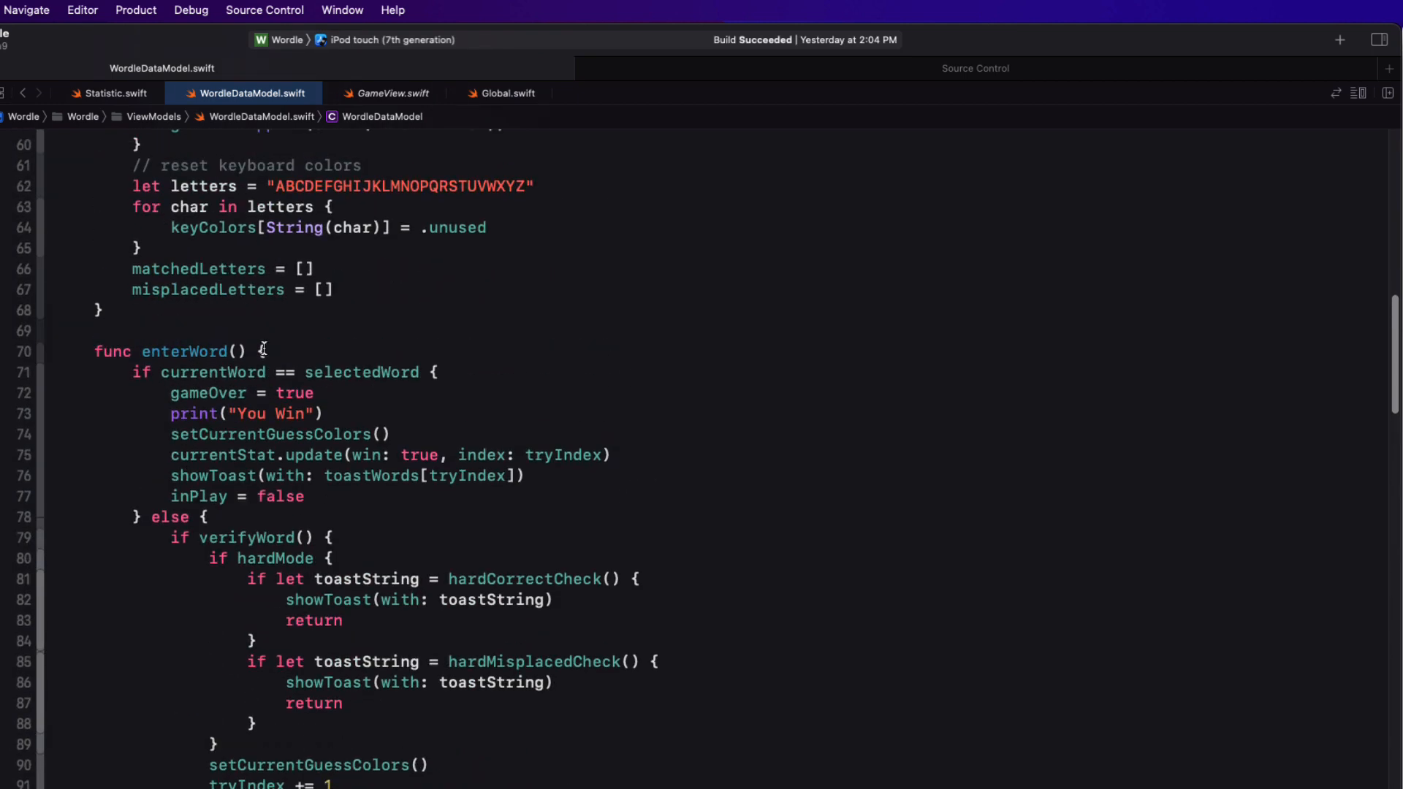
left_click(297, 413)
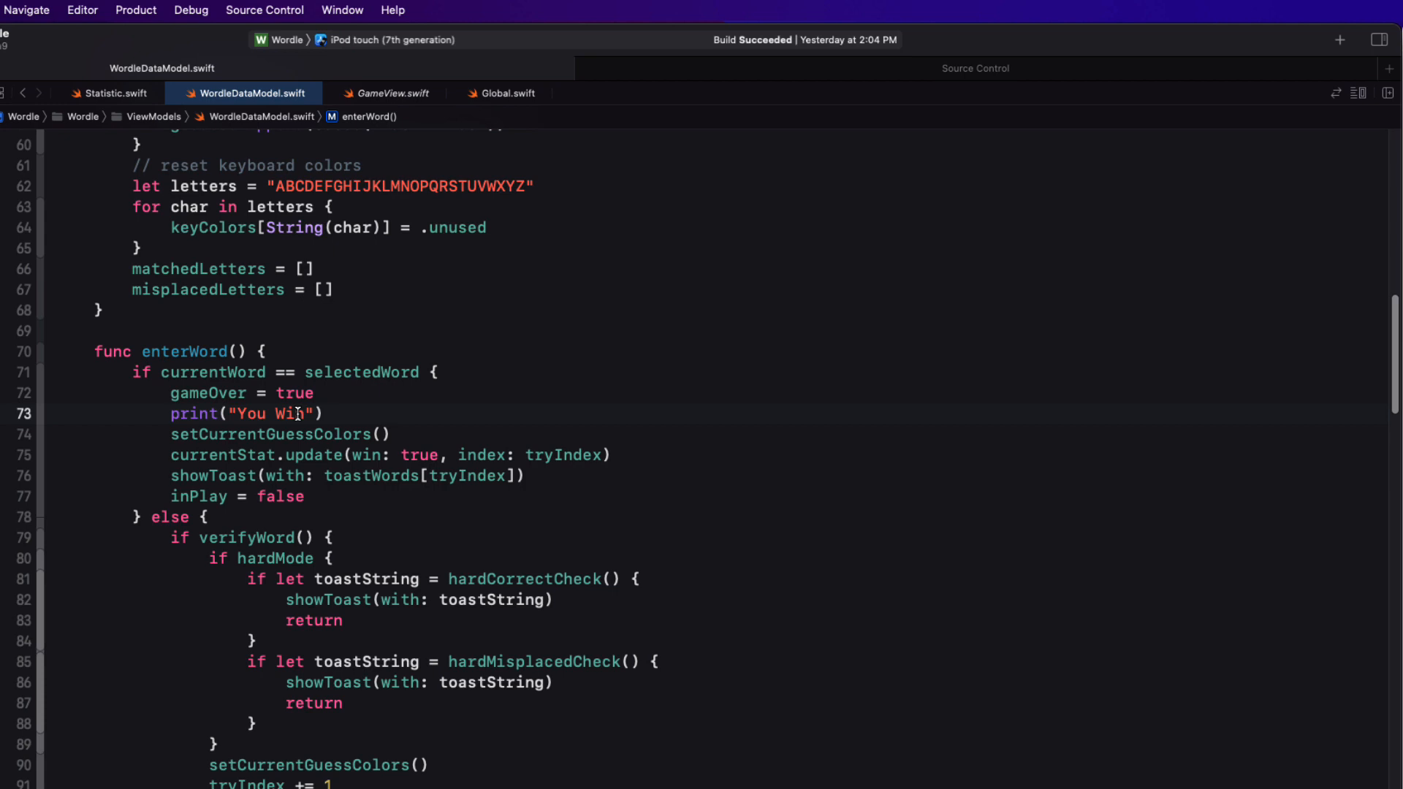
mouse_move(297, 414)
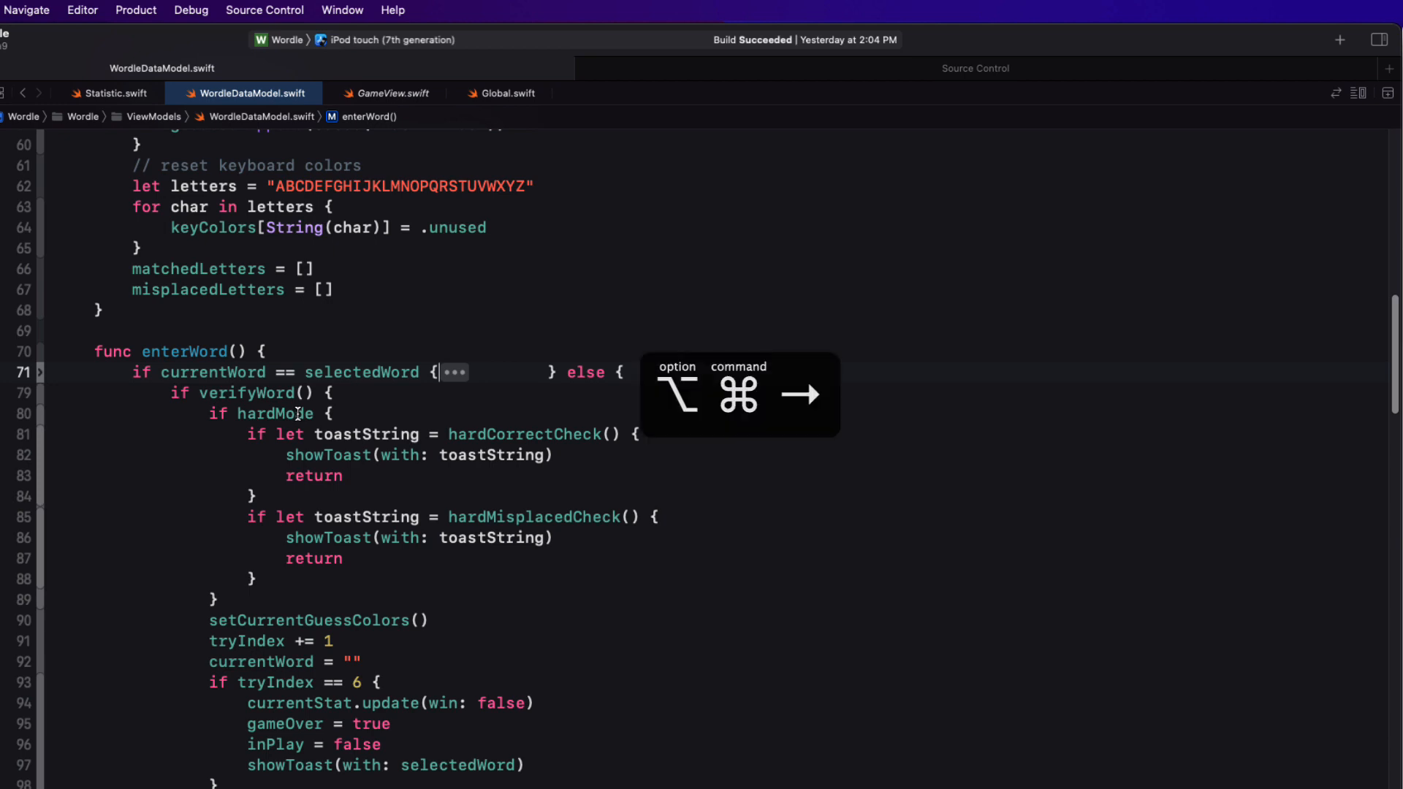
left_click(454, 372)
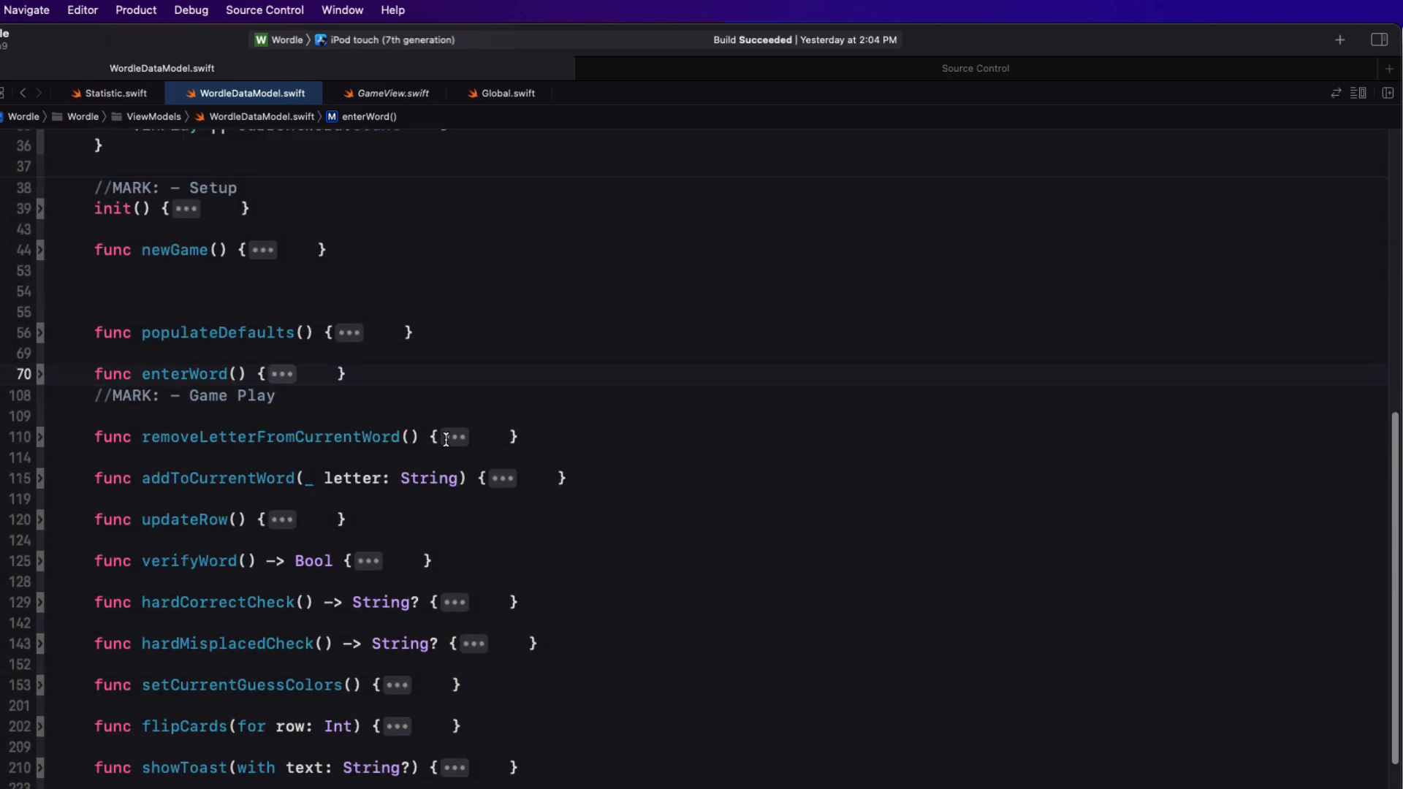
scroll("down", 3)
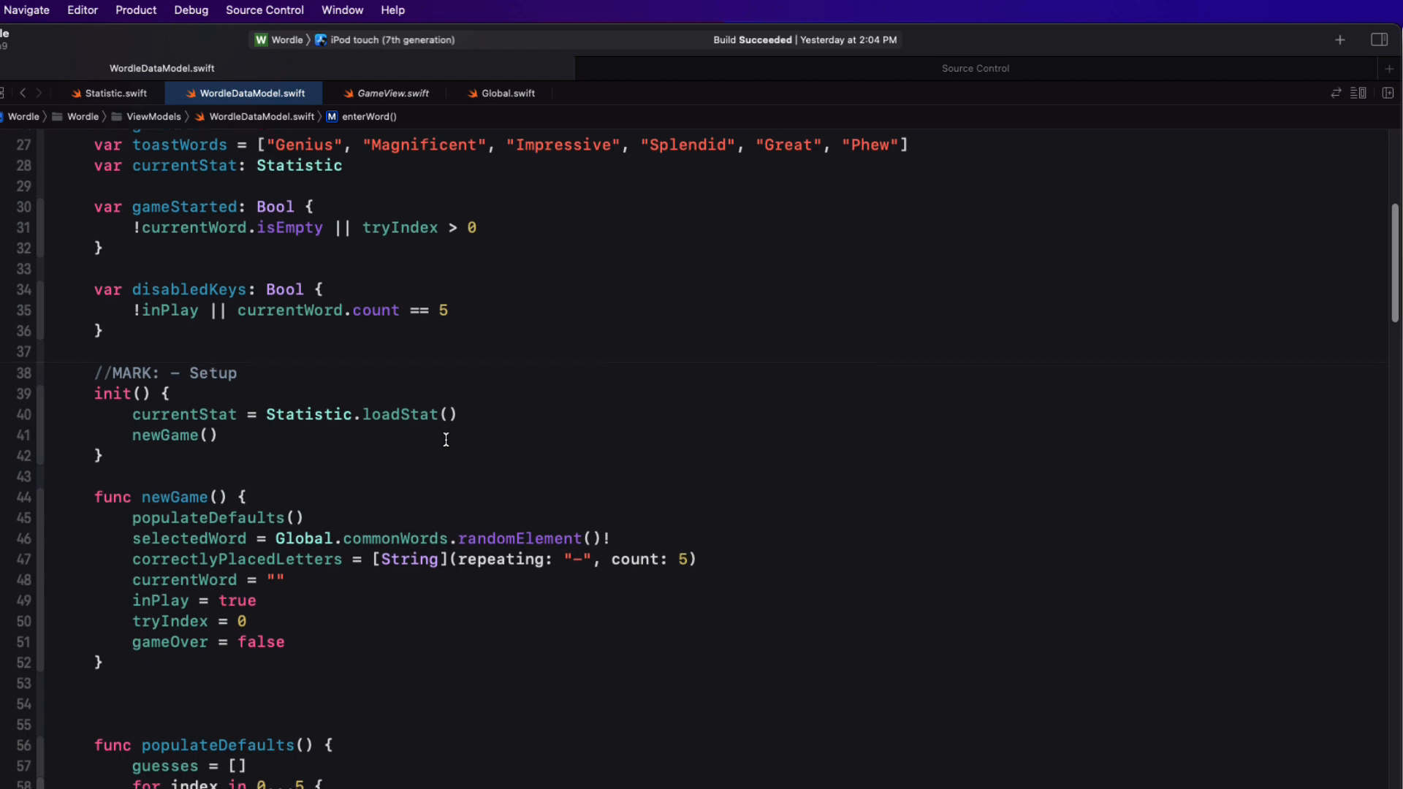
scroll("down", 3)
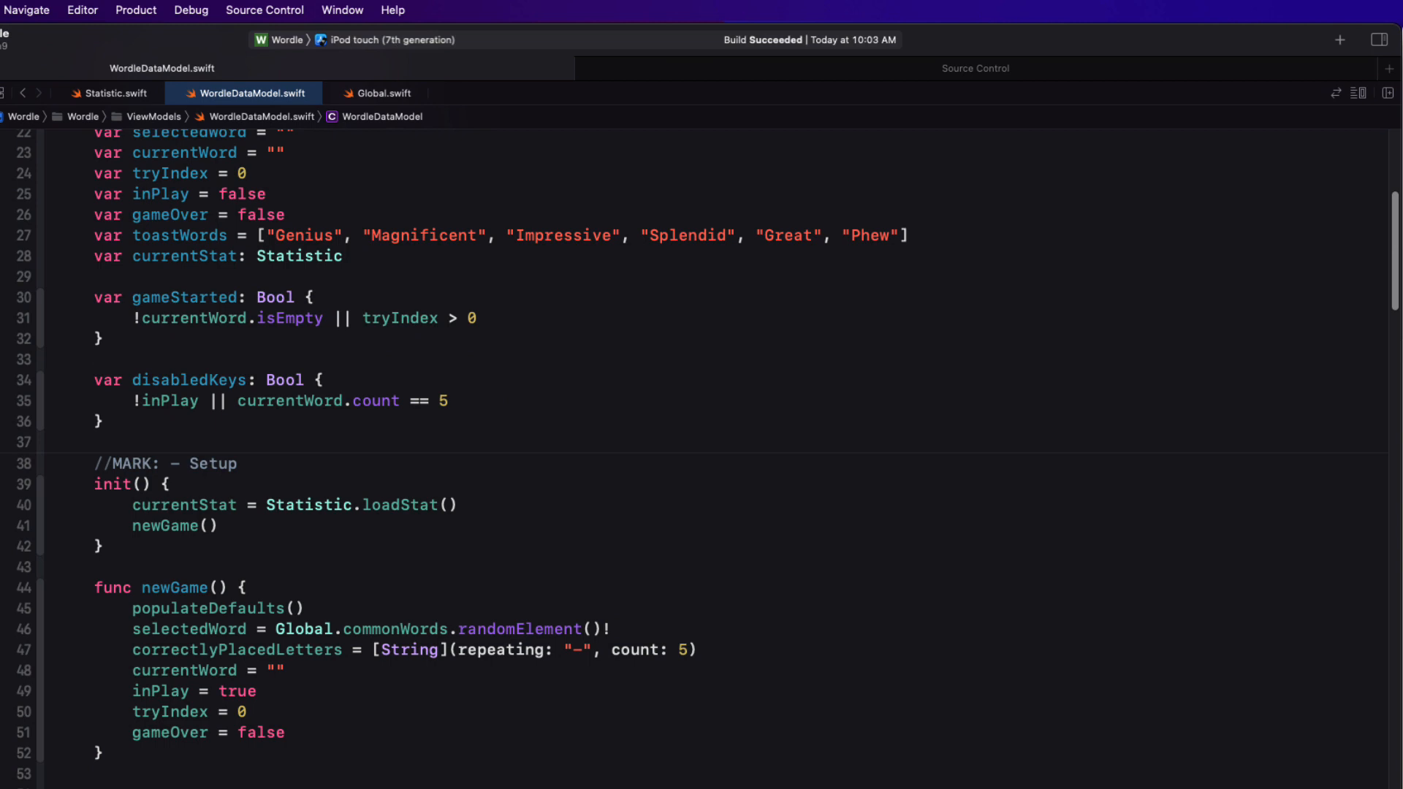
scroll("down", 3)
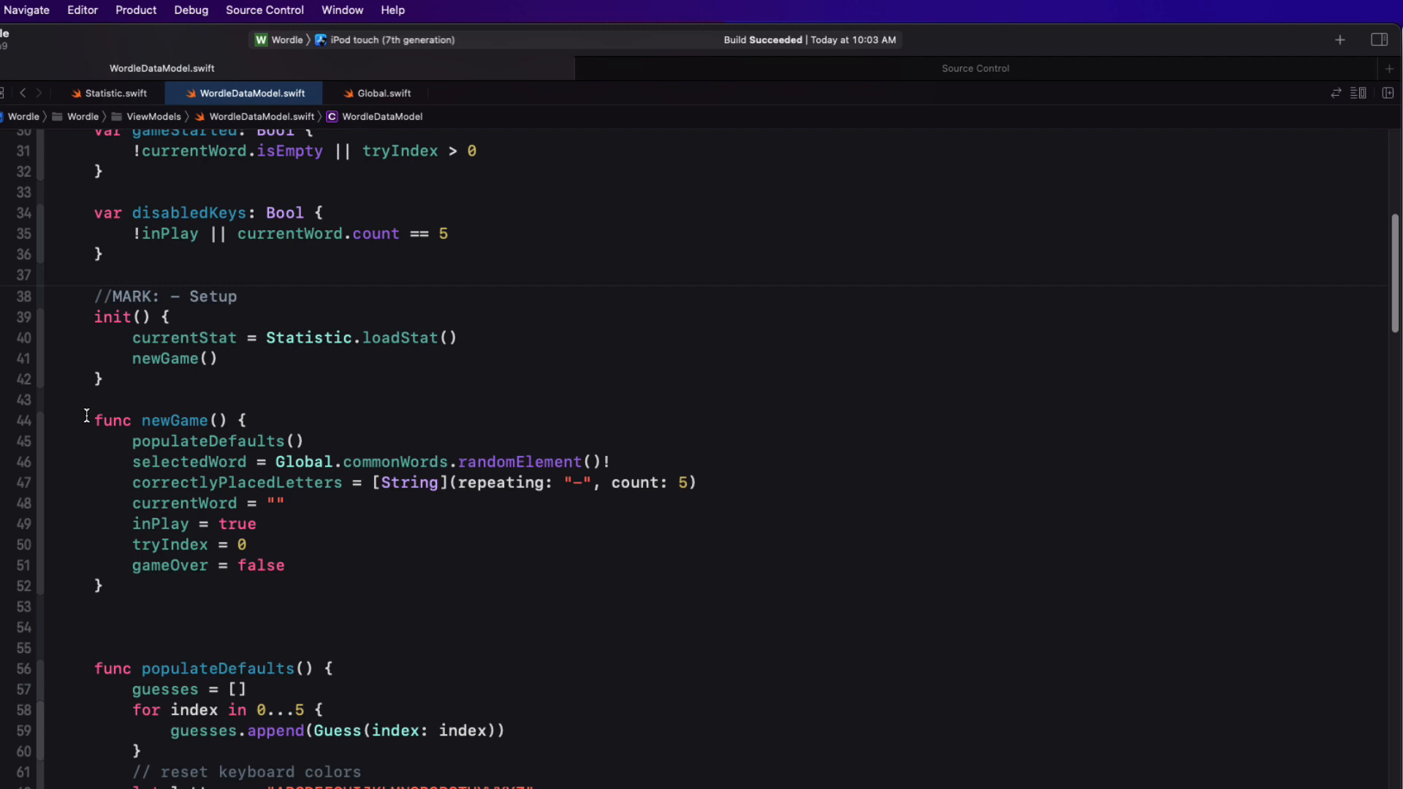
left_click_drag(84, 414, 106, 497)
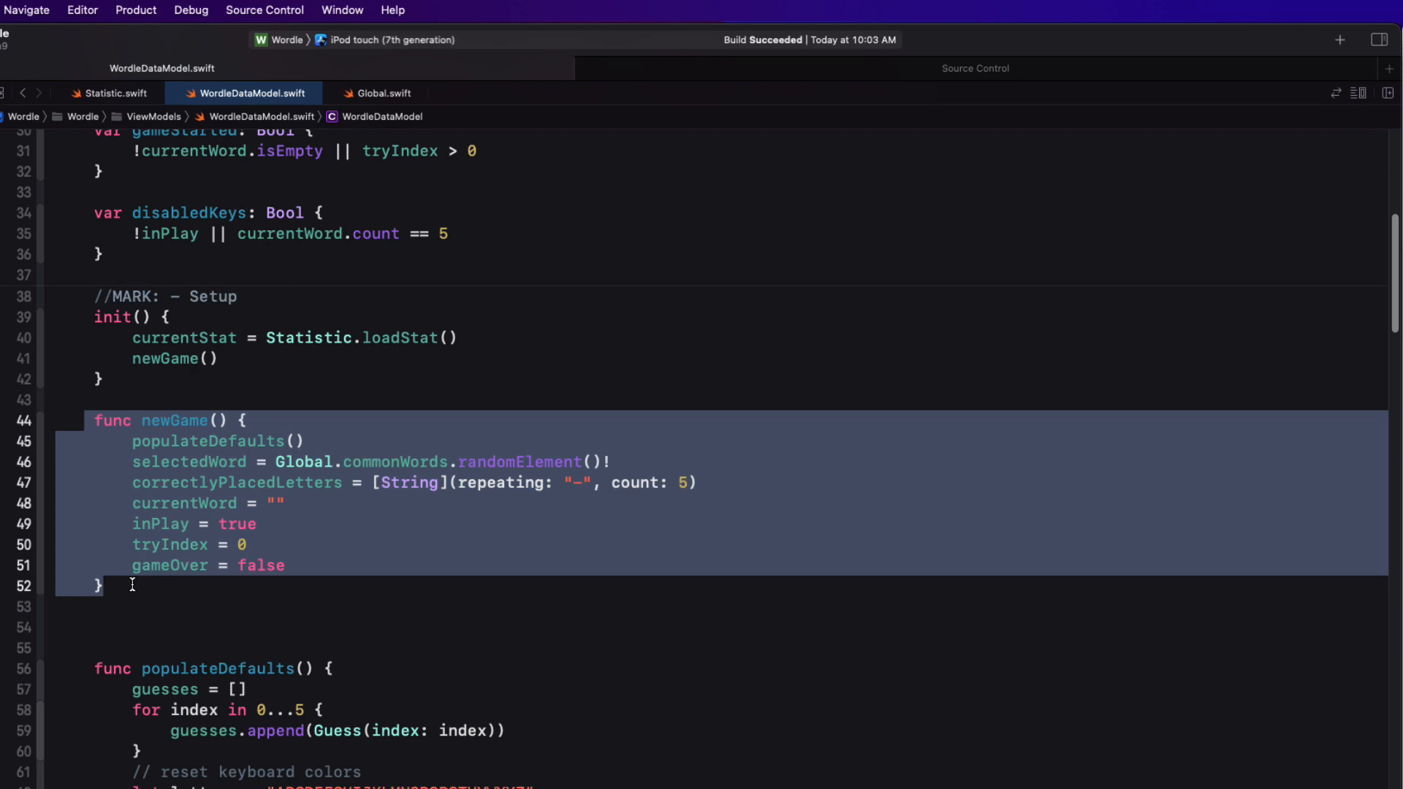
key("cmd+/")
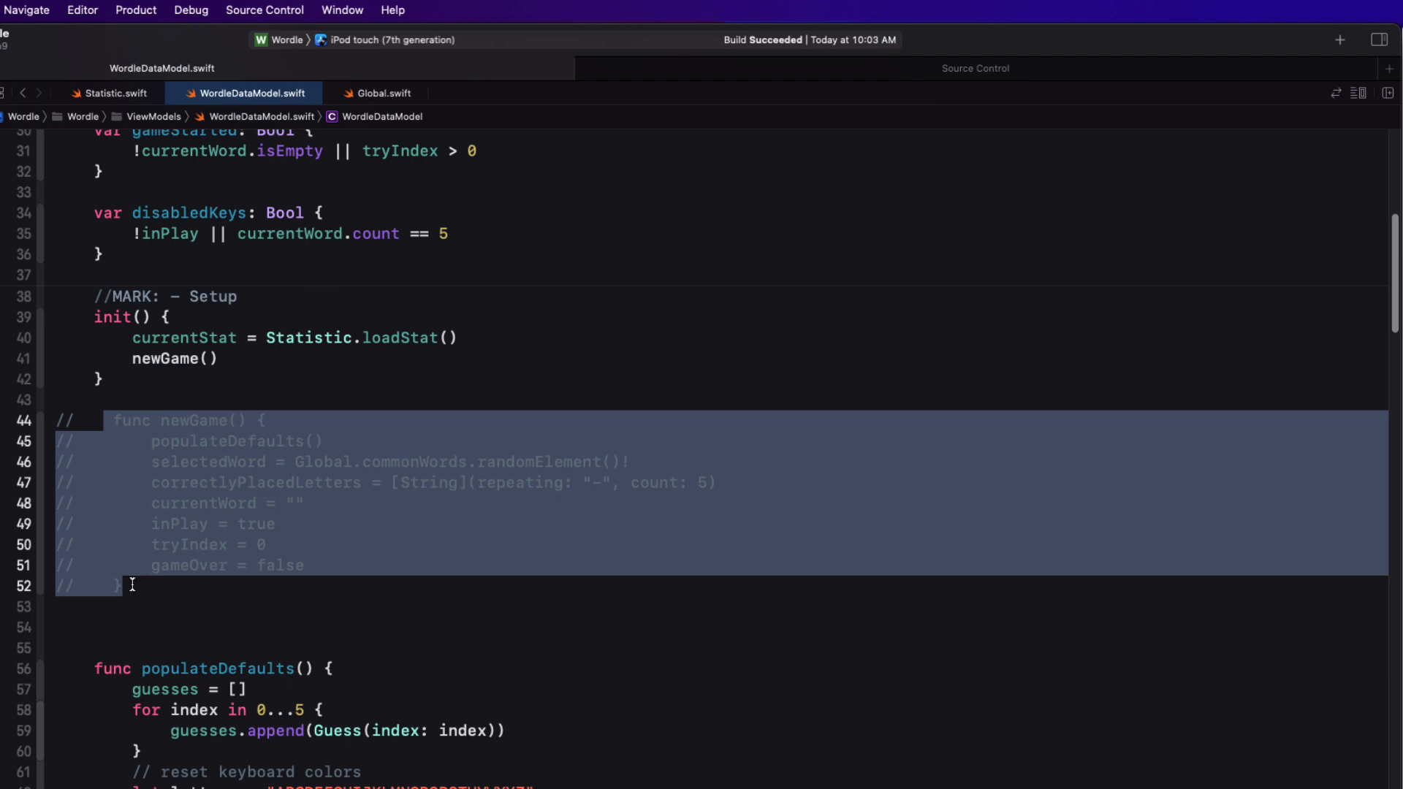
key("cmd+/")
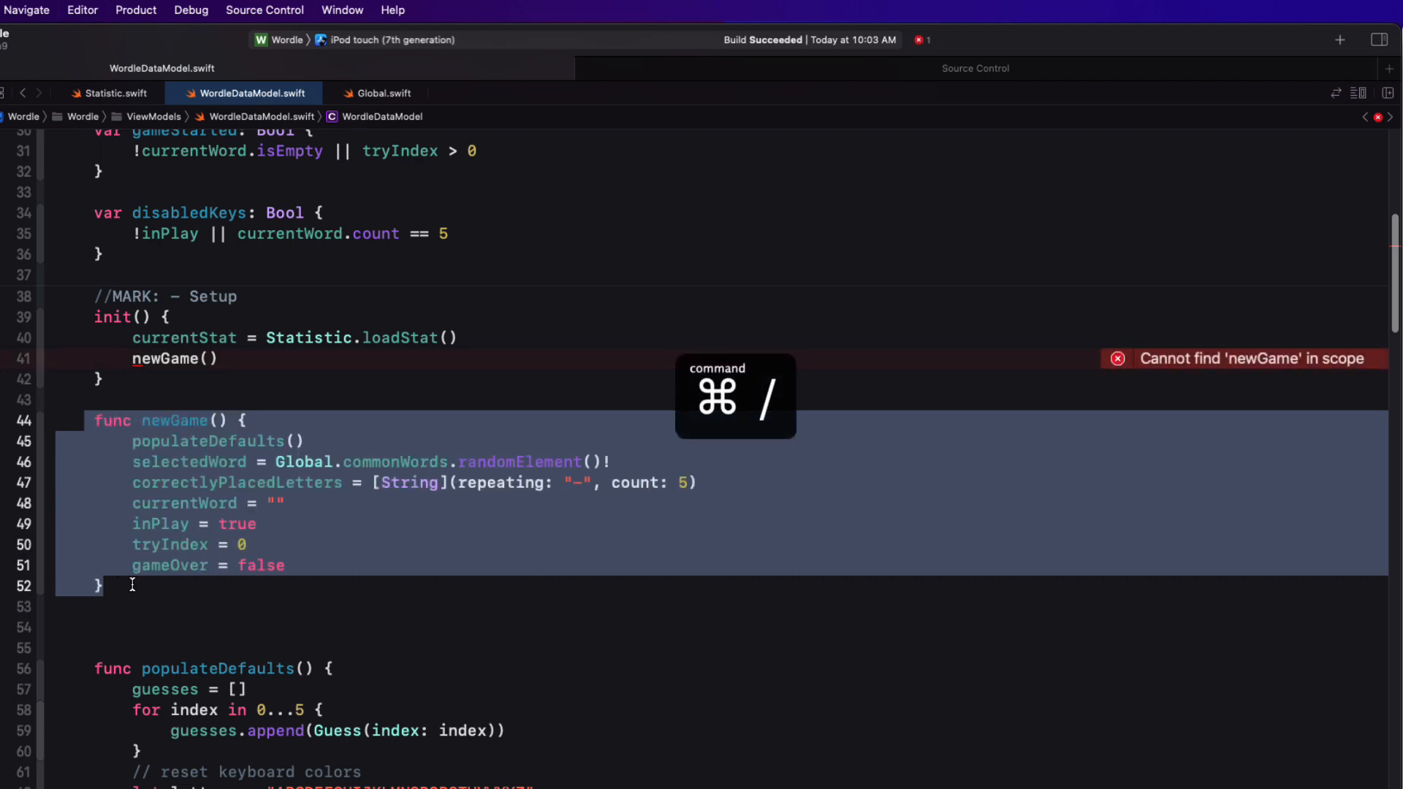
Wrap the newGame function in a /* */ block comment
key("cmd+/")
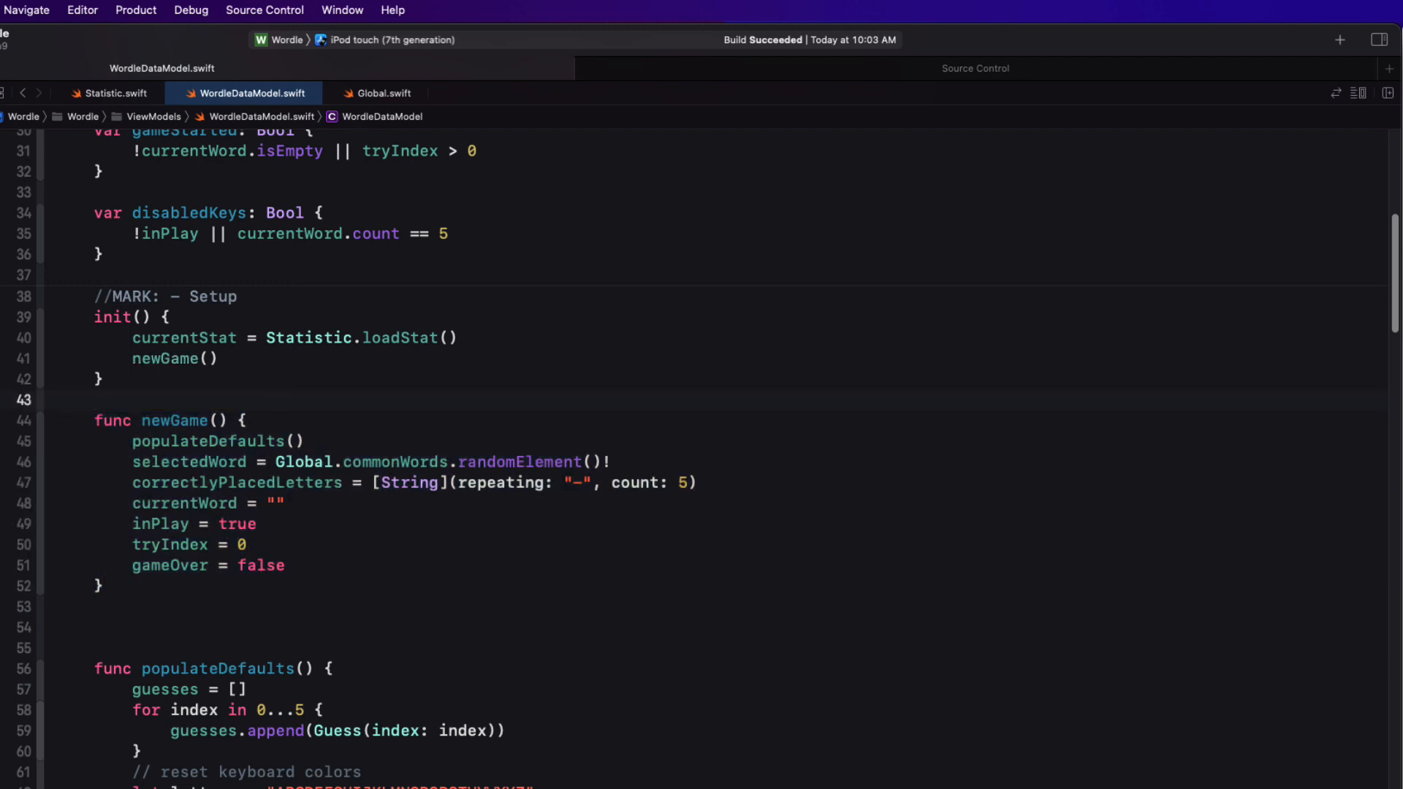
type("/*")
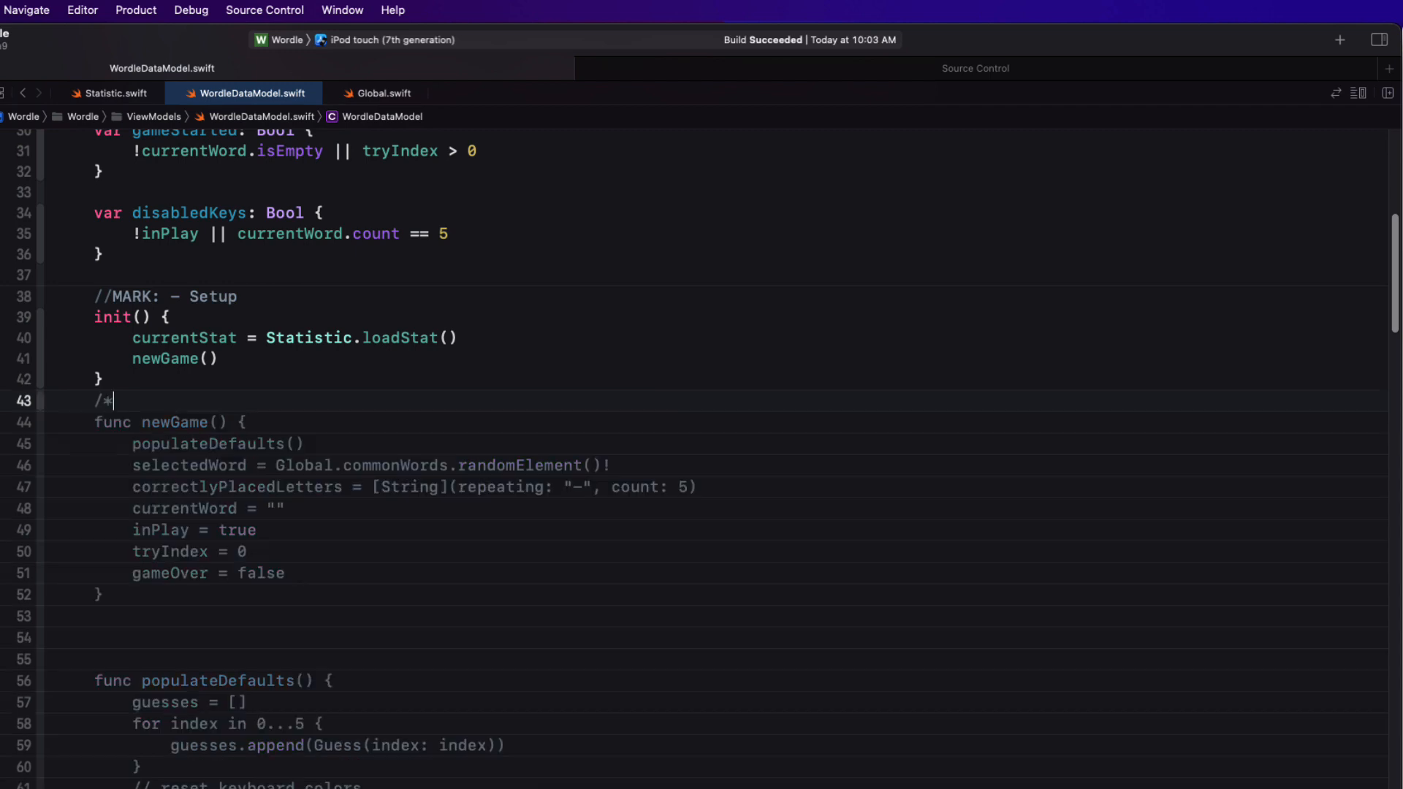
key("enter")
type("*/")
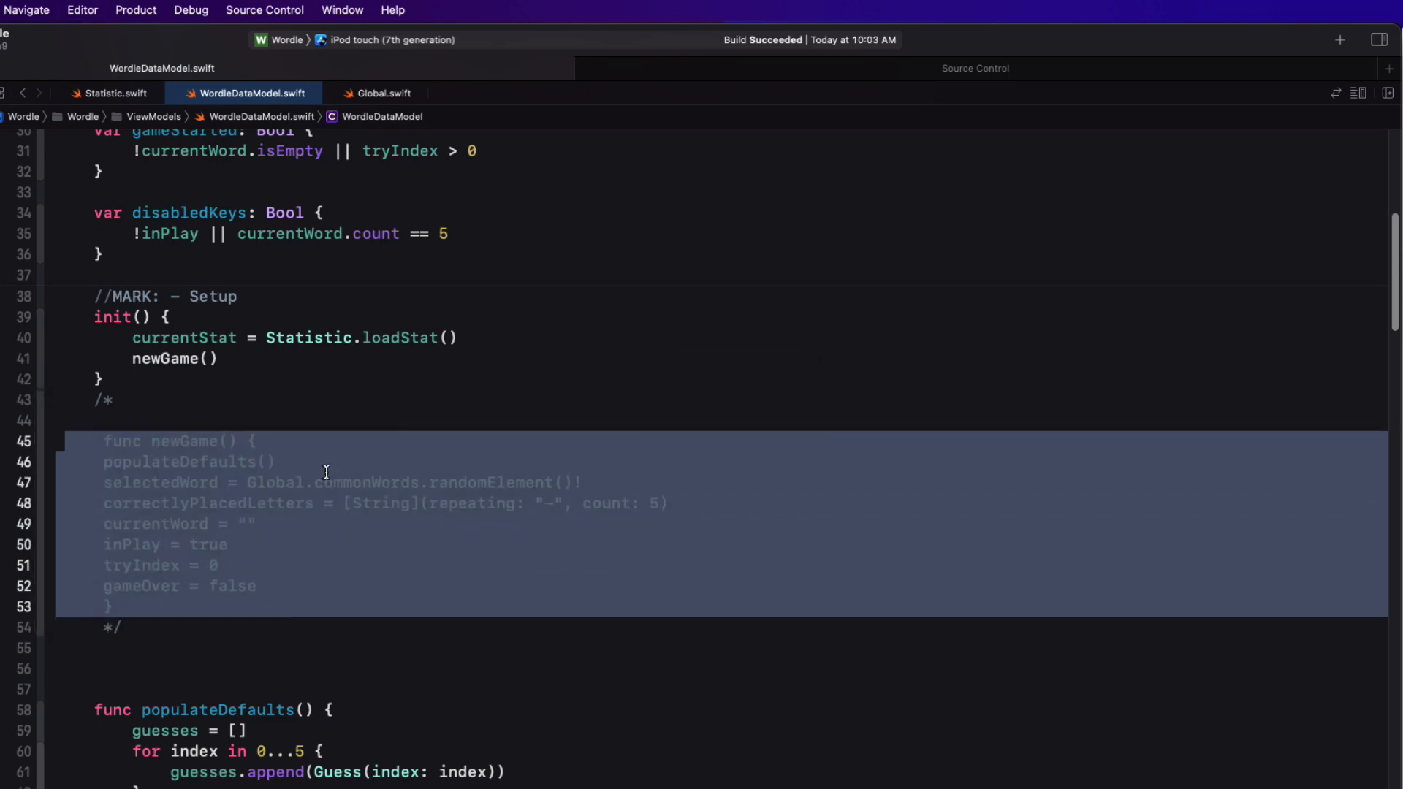
Select the lines from selectedWord to gameOver, then undo the last change
left_click(105, 482)
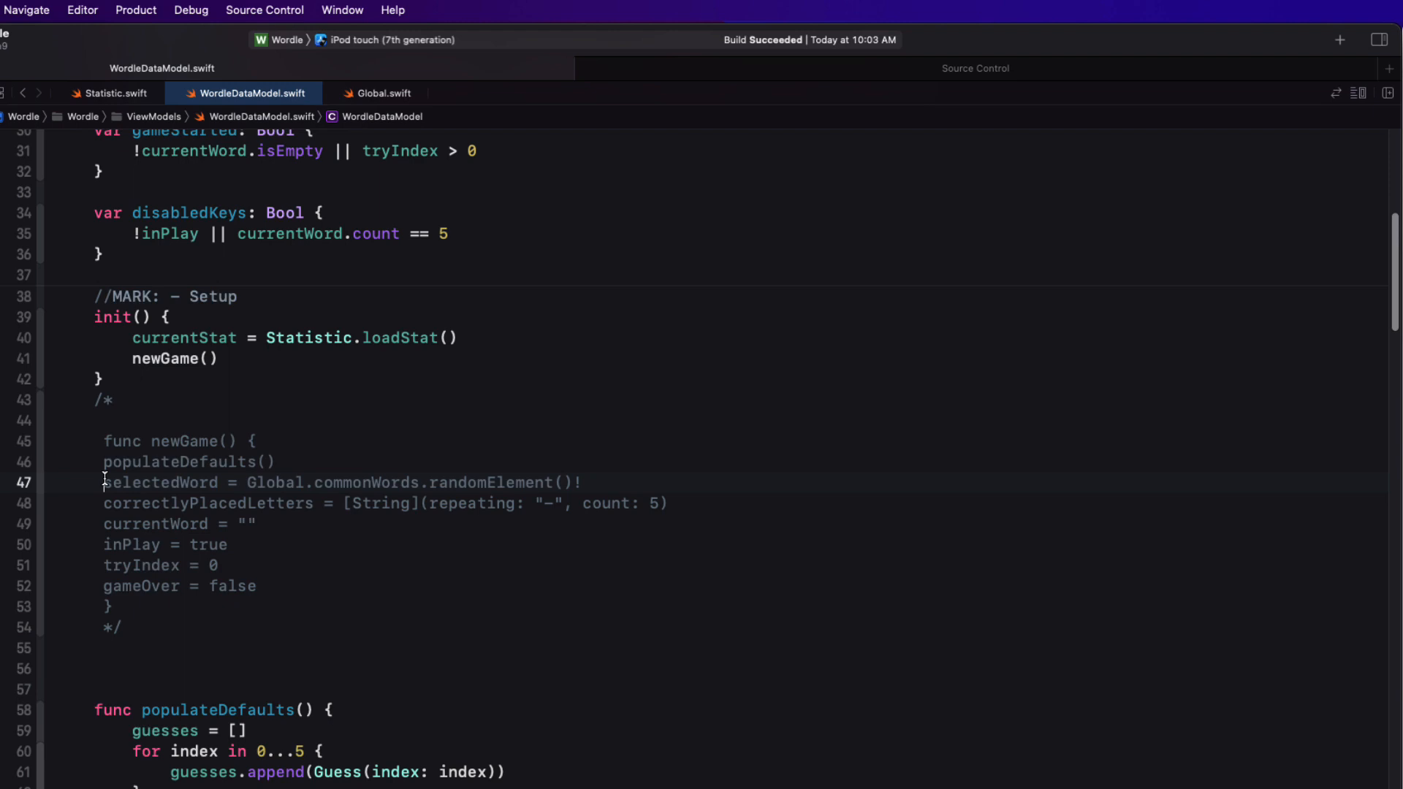
left_click_drag(102, 482, 254, 586)
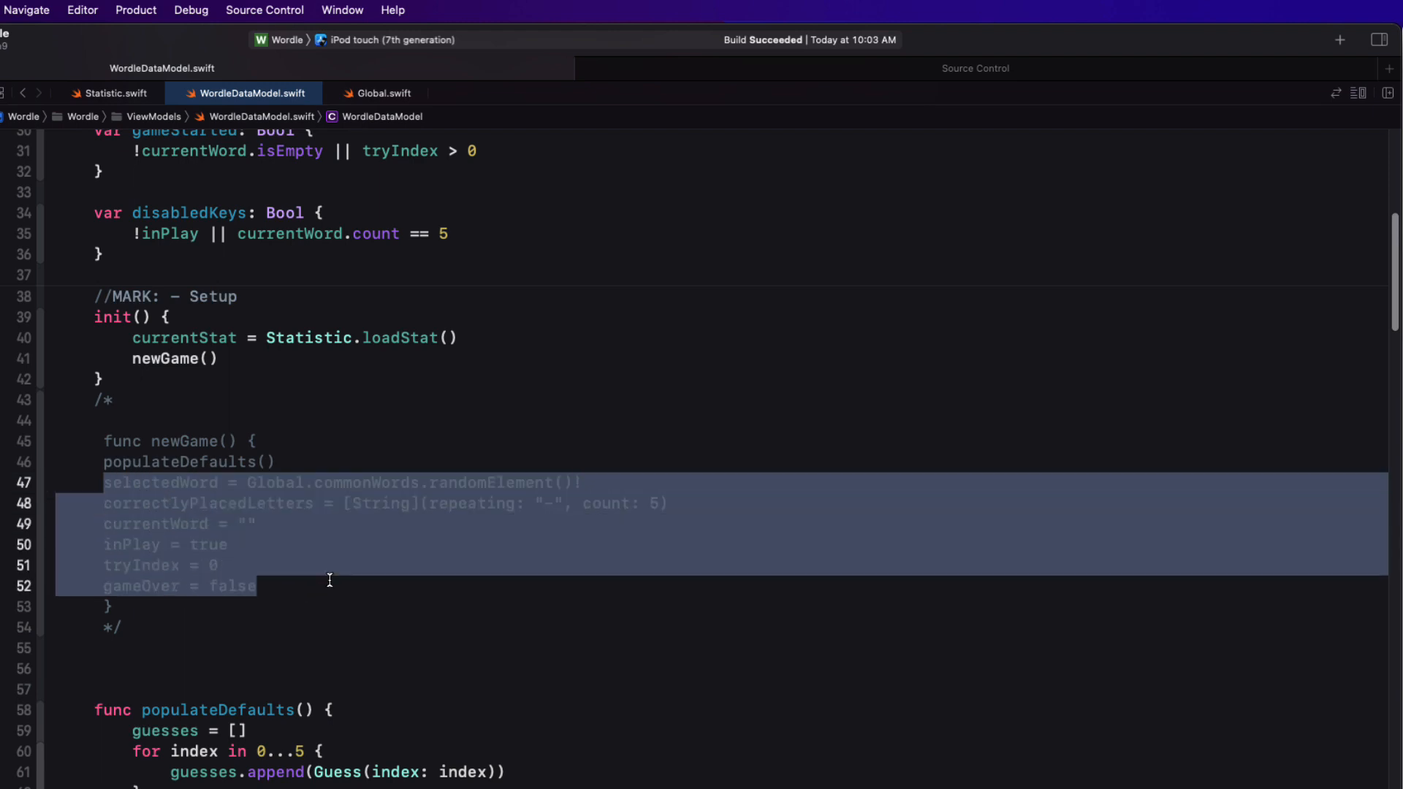
key("cmd+z")
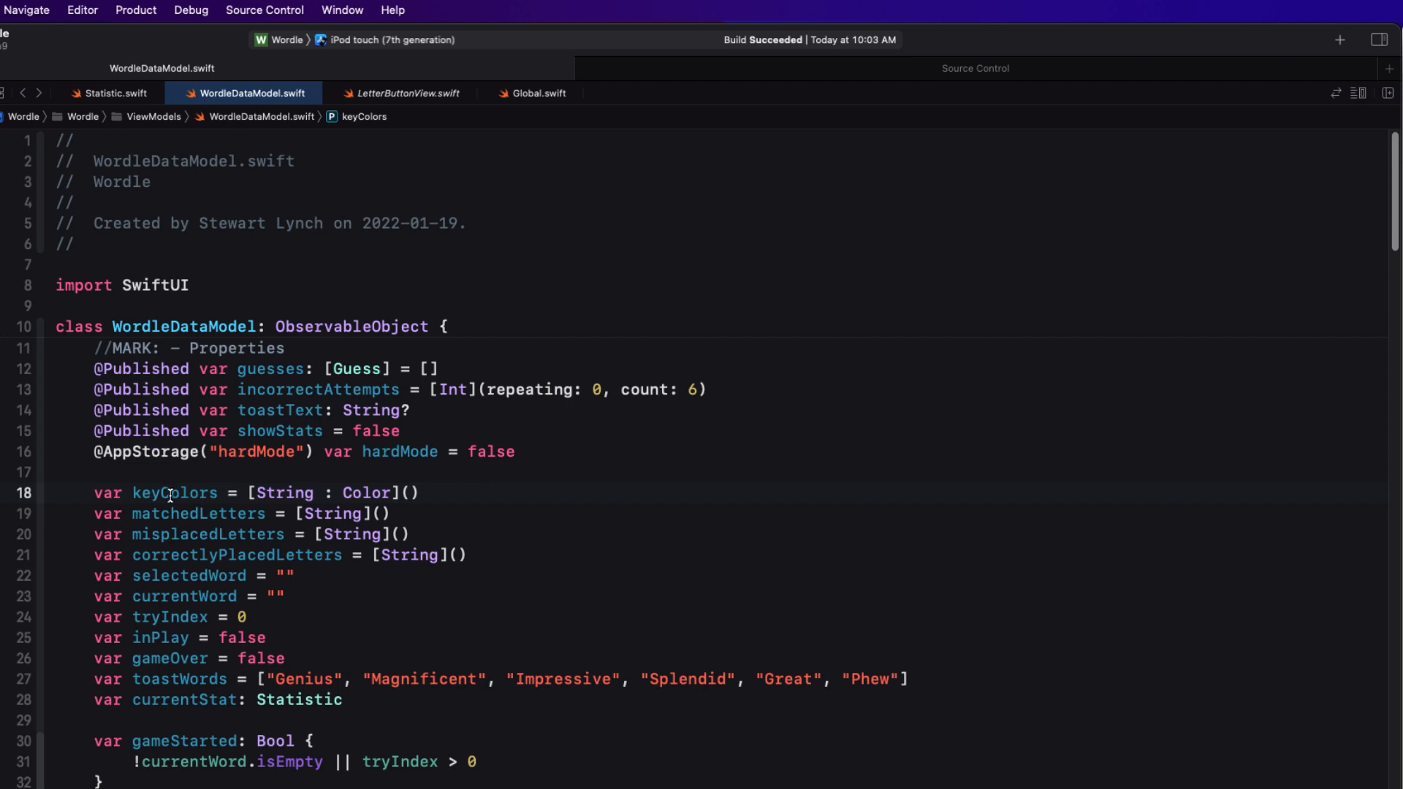
left_click(175, 493)
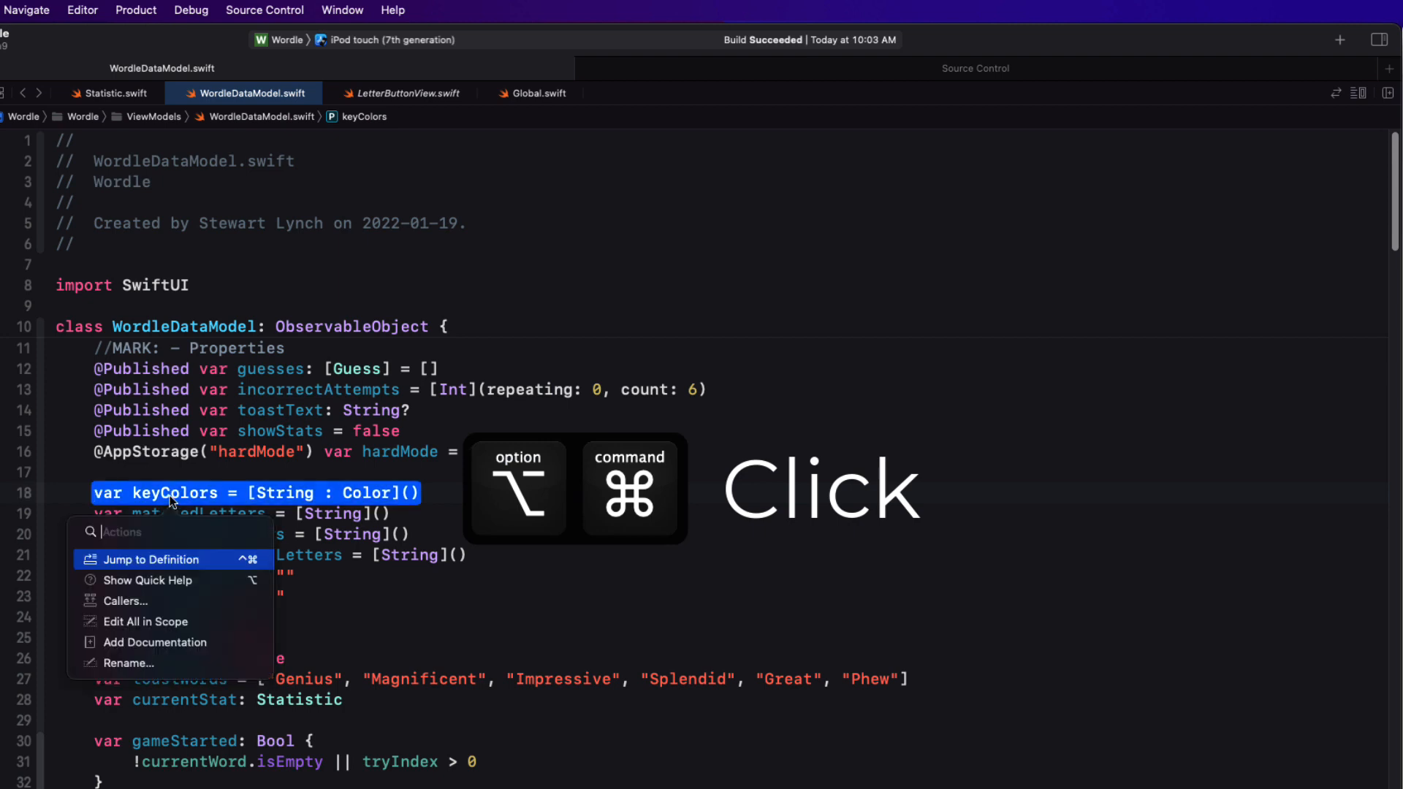
mouse_move(184, 611)
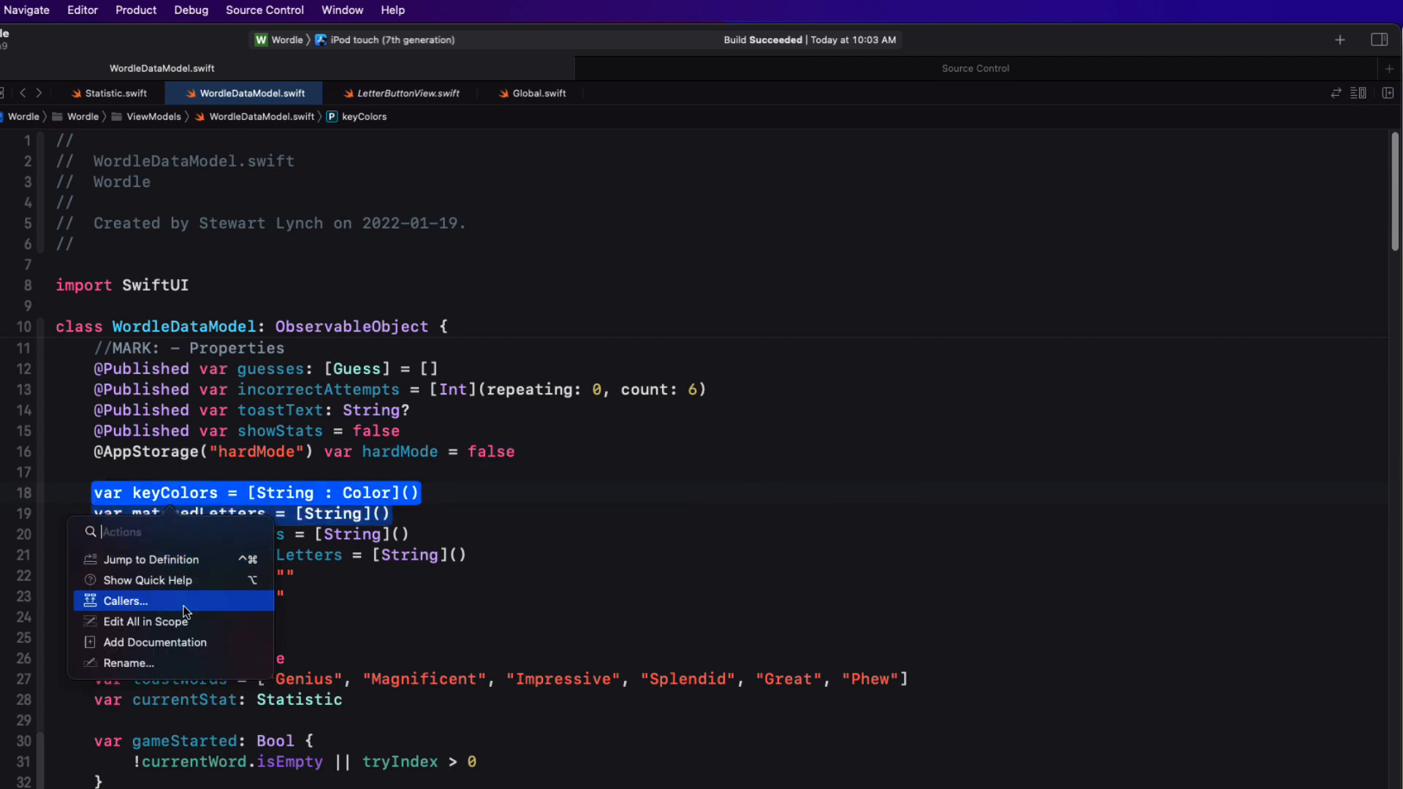
left_click(126, 600)
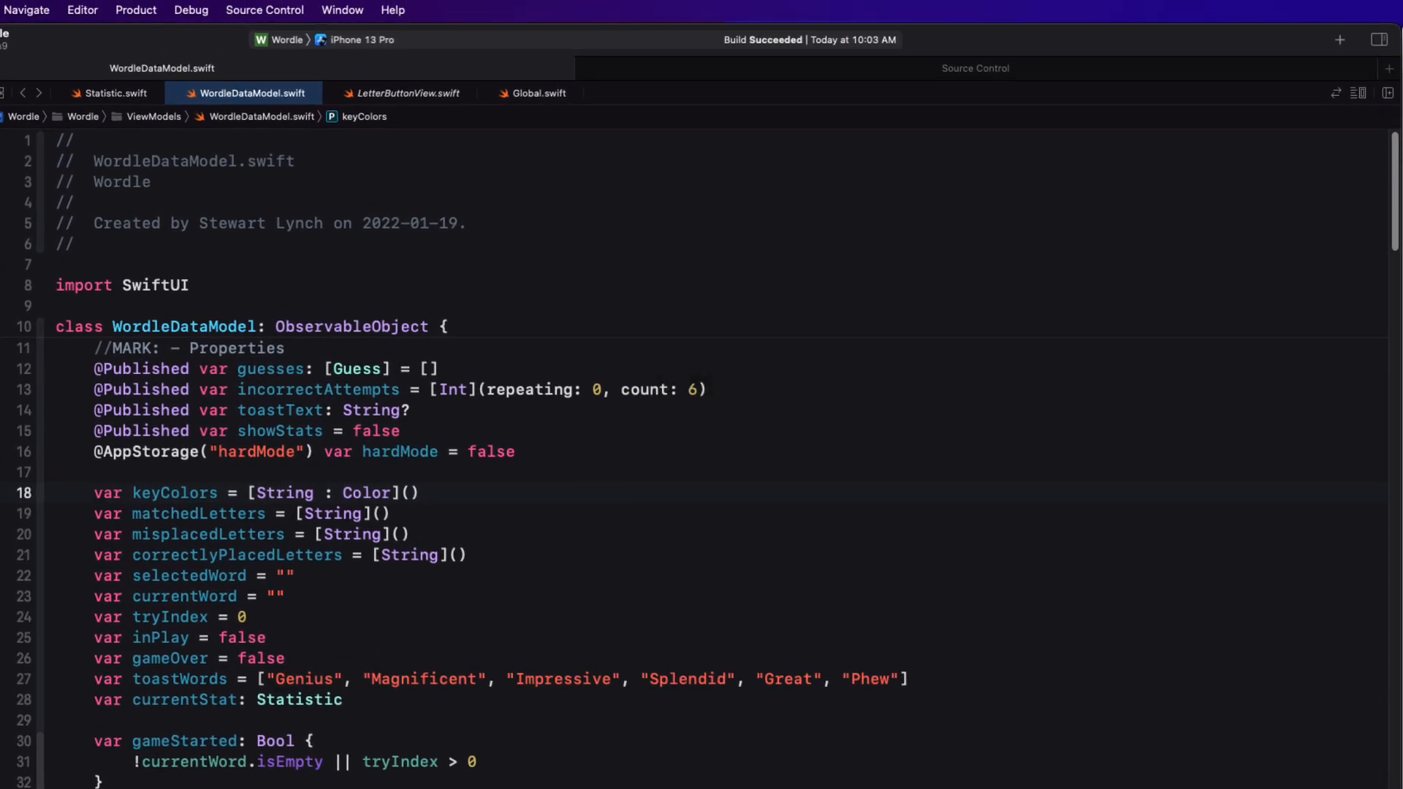
Jump to the enterWord function via the symbol list filtered with 'enter'
key("ctrl+6")
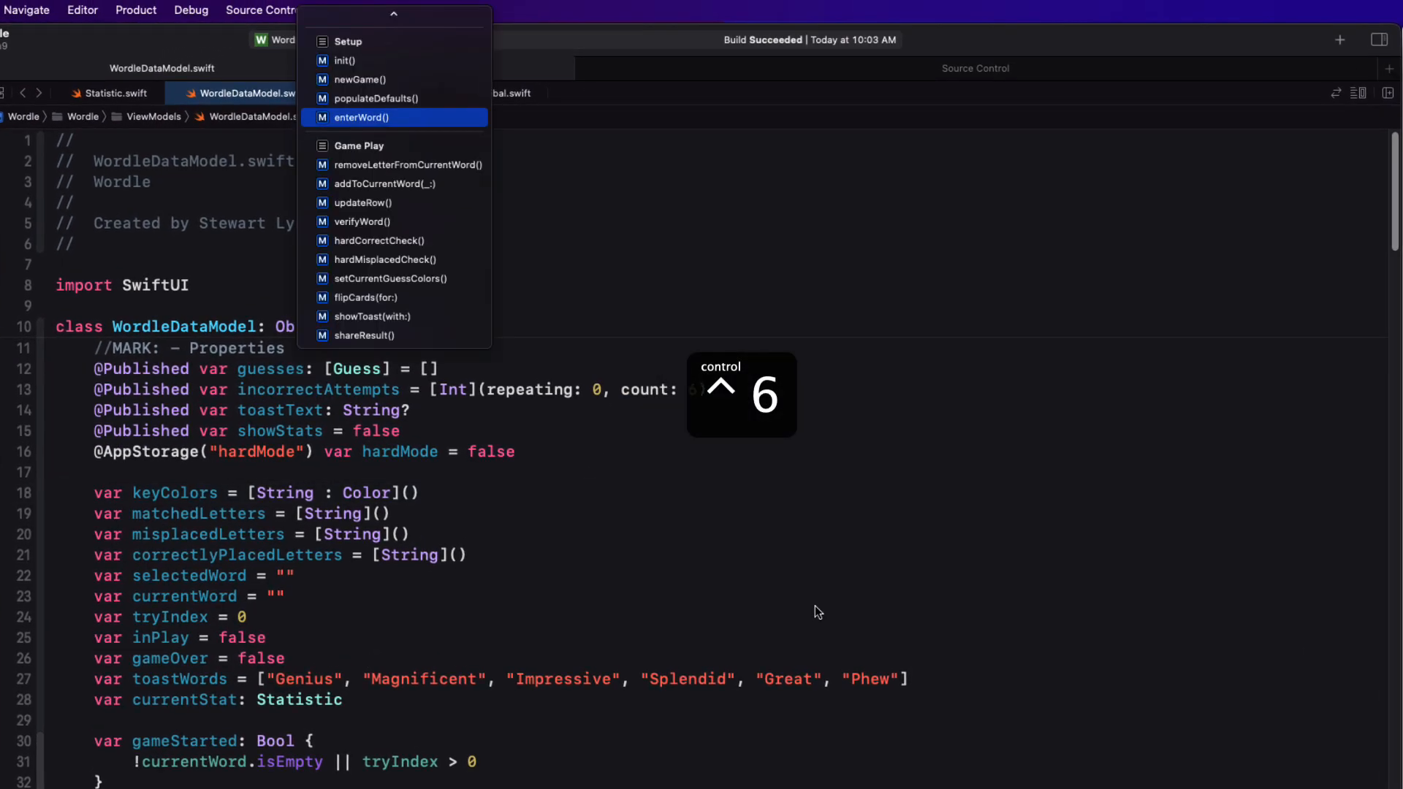
type("enter")
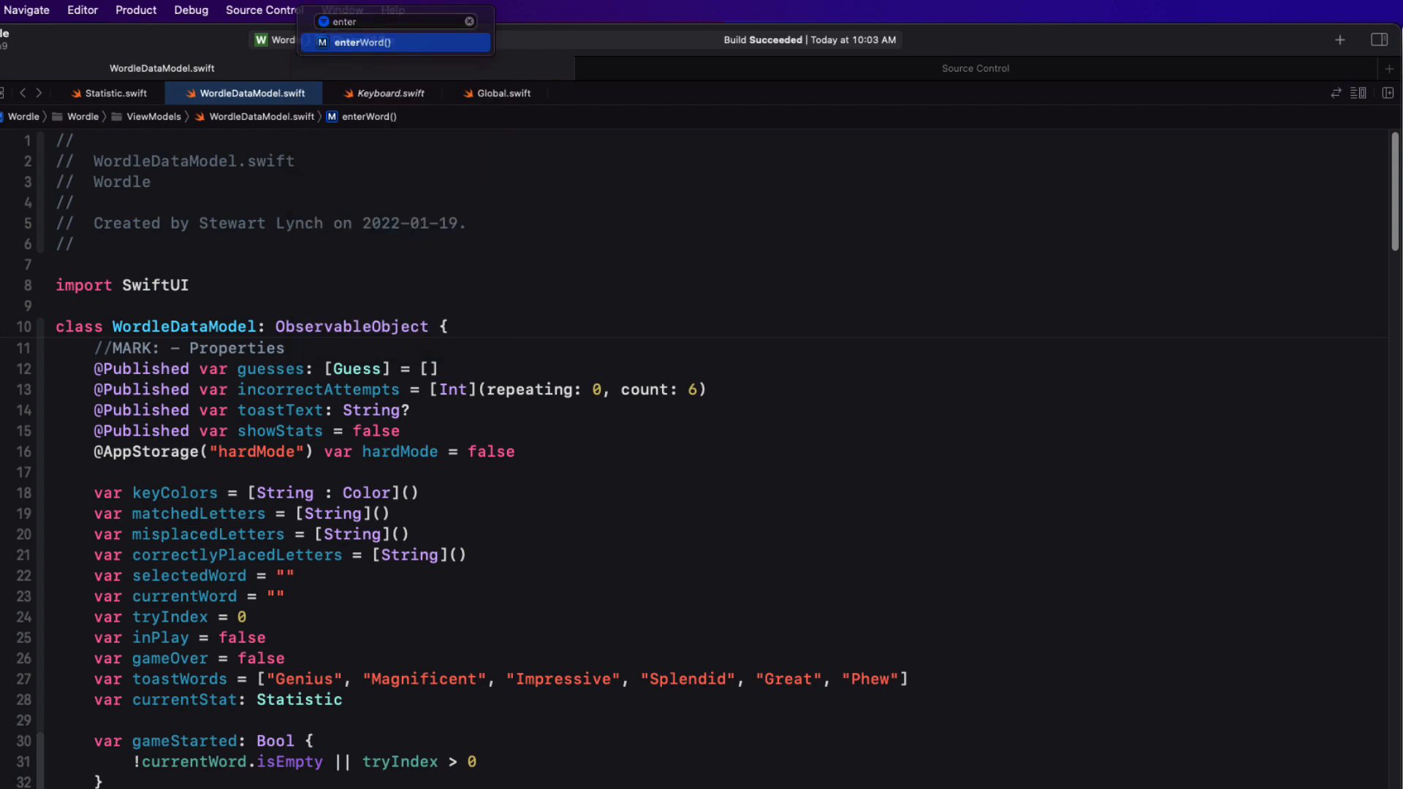
left_click(363, 42)
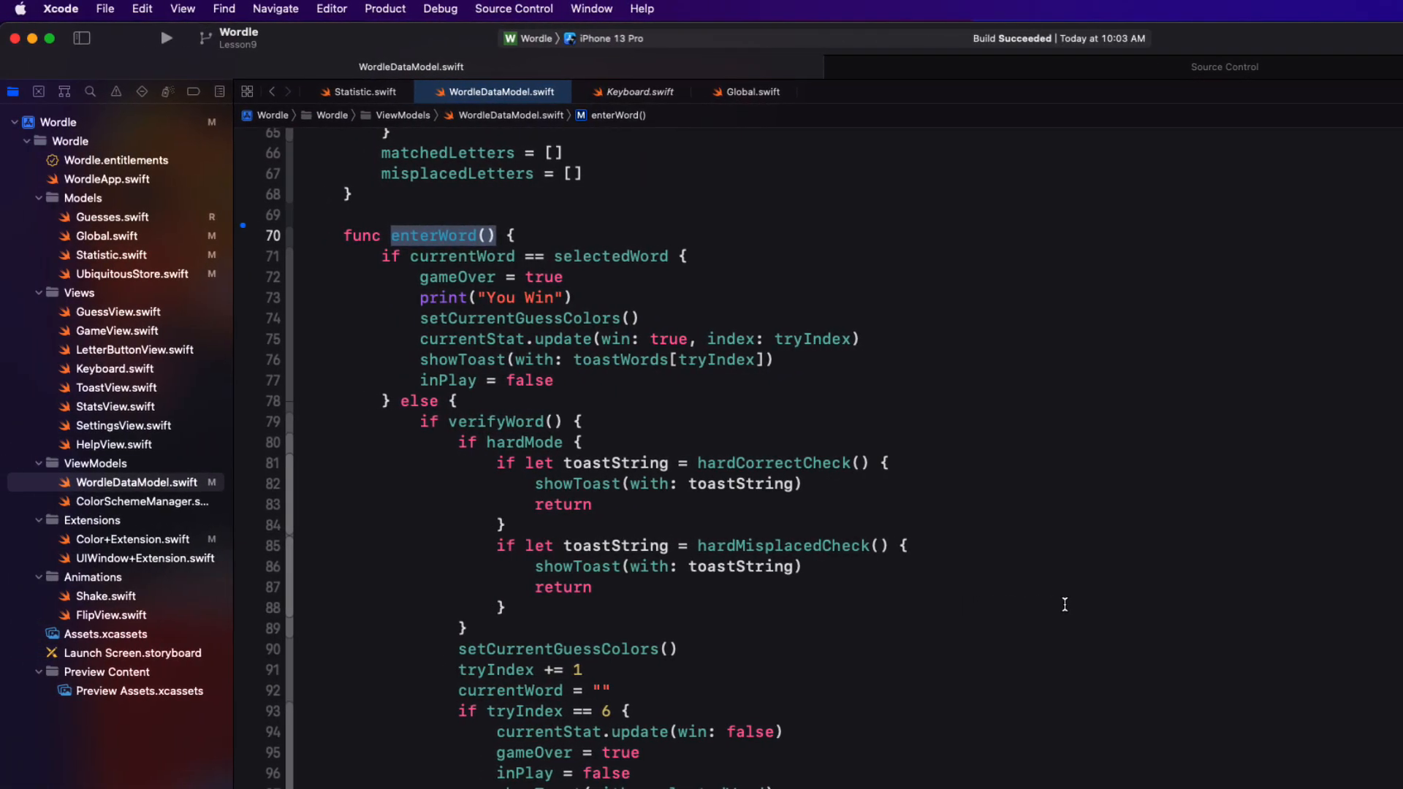
mouse_move(443, 273)
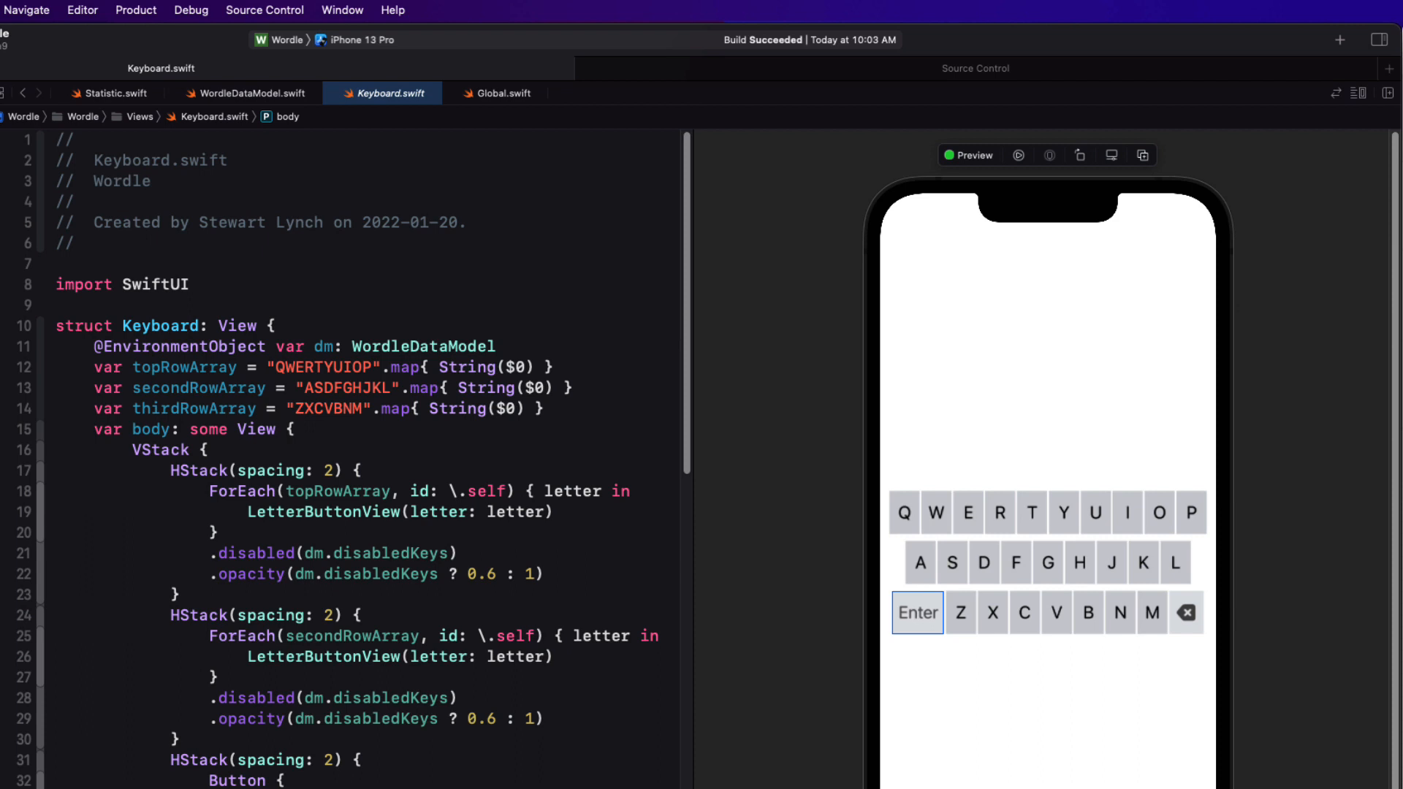
Quick-open GameView.swift from a search for 'game'
left_click(250, 93)
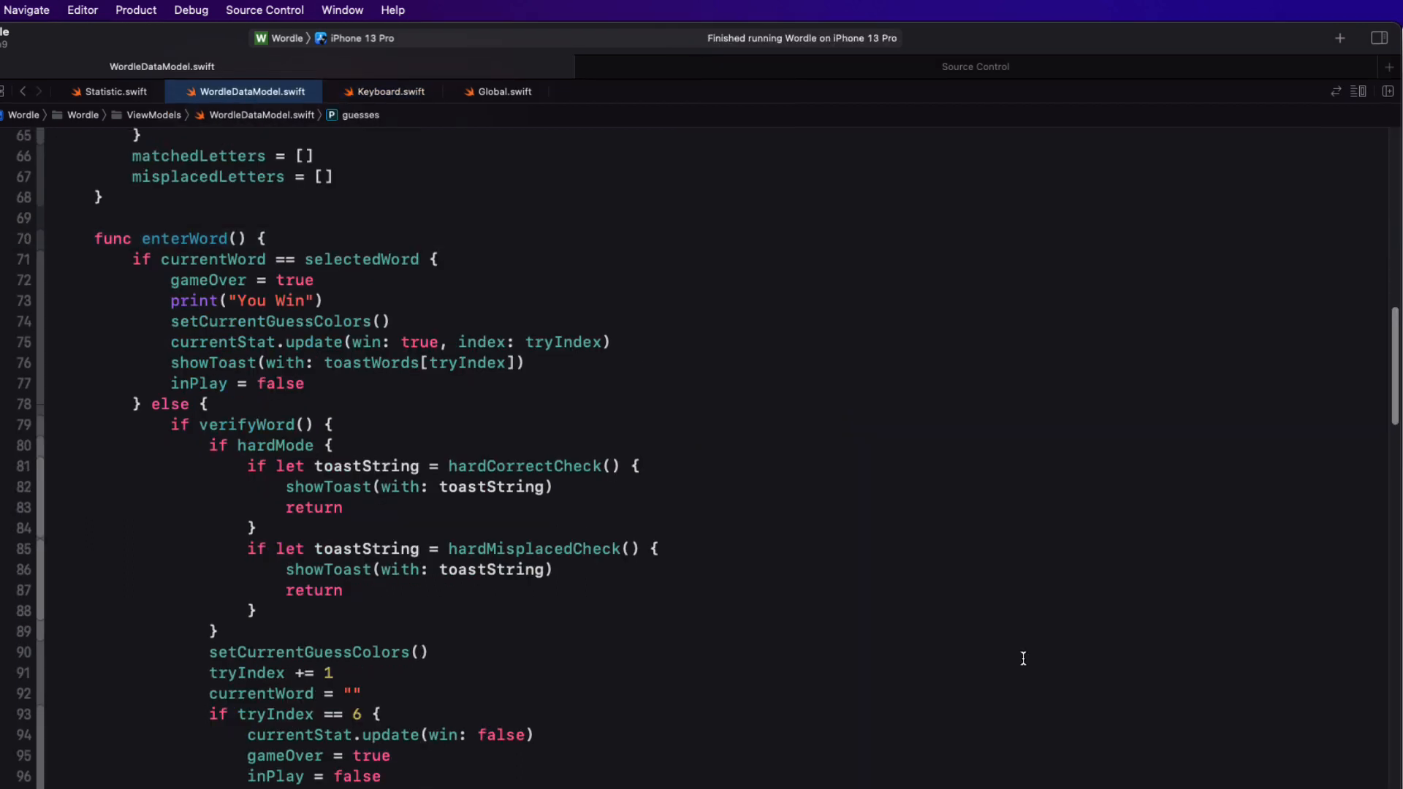
key("shift+cmd+o")
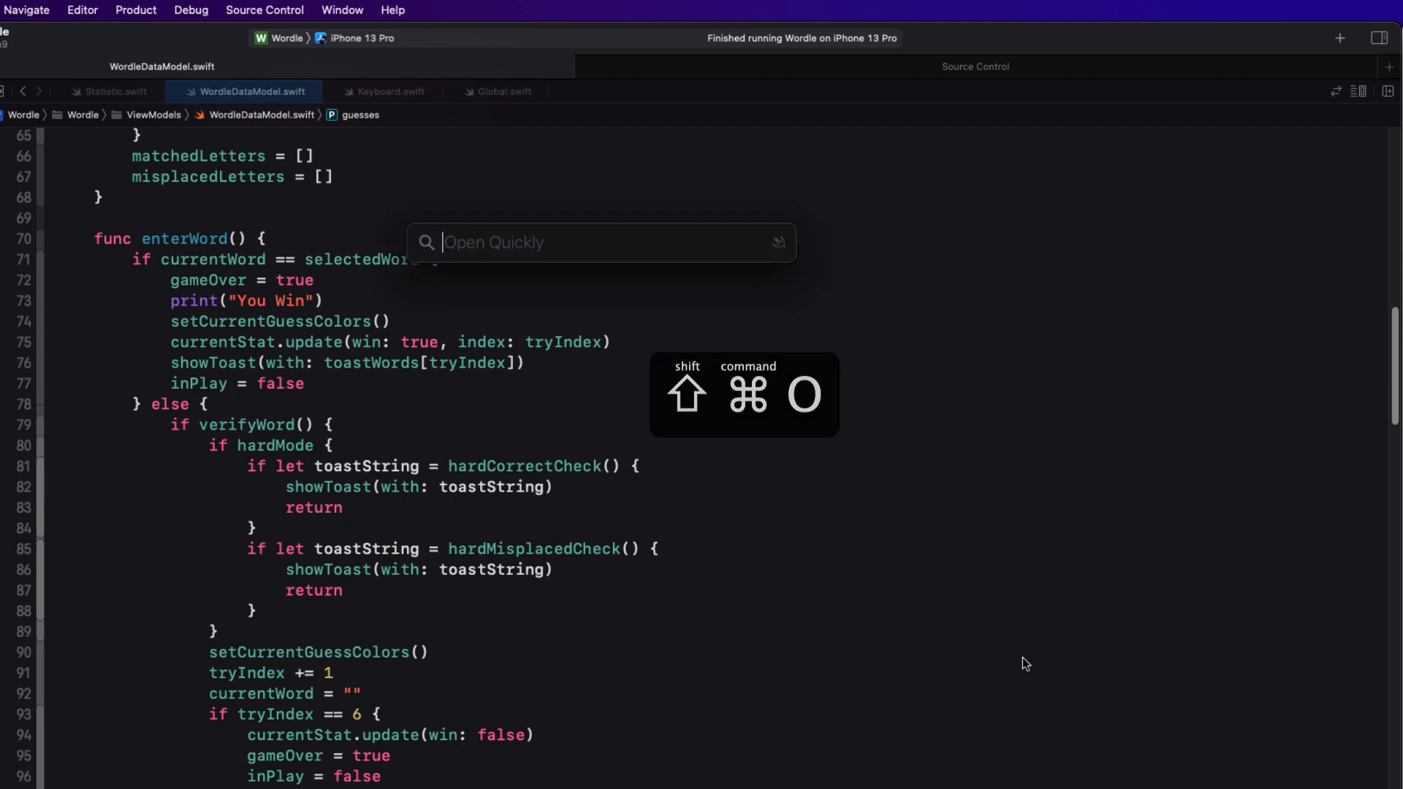
type("game")
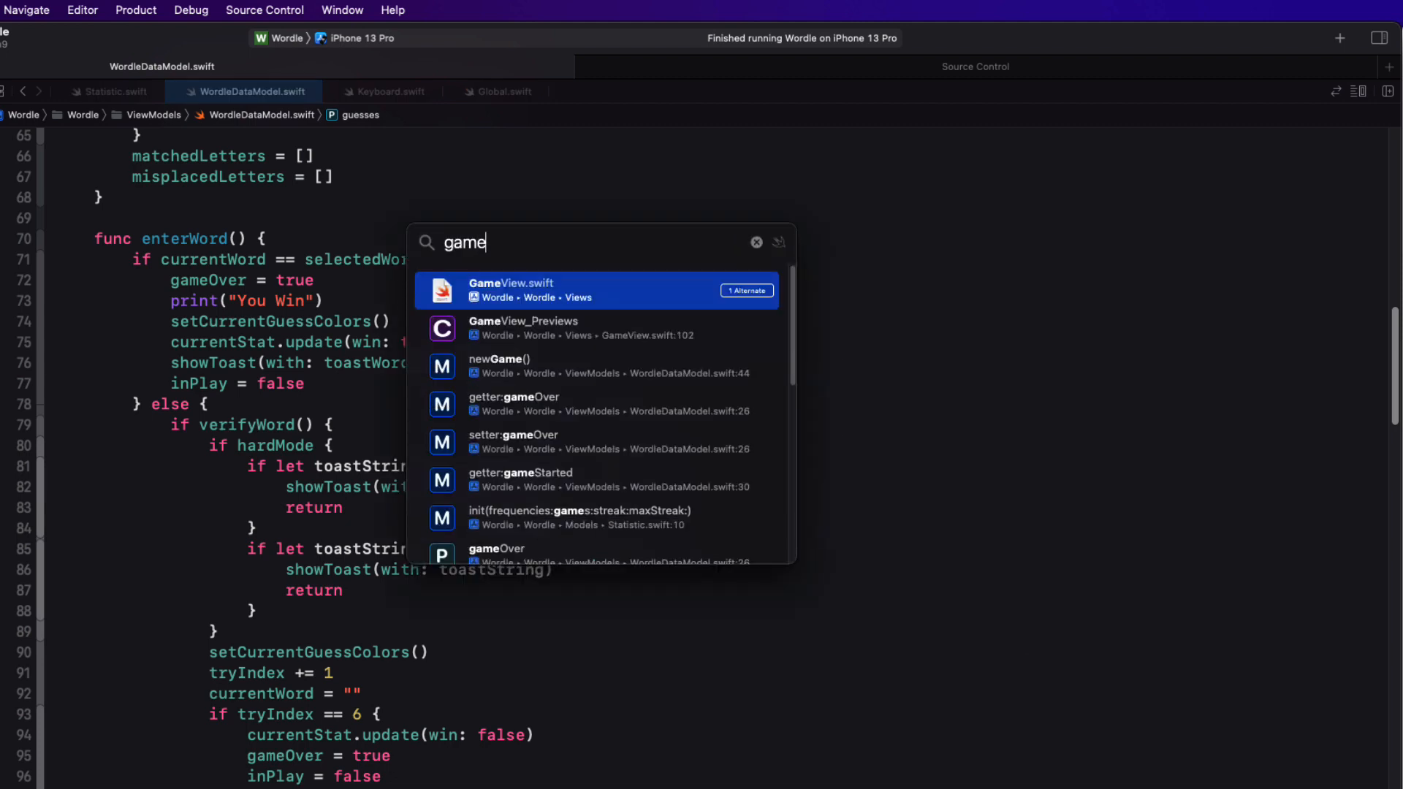
left_click(513, 289)
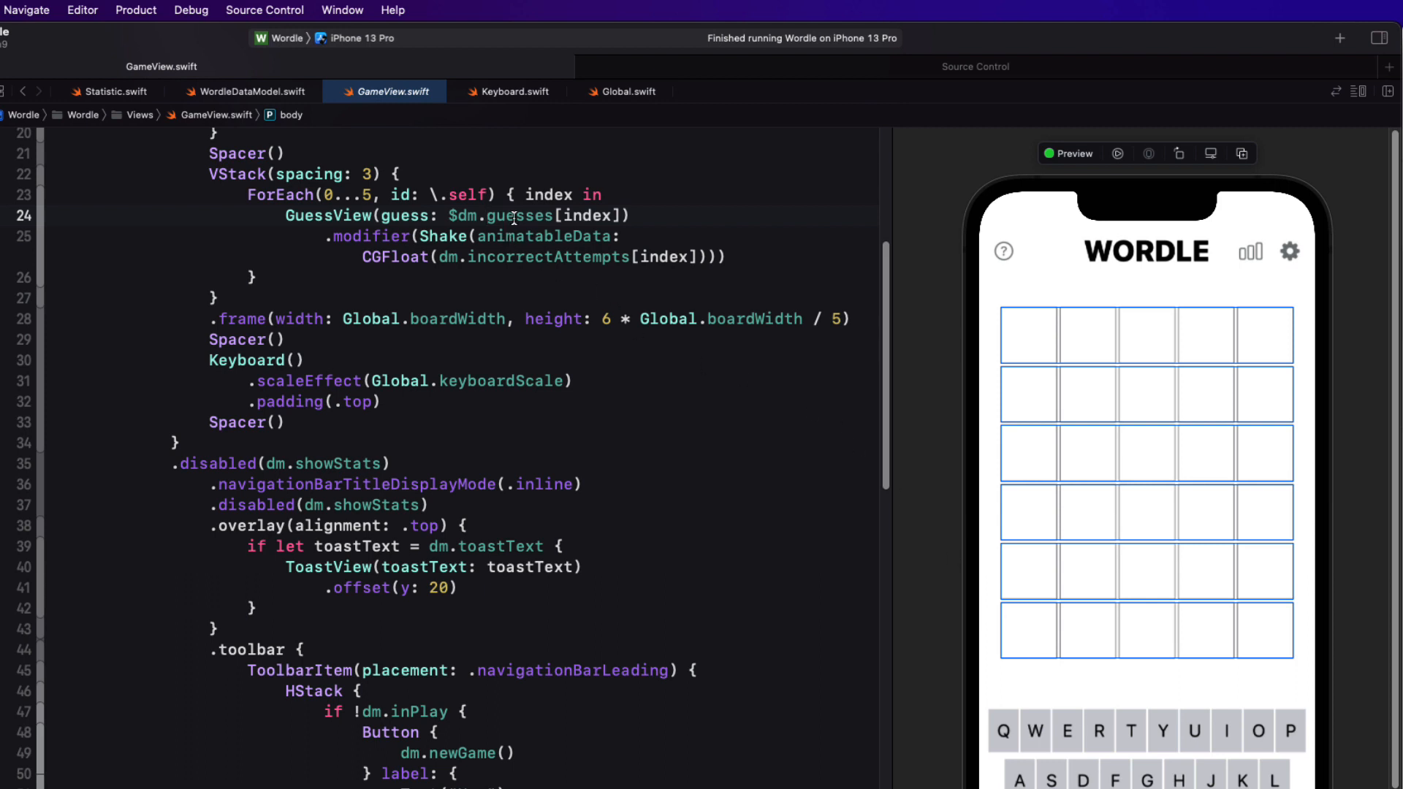
Jump from dm.guesses to the guesses property definition in WordleDataModel
double_click(518, 215)
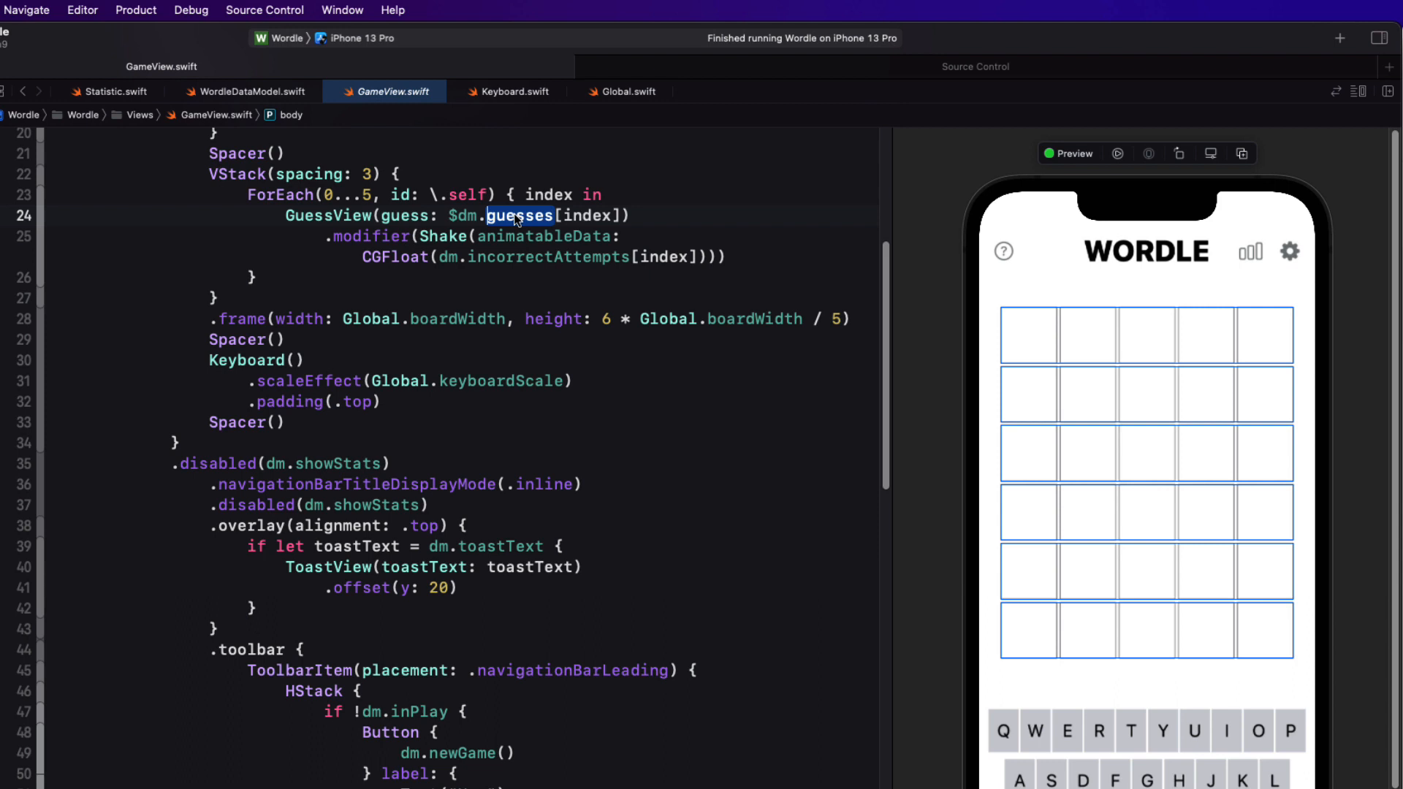
left_click(519, 215)
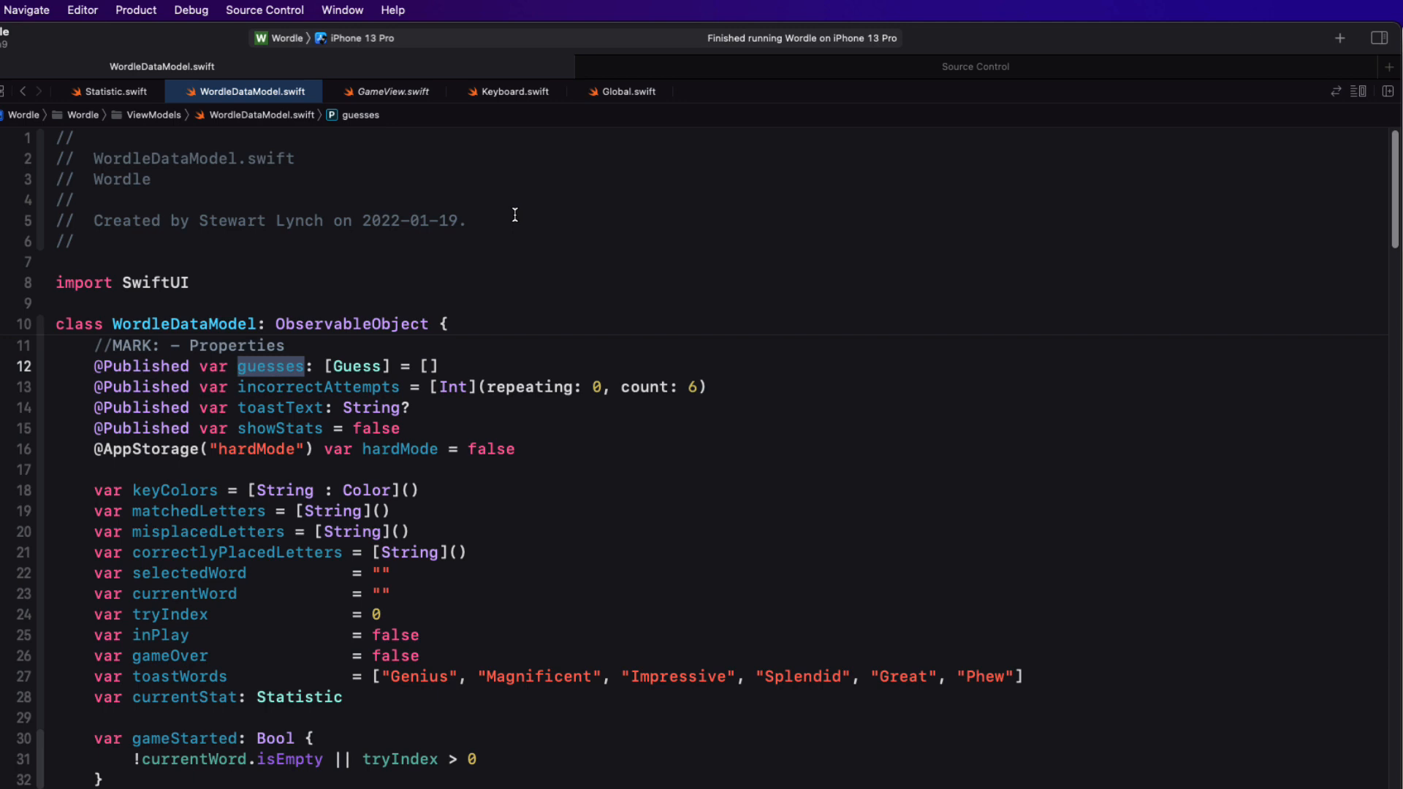
Return to GameView.swift and scroll down to its .toolbar code
left_click(391, 90)
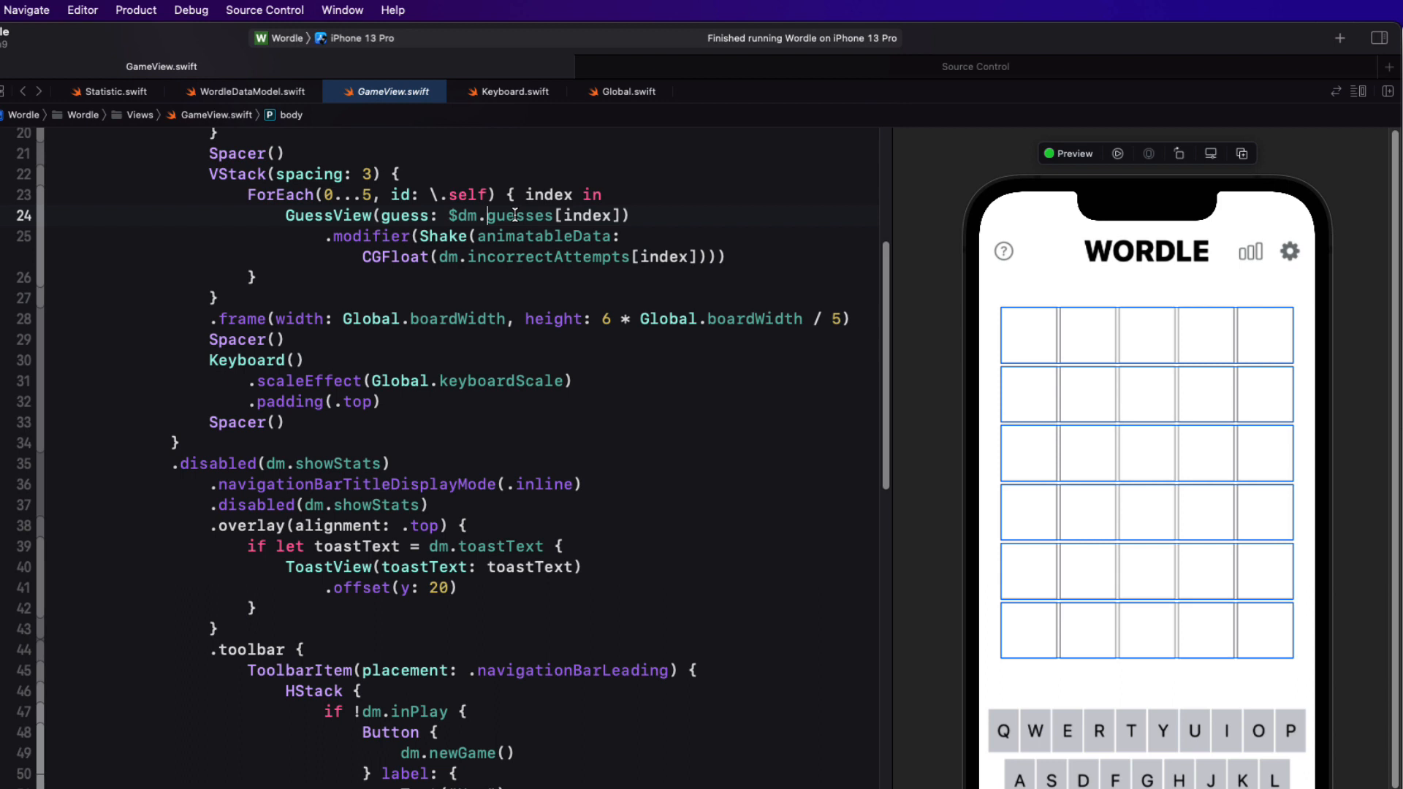
scroll("down", 3)
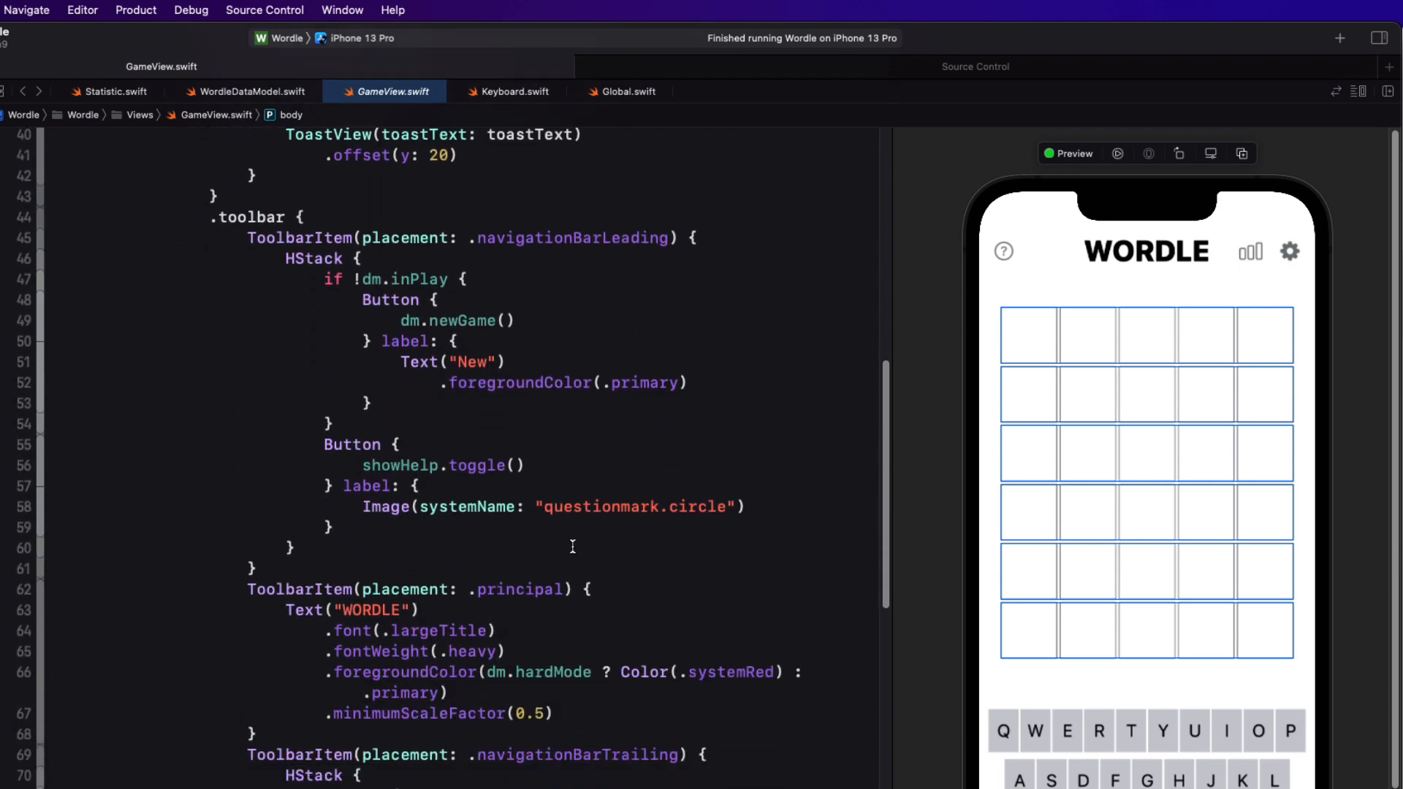
left_click(469, 324)
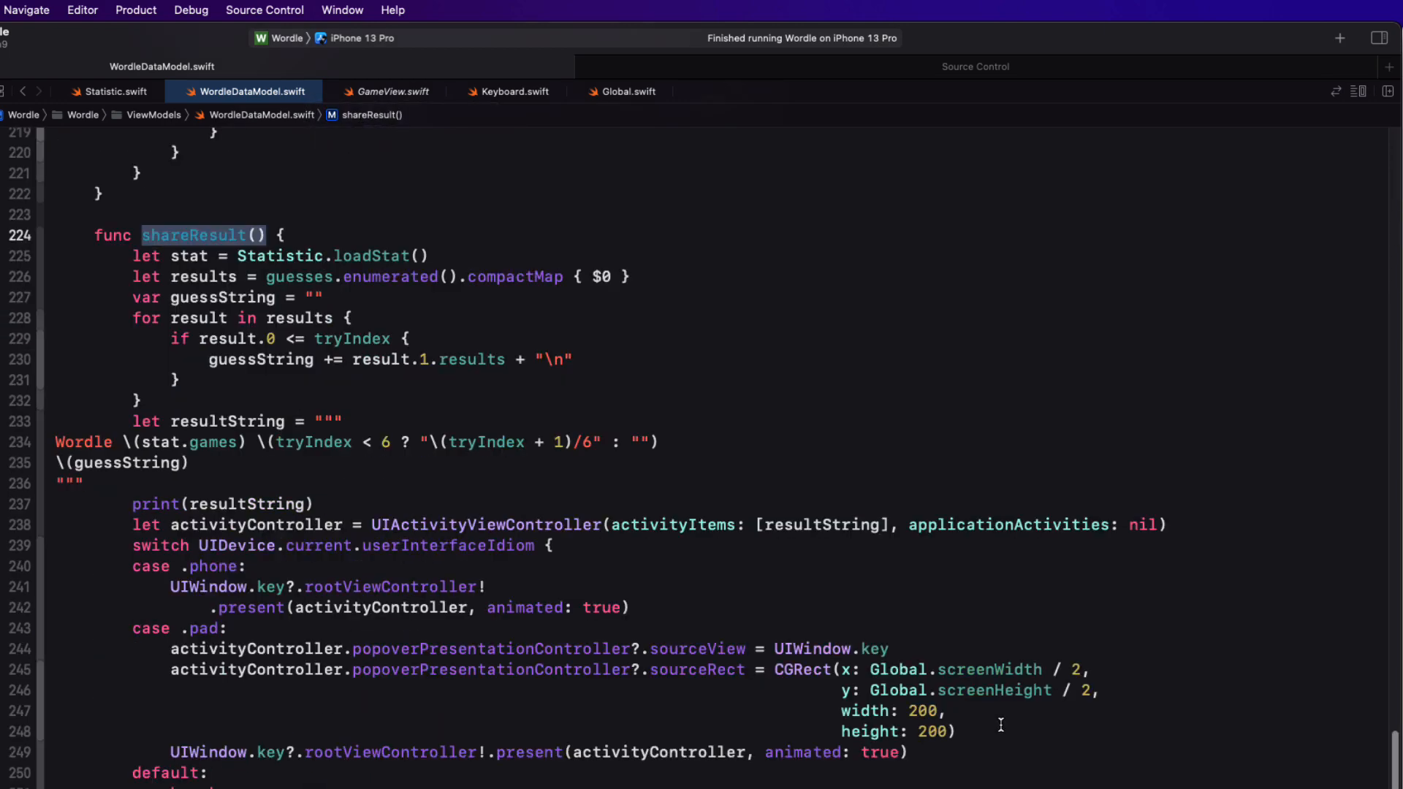
mouse_move(474, 561)
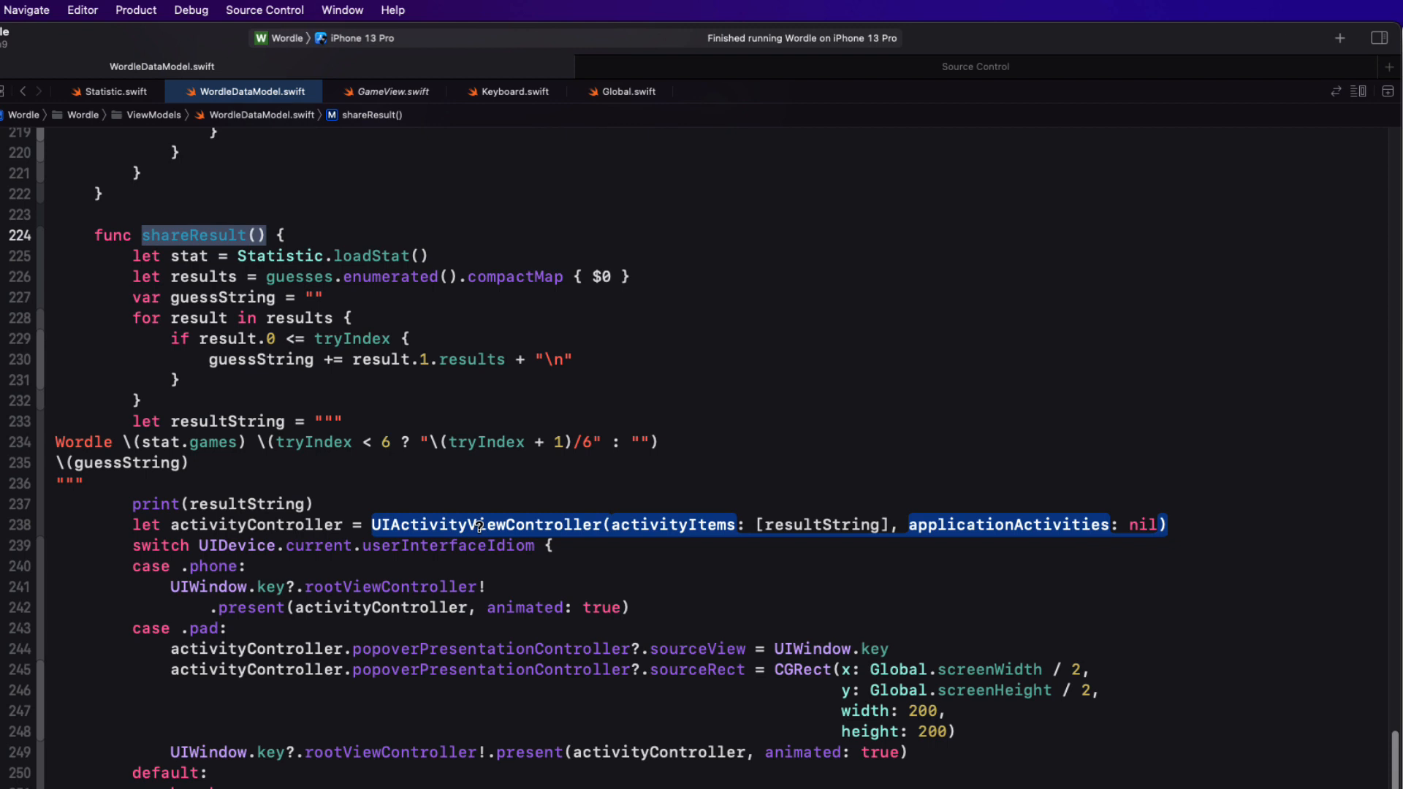
left_click(480, 525)
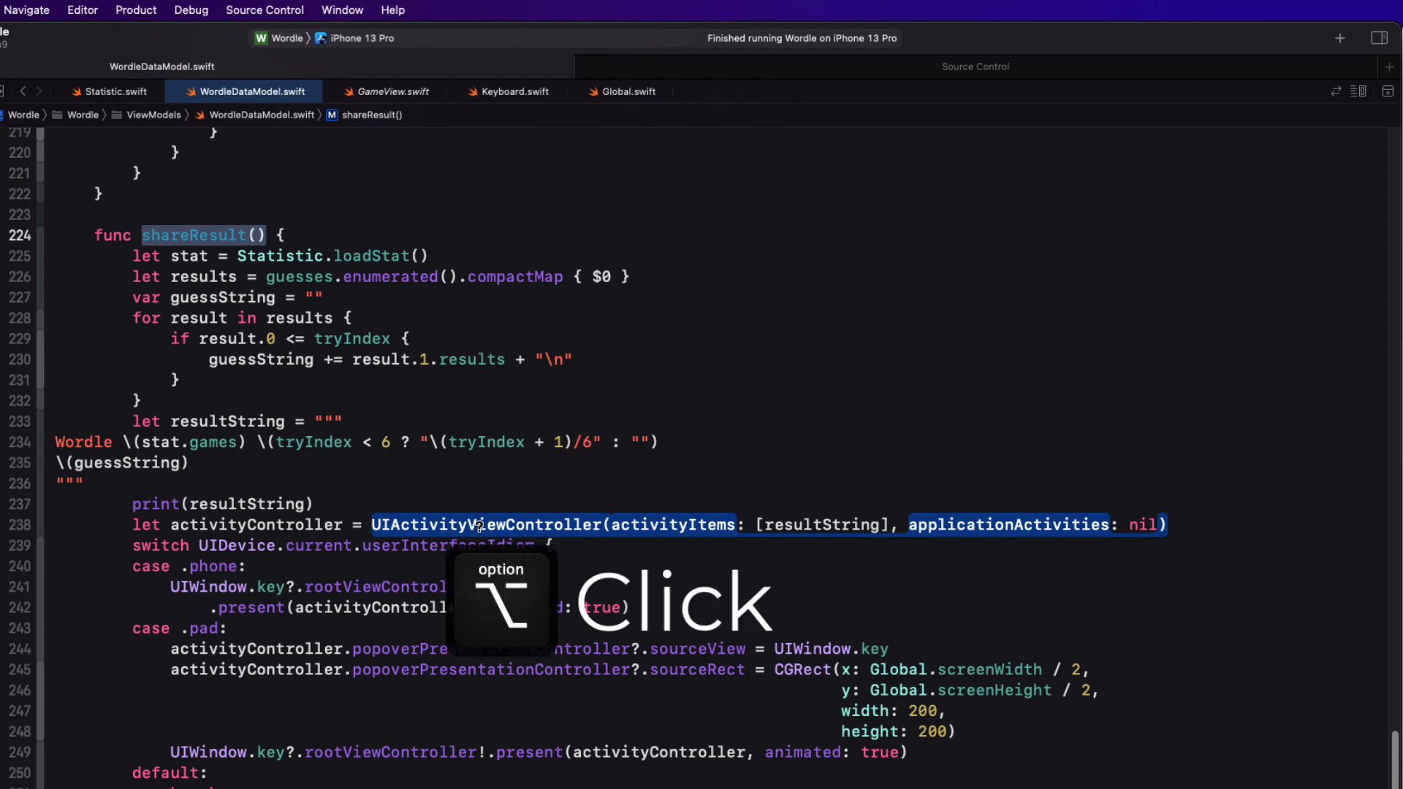
left_click(480, 525)
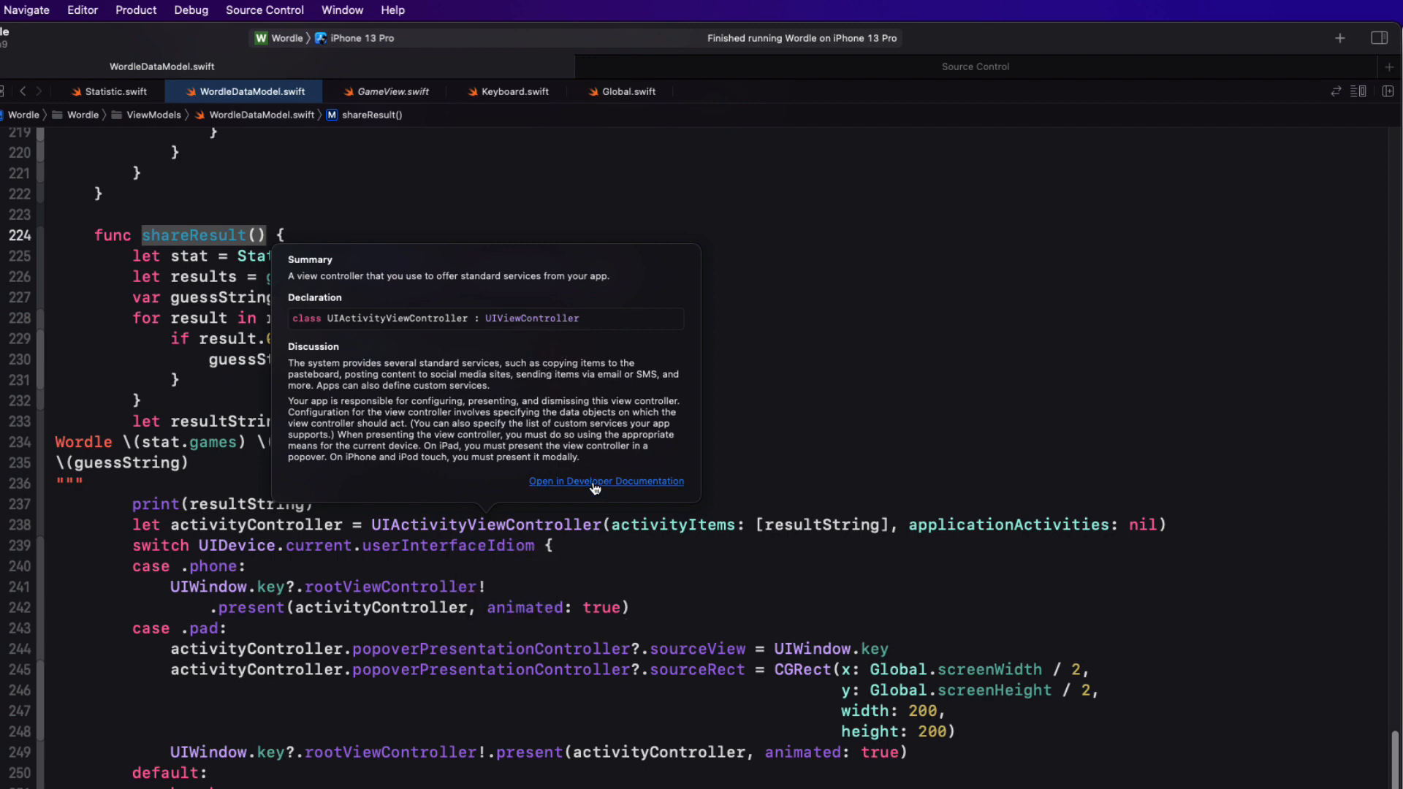
left_click(605, 481)
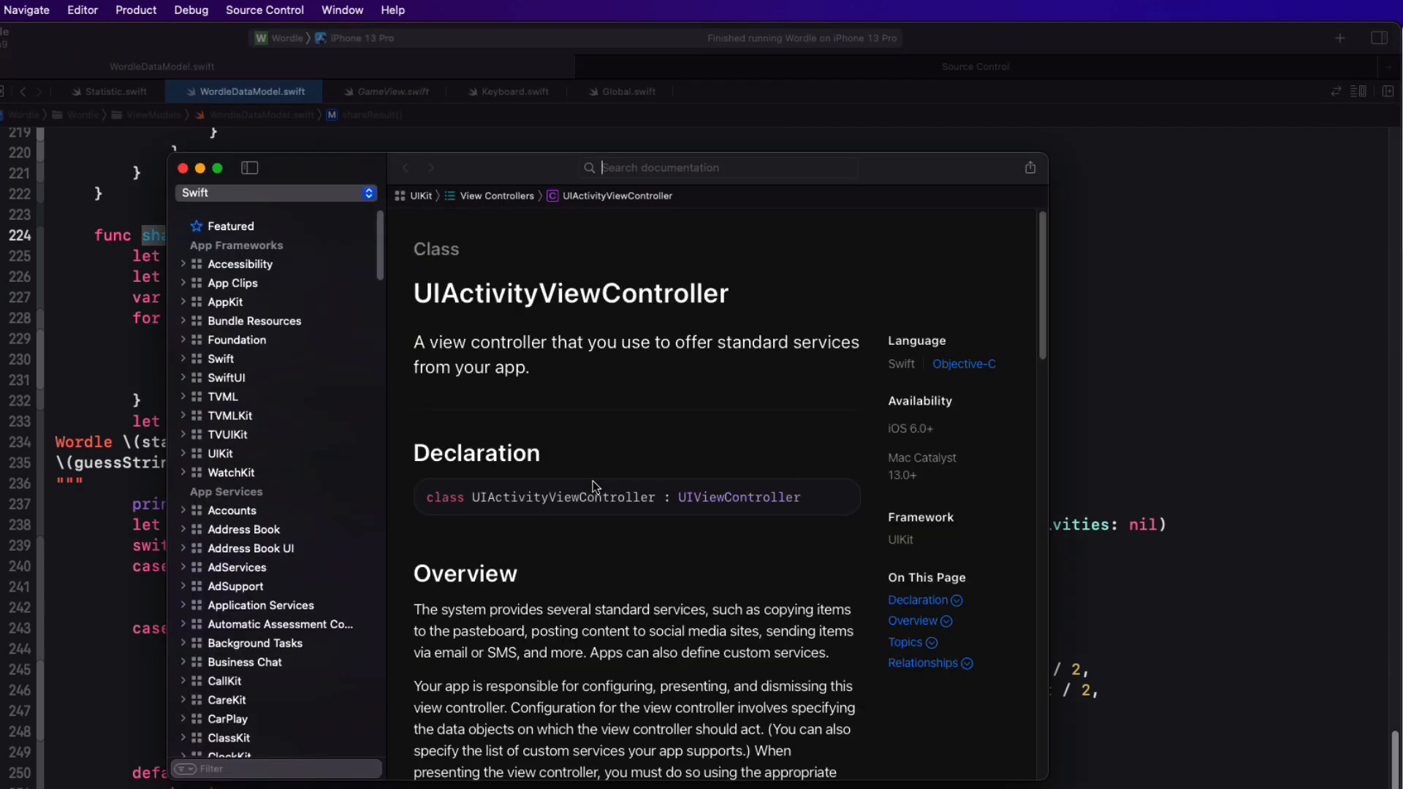
scroll("down", 3)
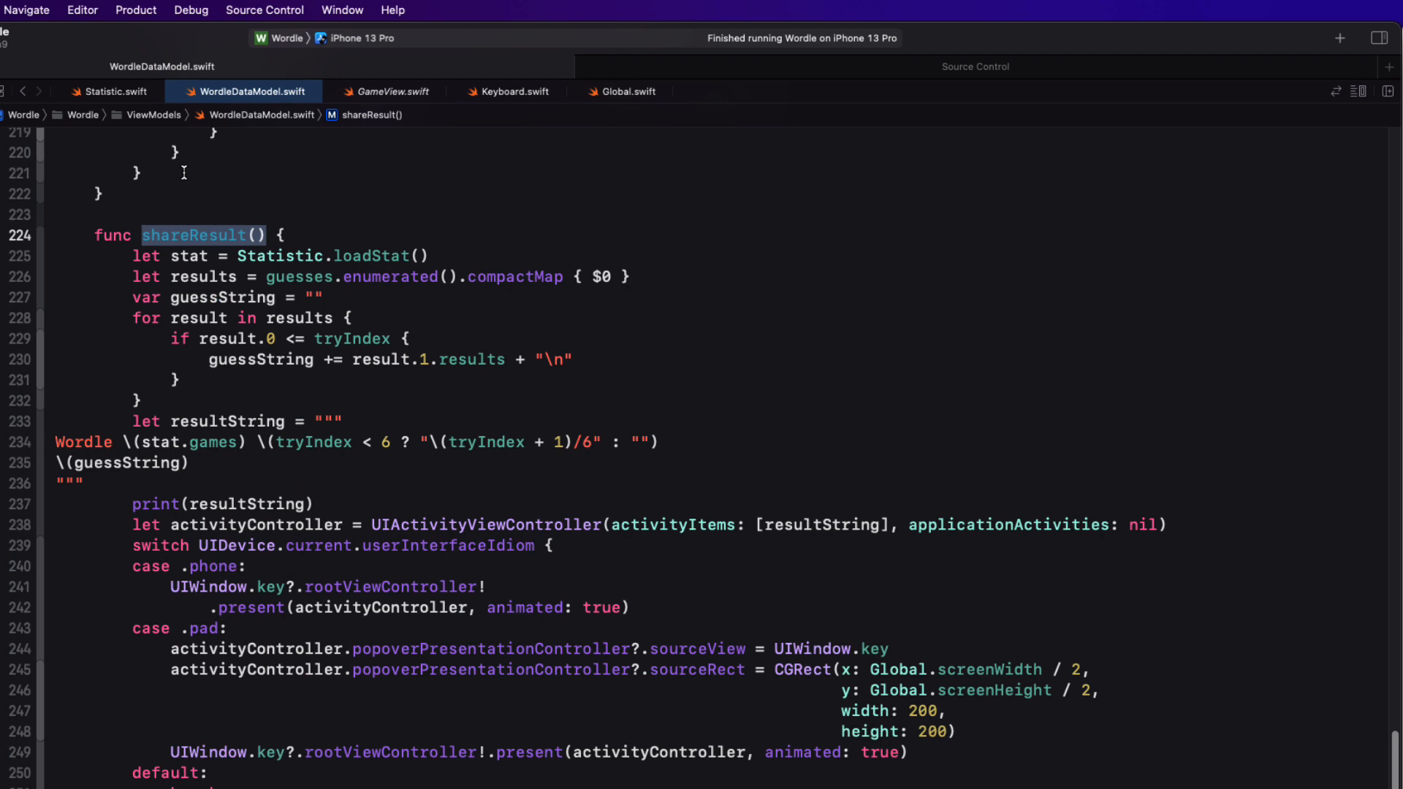
mouse_move(814, 623)
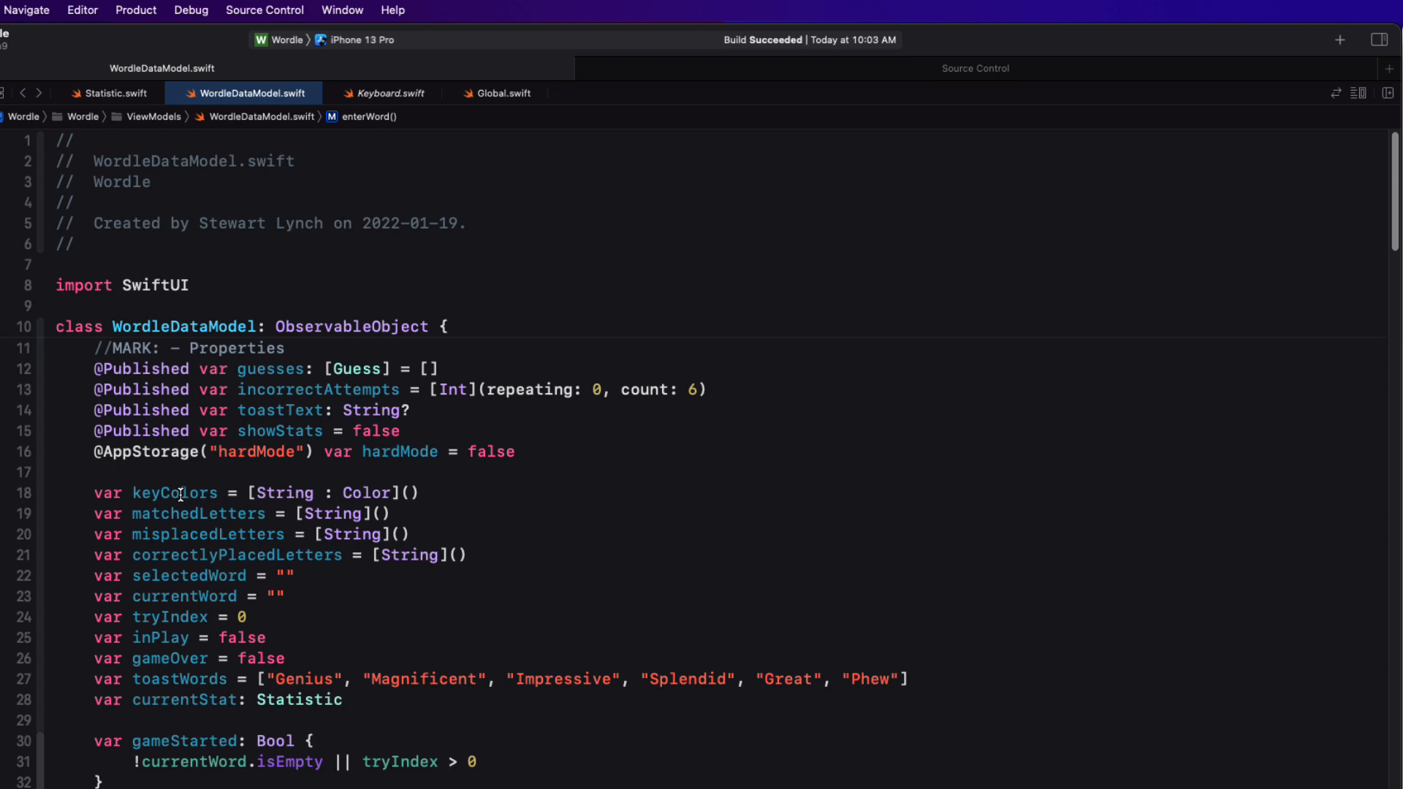
Refactor-rename keyColors to keyboardColors across the whole project
right_click(174, 493)
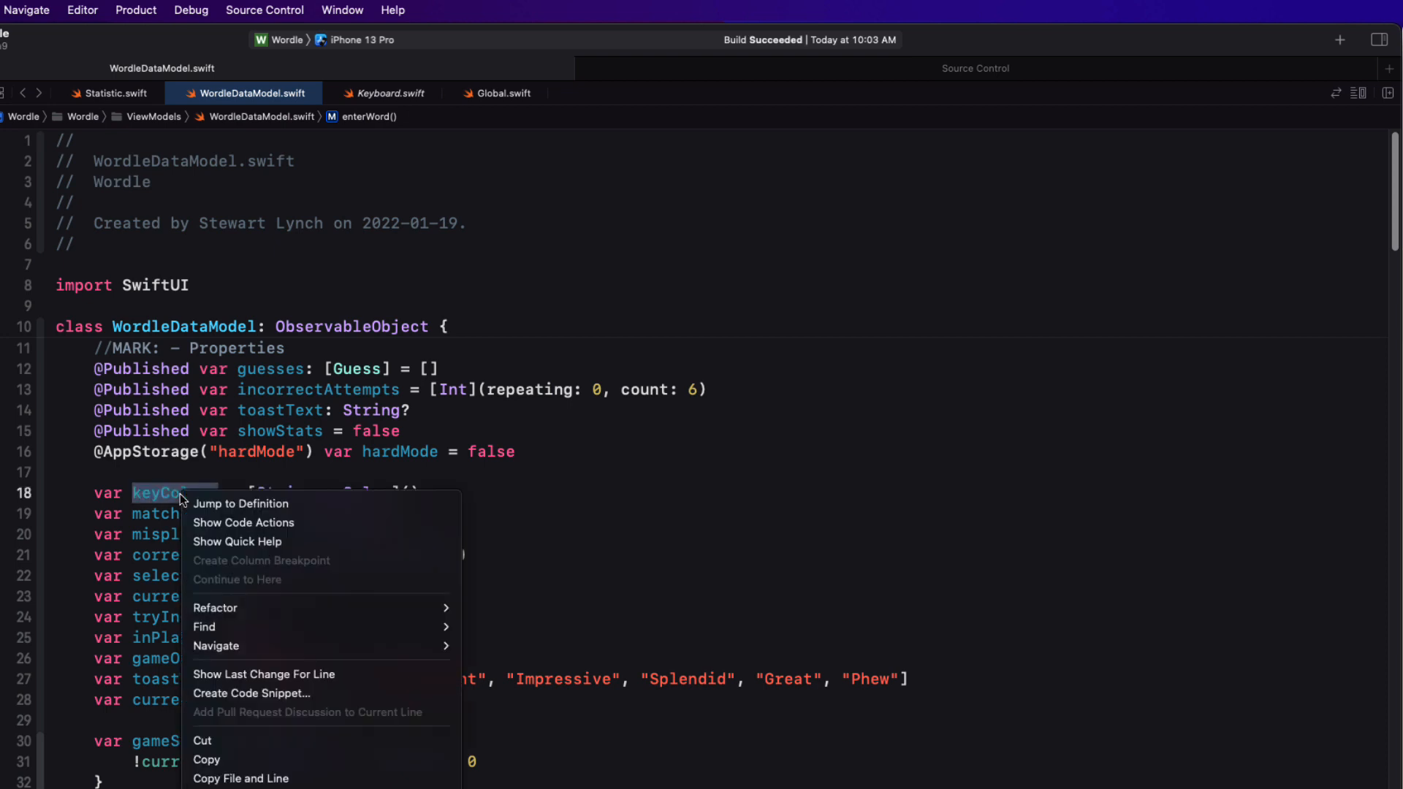
mouse_move(250, 608)
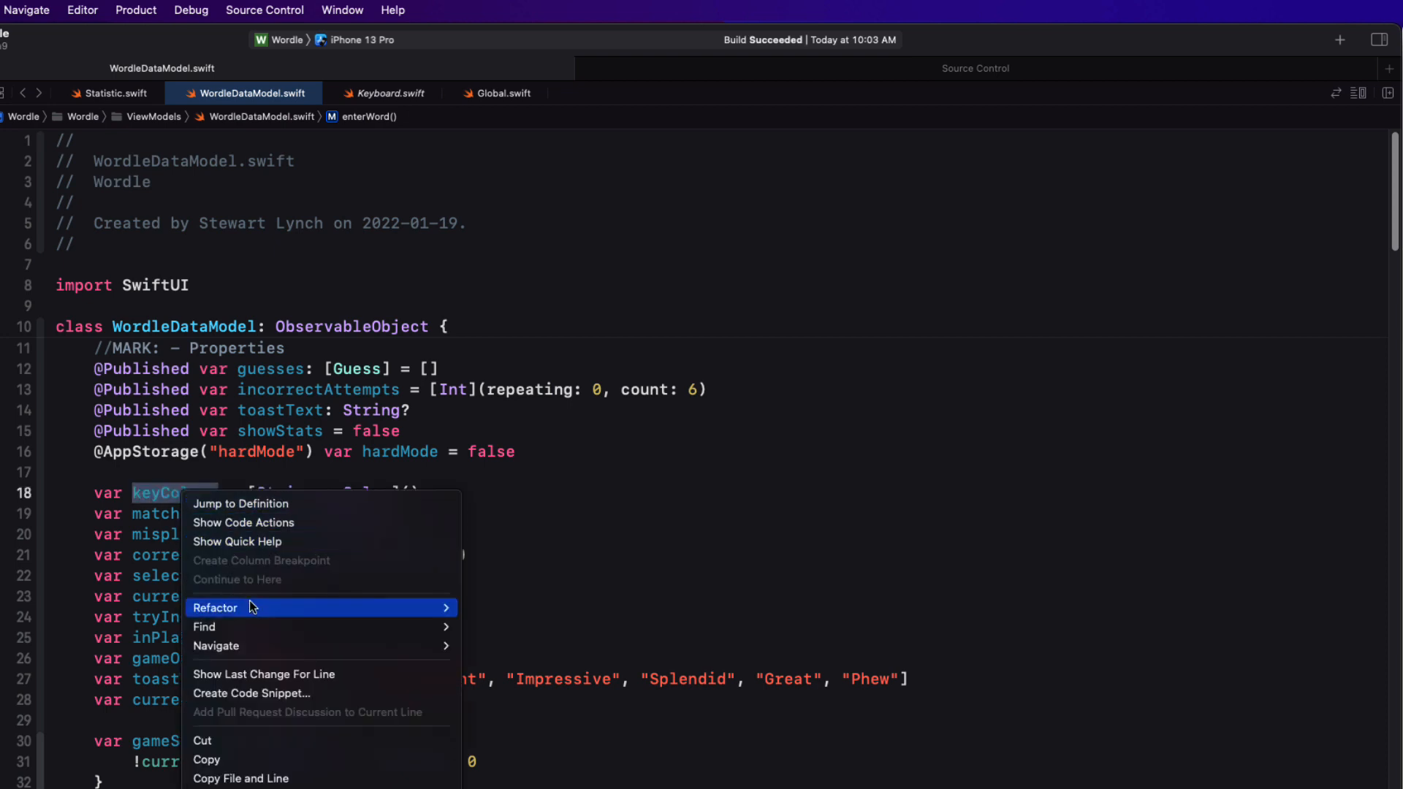
mouse_move(214, 607)
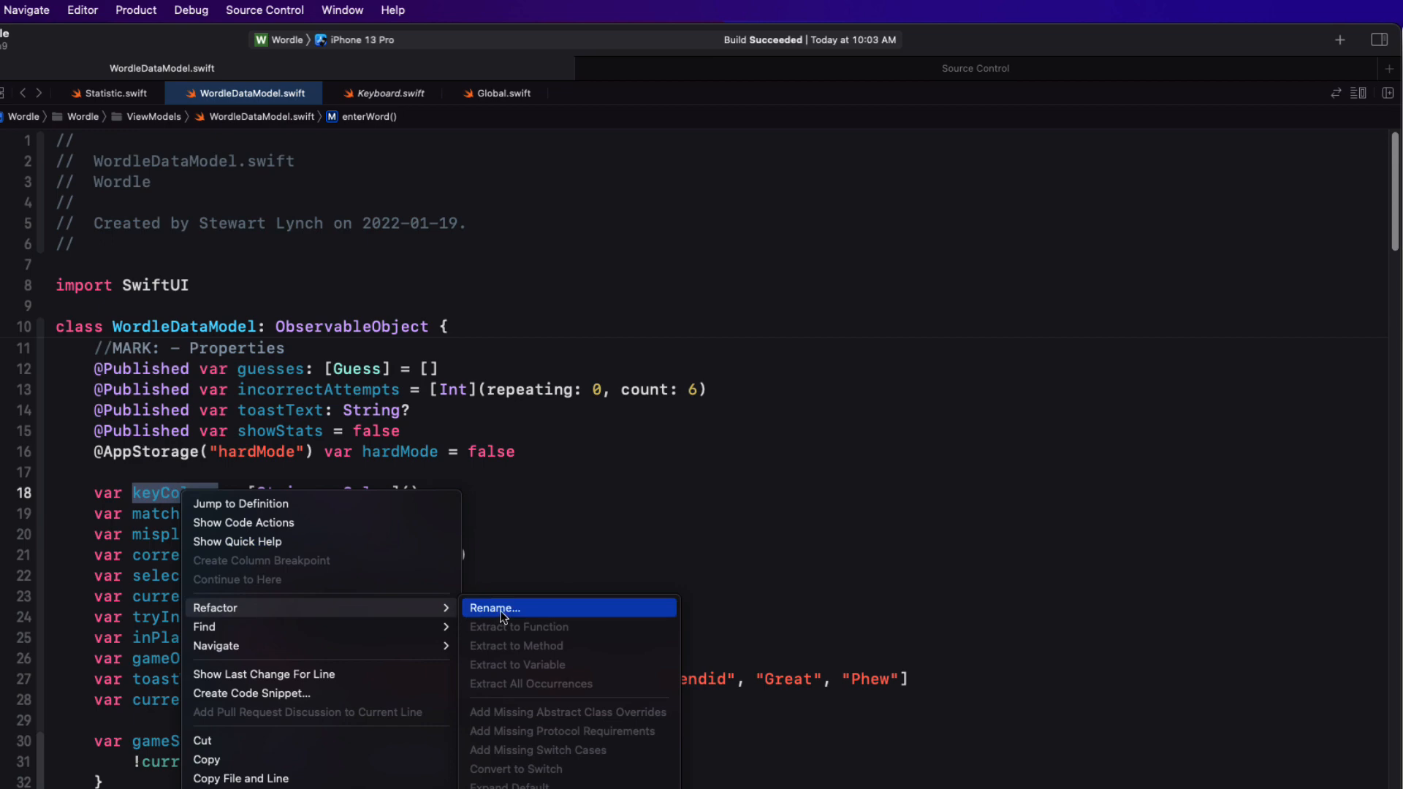
left_click(492, 608)
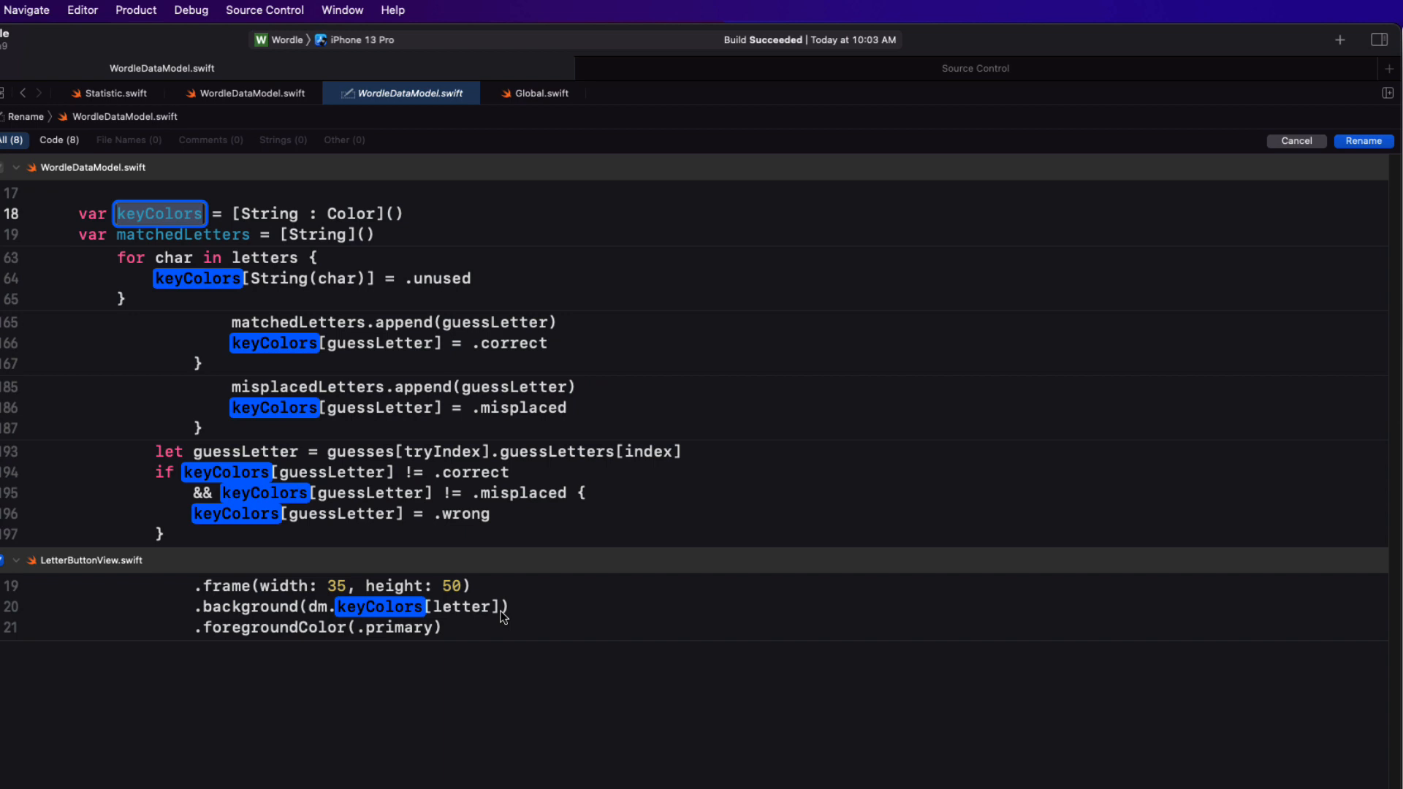
type("key")
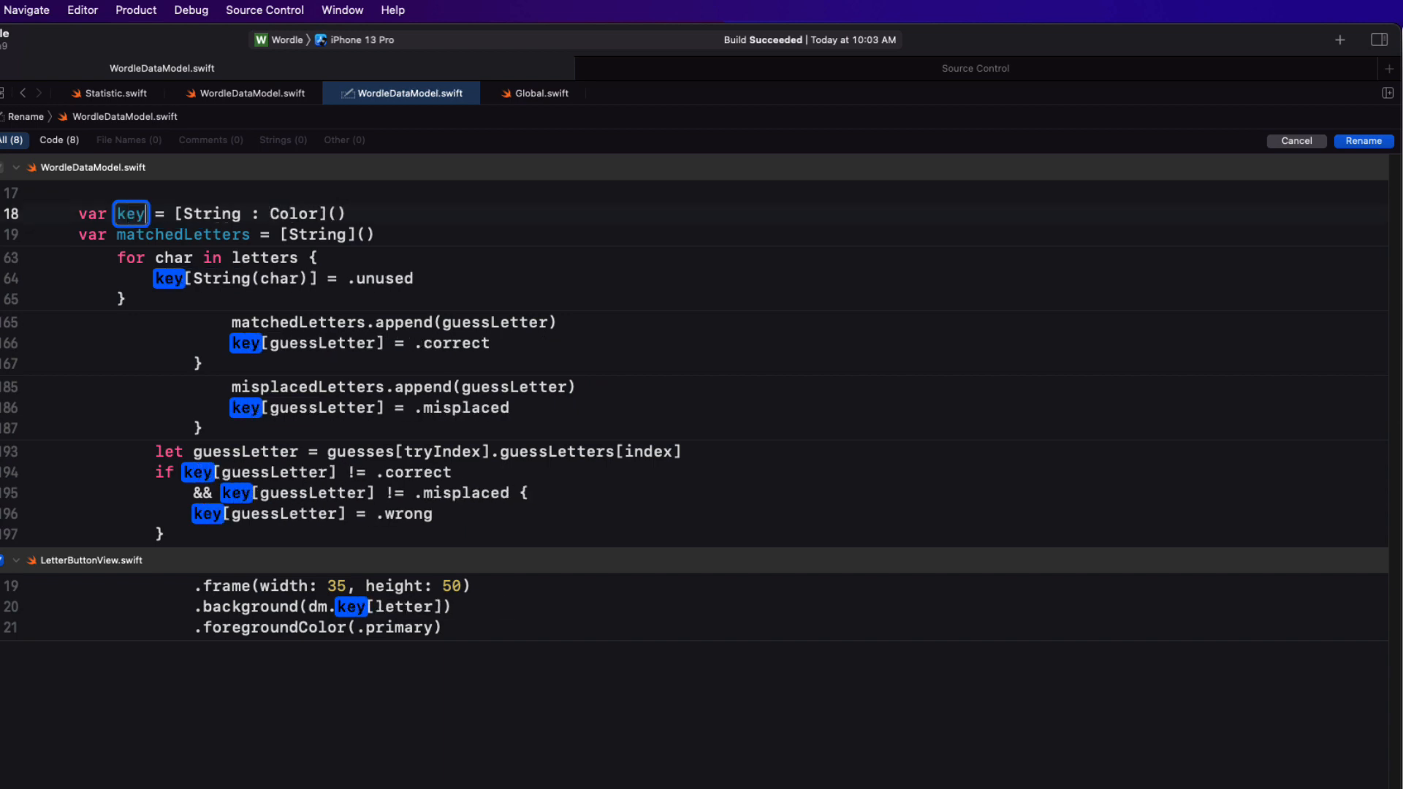
type("keyboardColors")
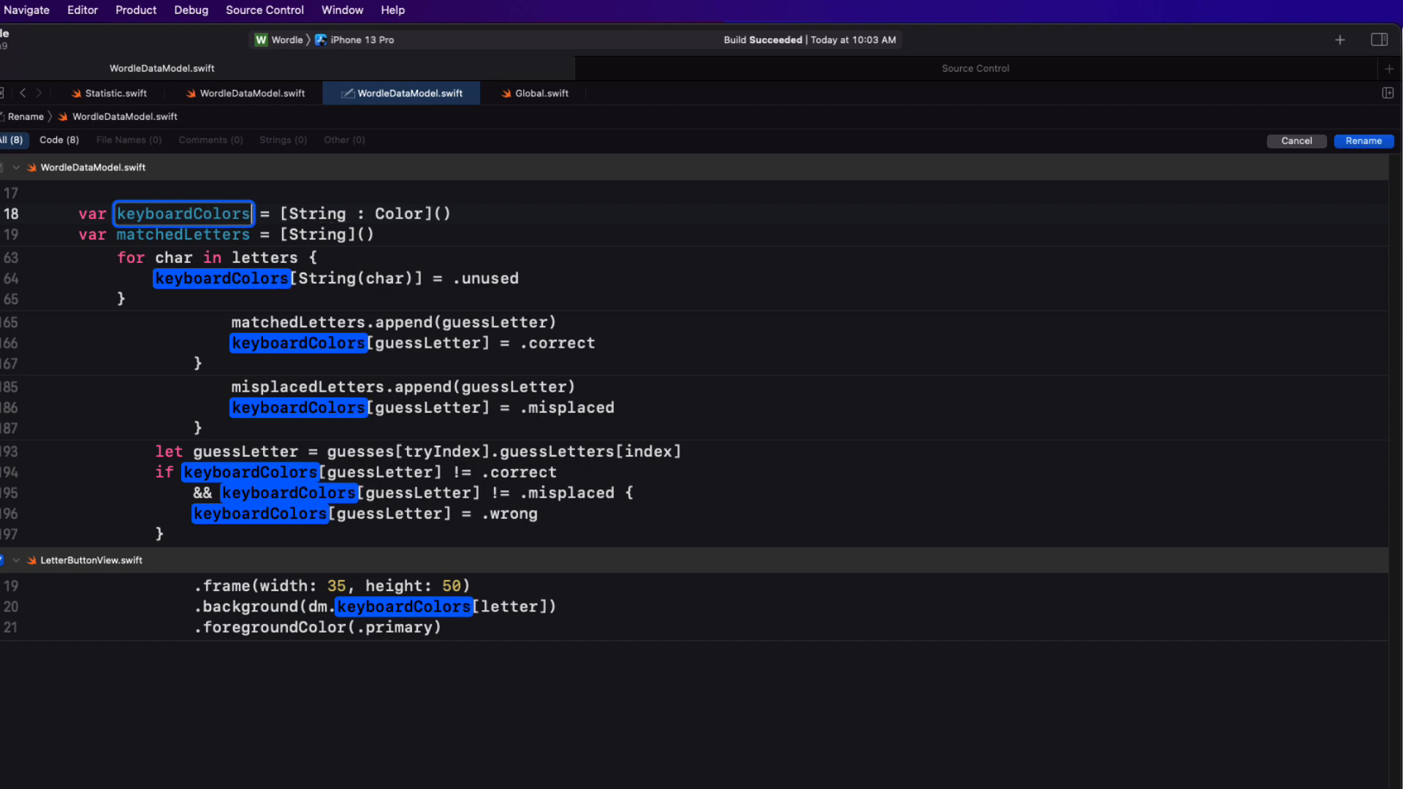
left_click(1294, 140)
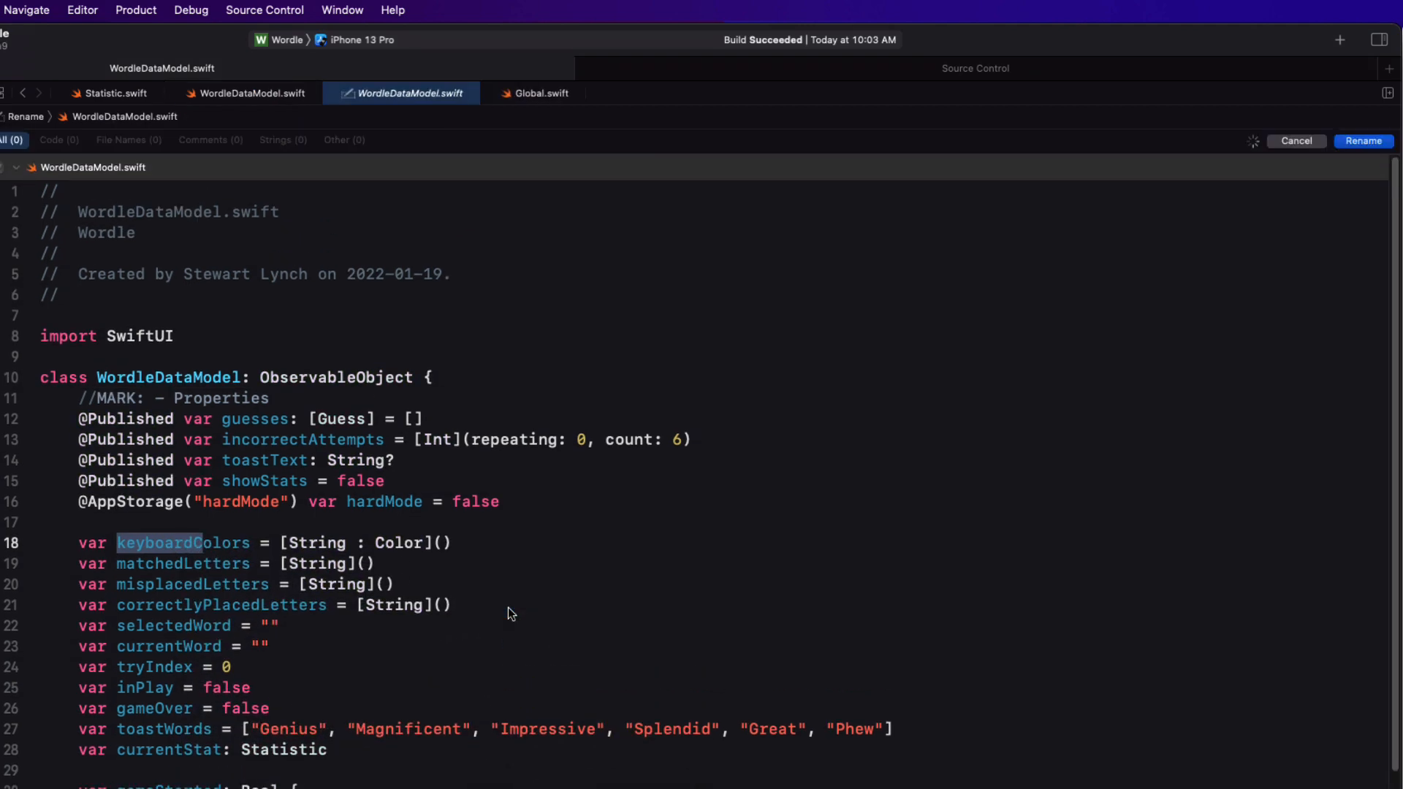
type("keyColors")
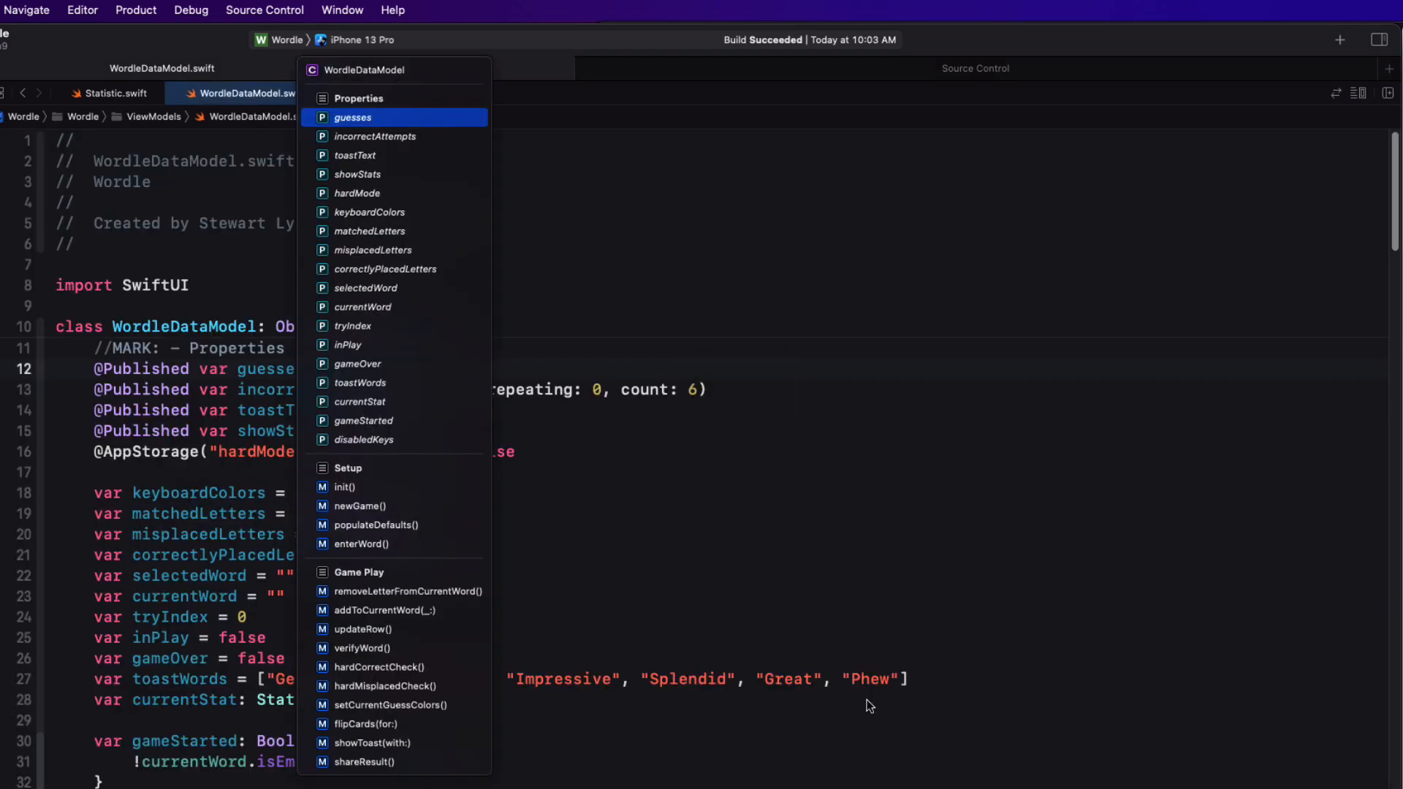
Jump to the setCurrentGuessColors function via the jump bar filtered with 'curre'
type("curre")
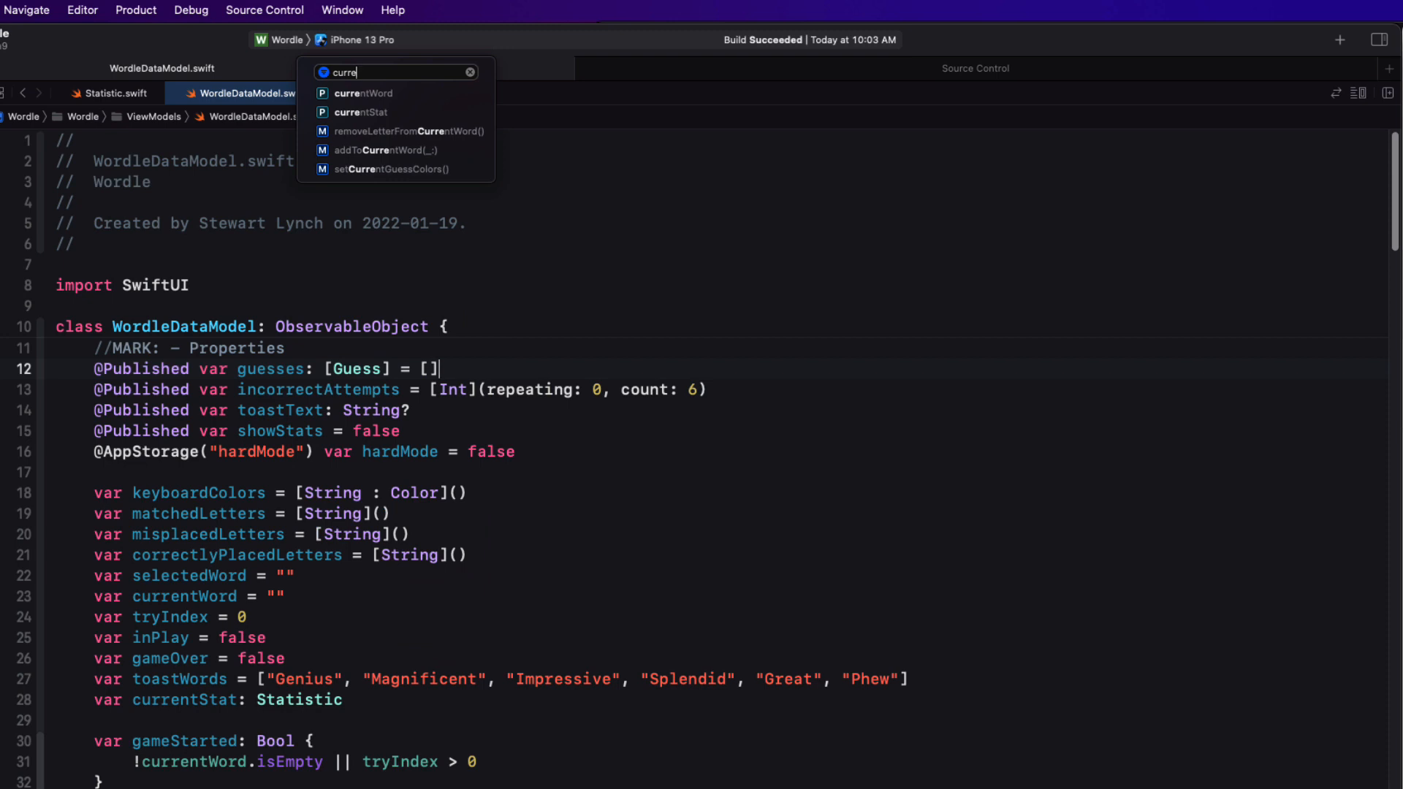
key("Down")
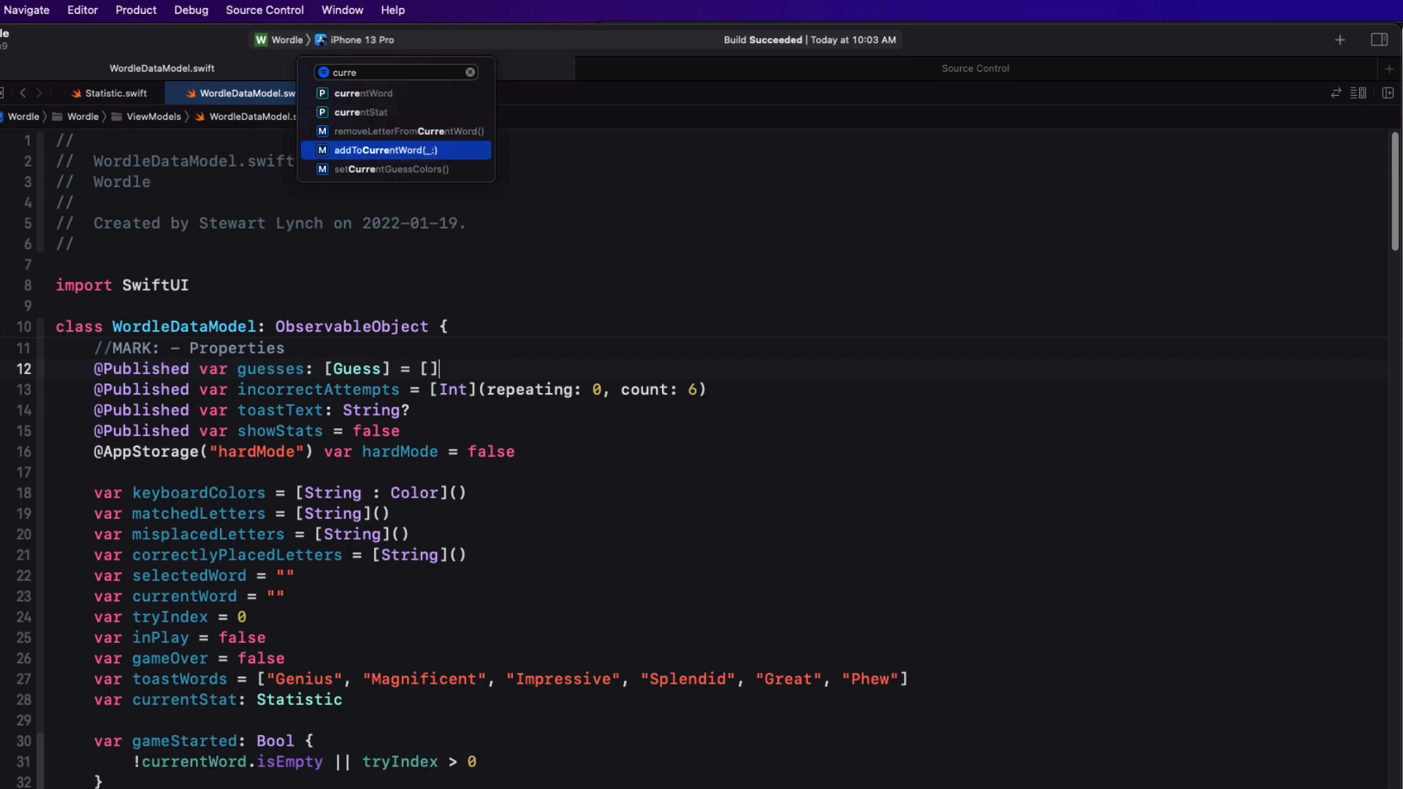
left_click(388, 169)
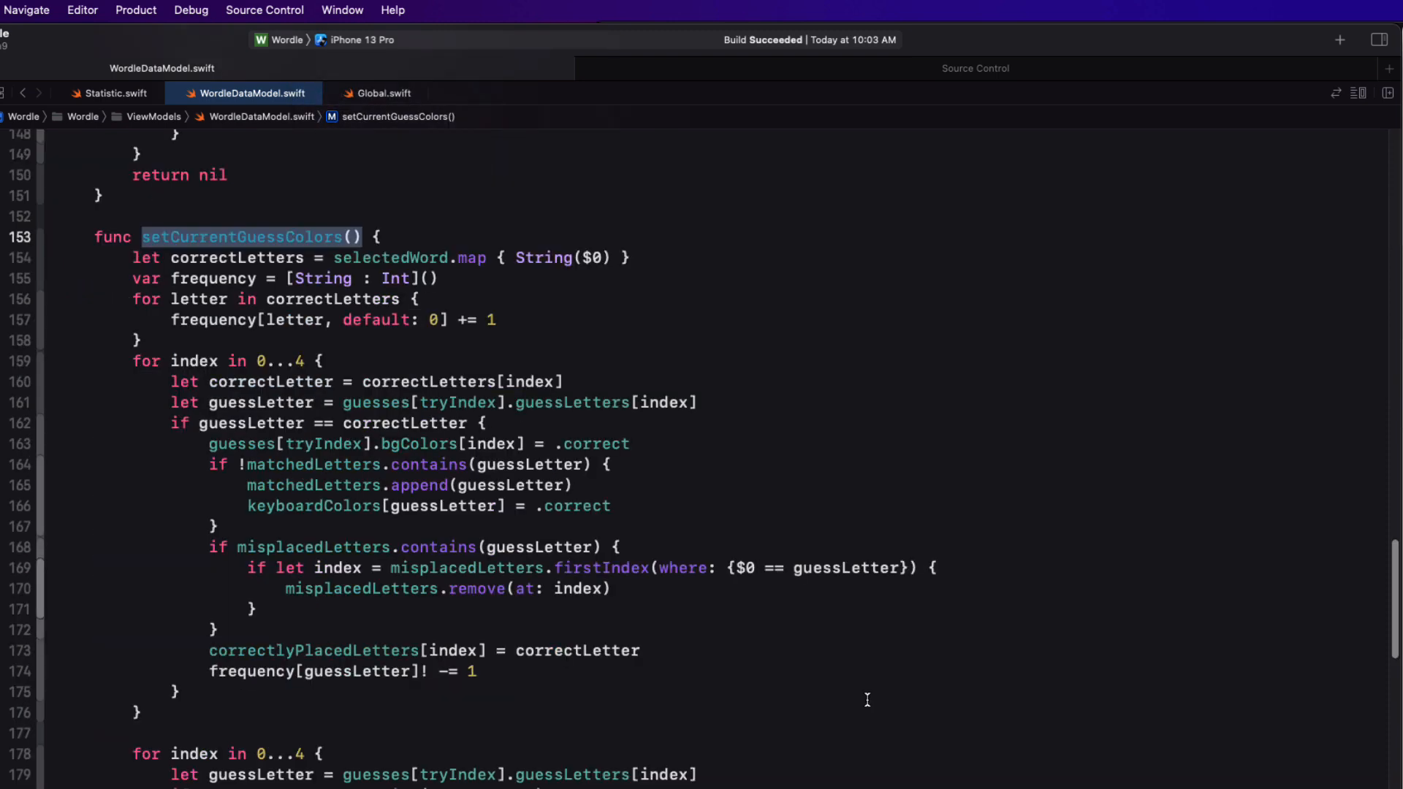
mouse_move(271, 389)
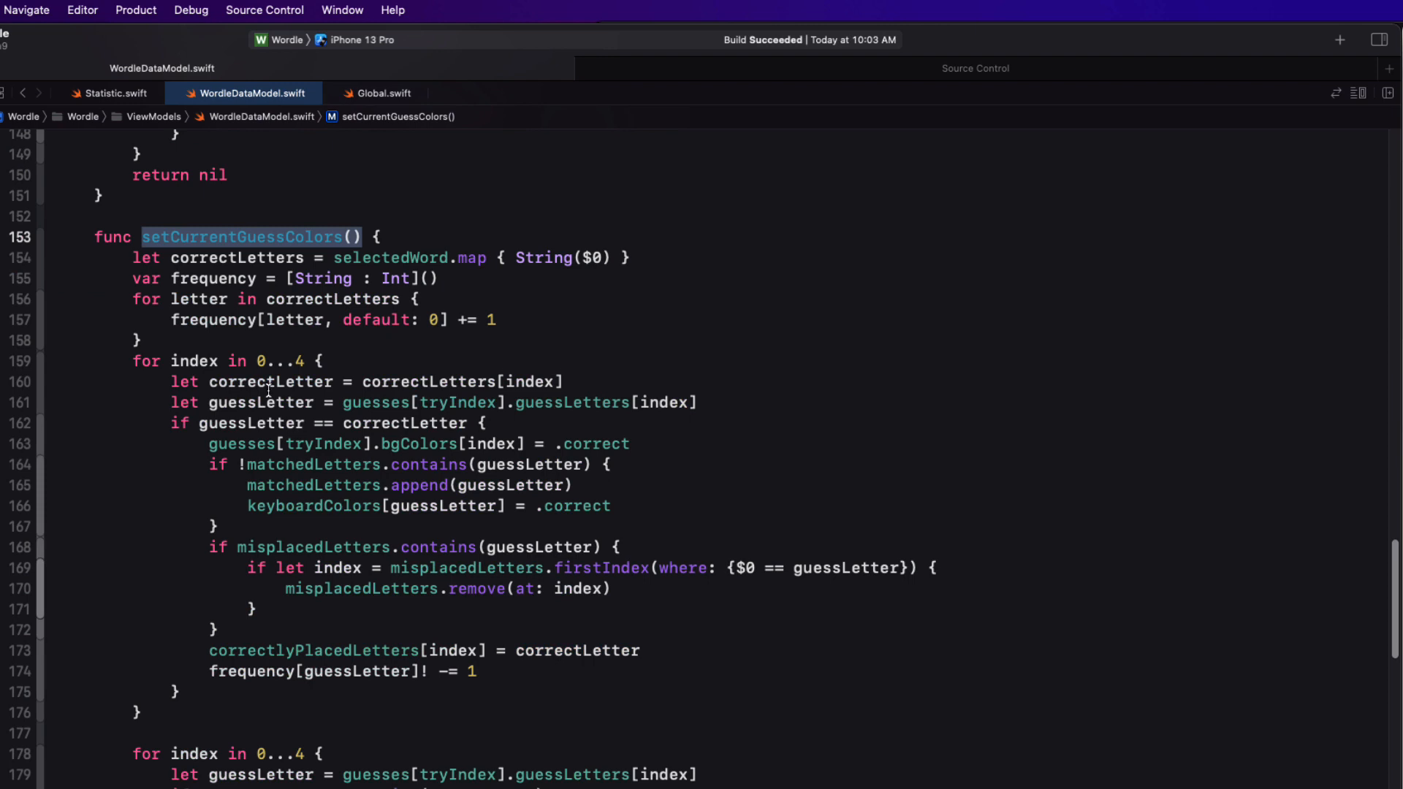
Rename the local frequency variable to freq across the whole function with Edit All in Scope
double_click(213, 278)
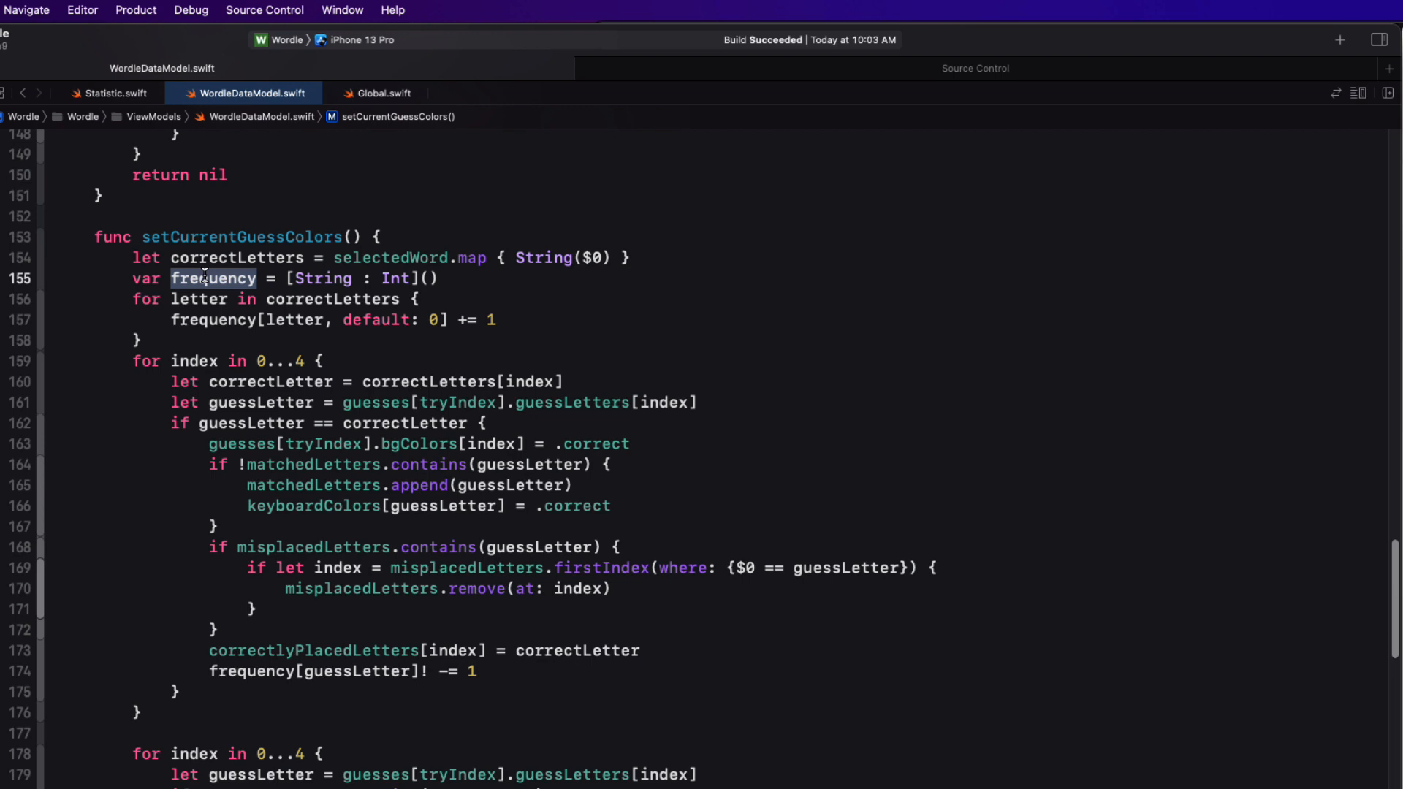
double_click(212, 278)
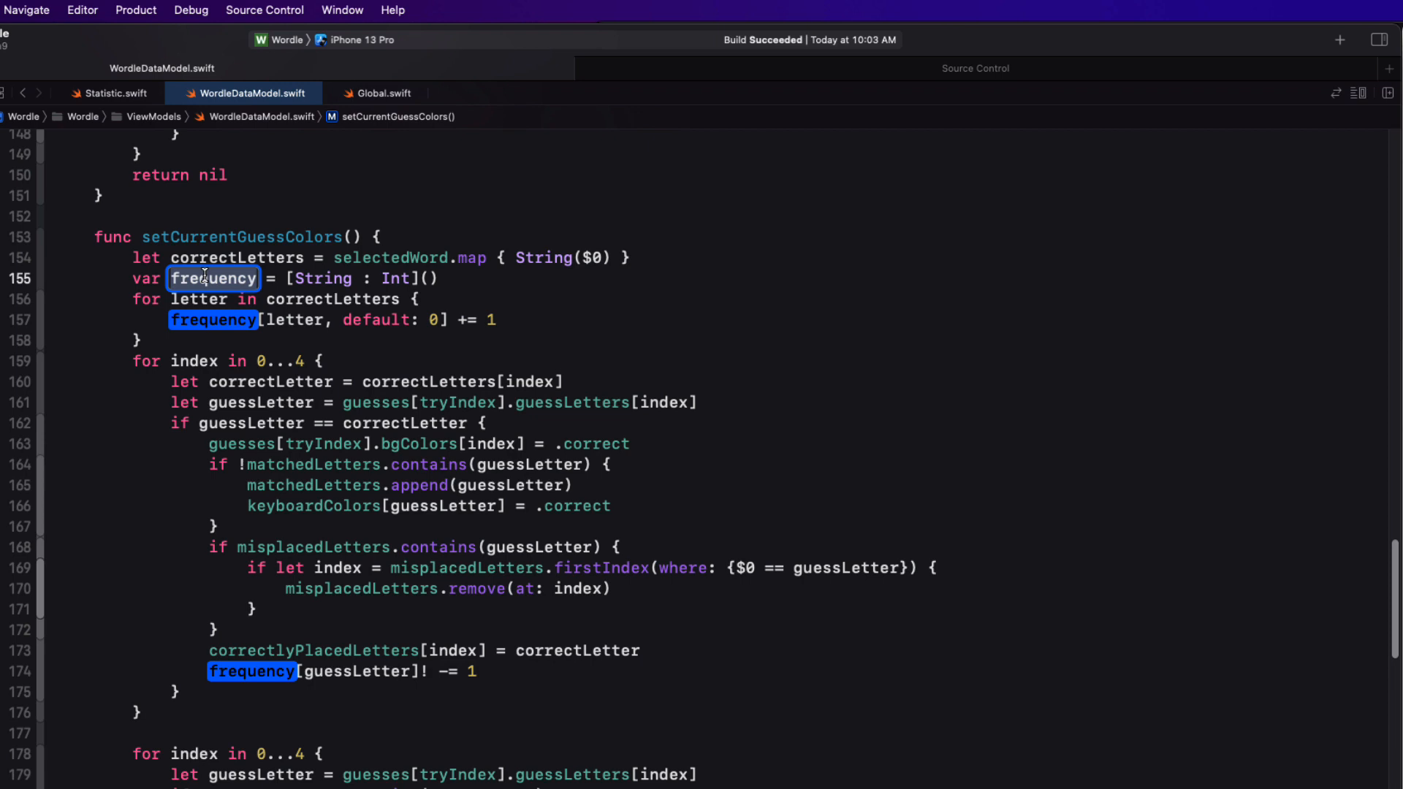
type("f")
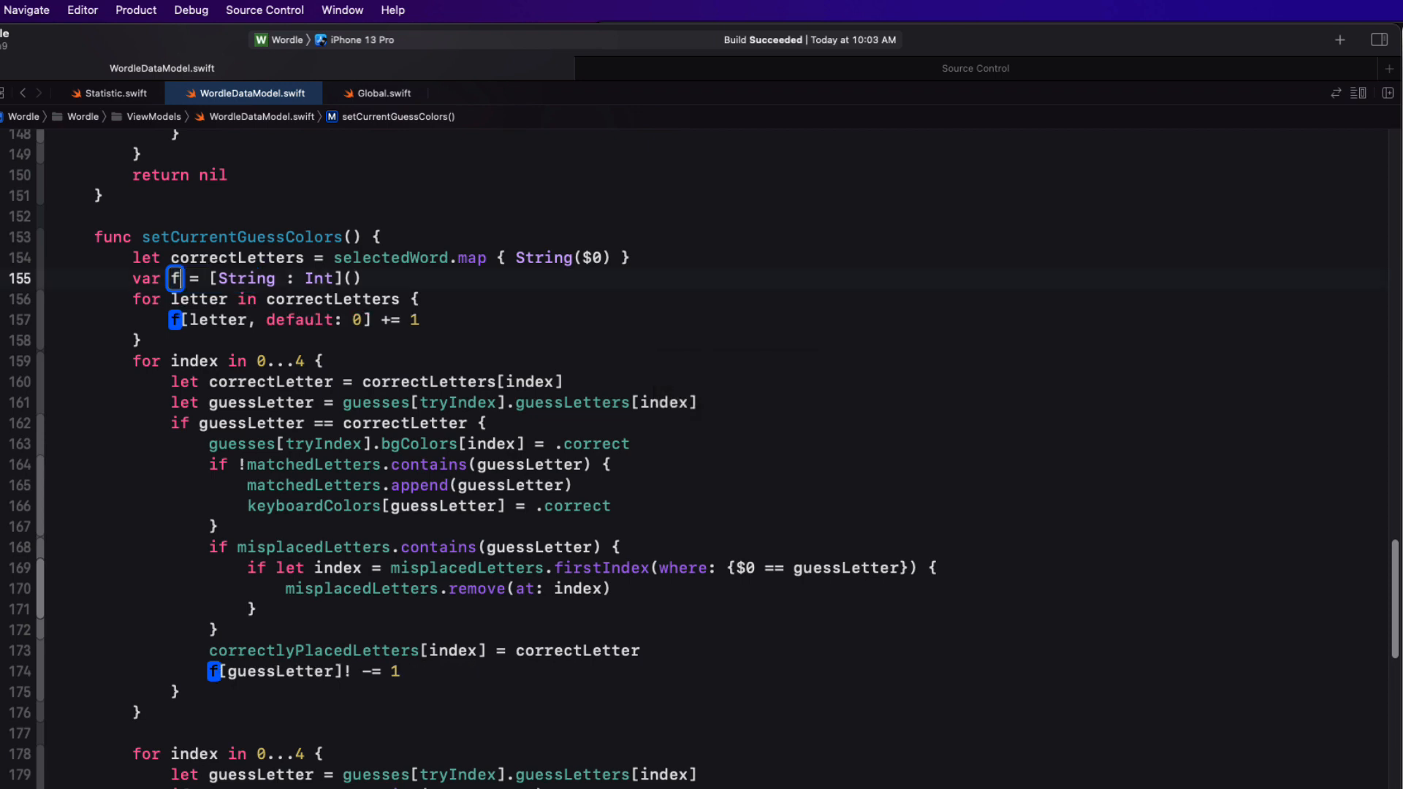
type("req")
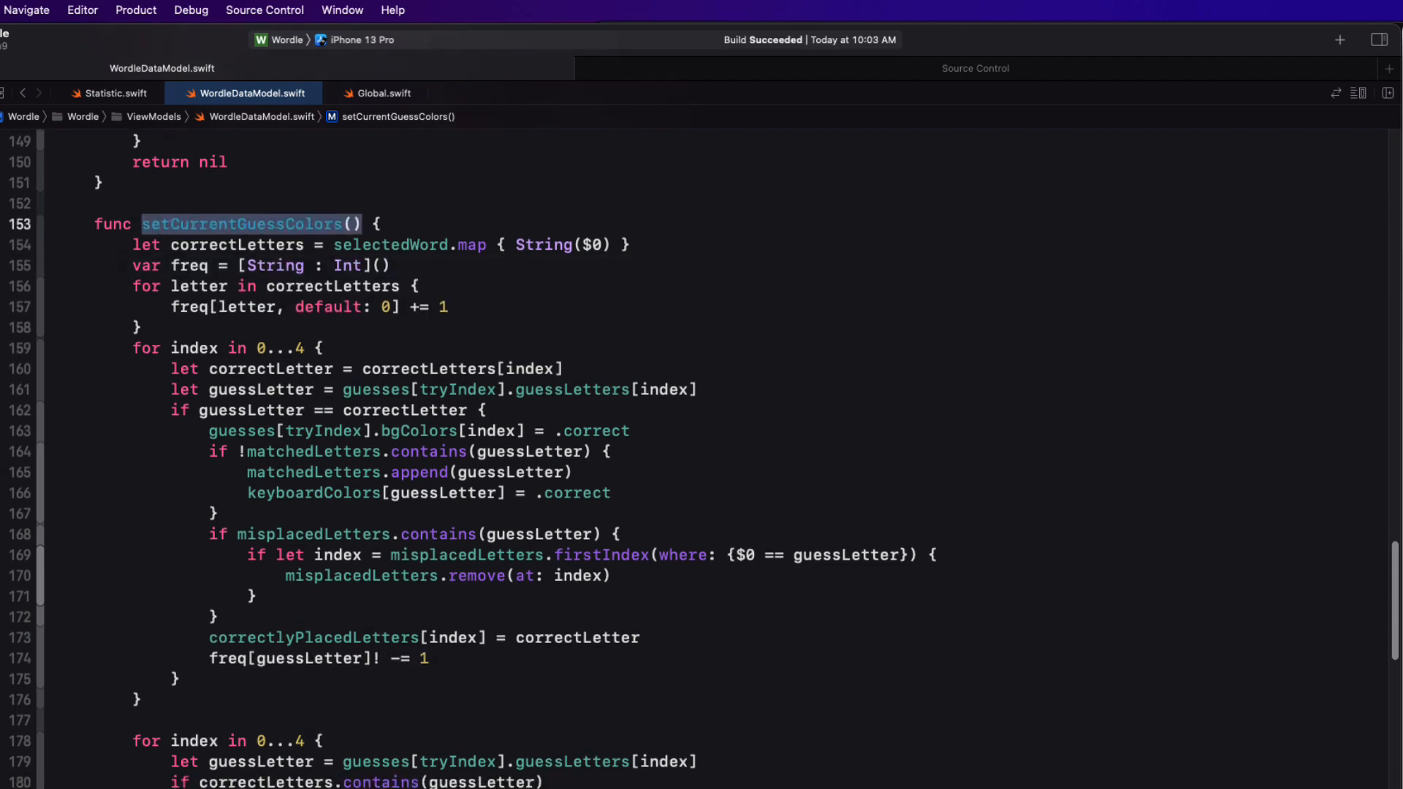
Scroll through setCurrentGuessColors' misplaced-letter loop toward flipCards below
scroll("down", 3)
type(" && guesses[tryIndex].bgColors[index] != .correct && freq[guessLetter]! > 0 {")
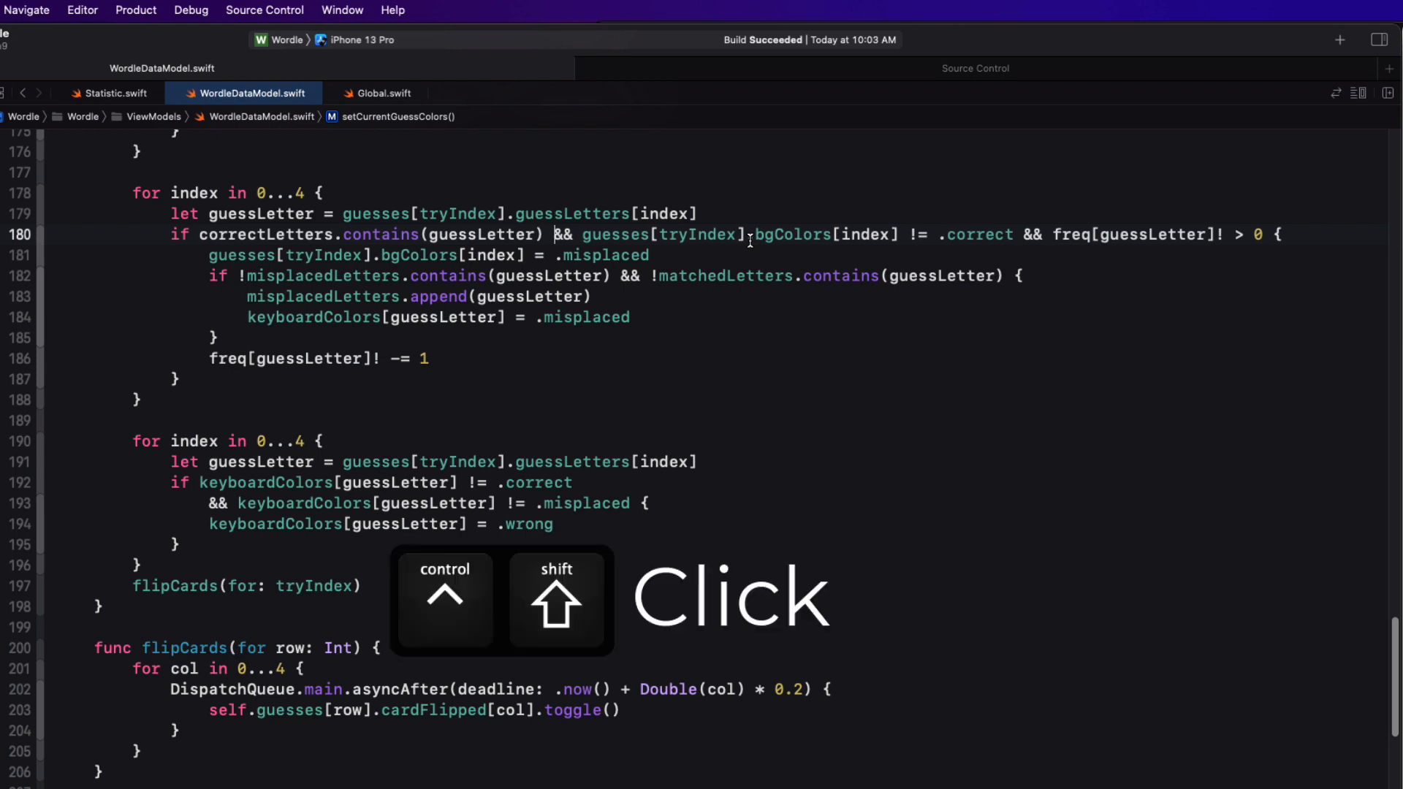
mouse_move(1200, 390)
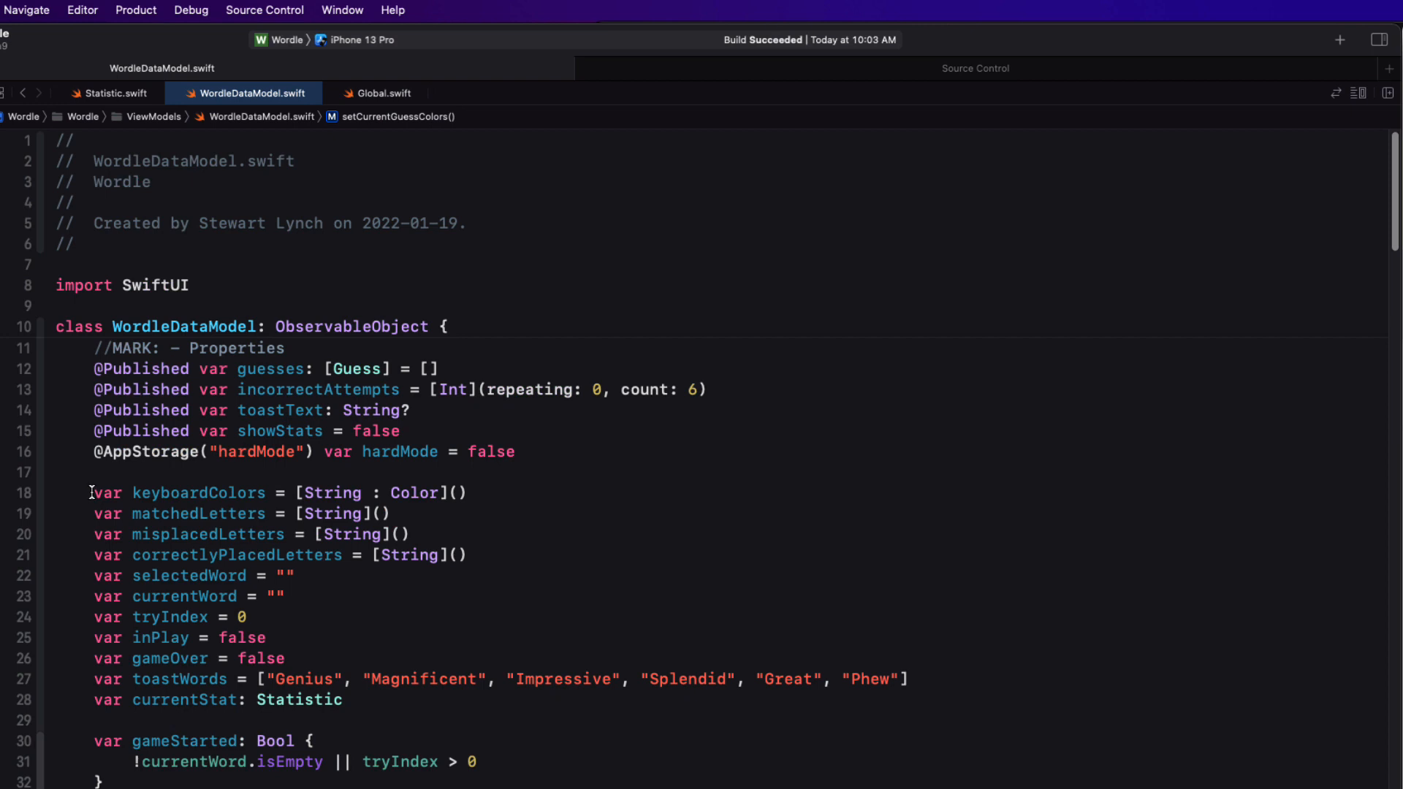
triple_click(269, 493)
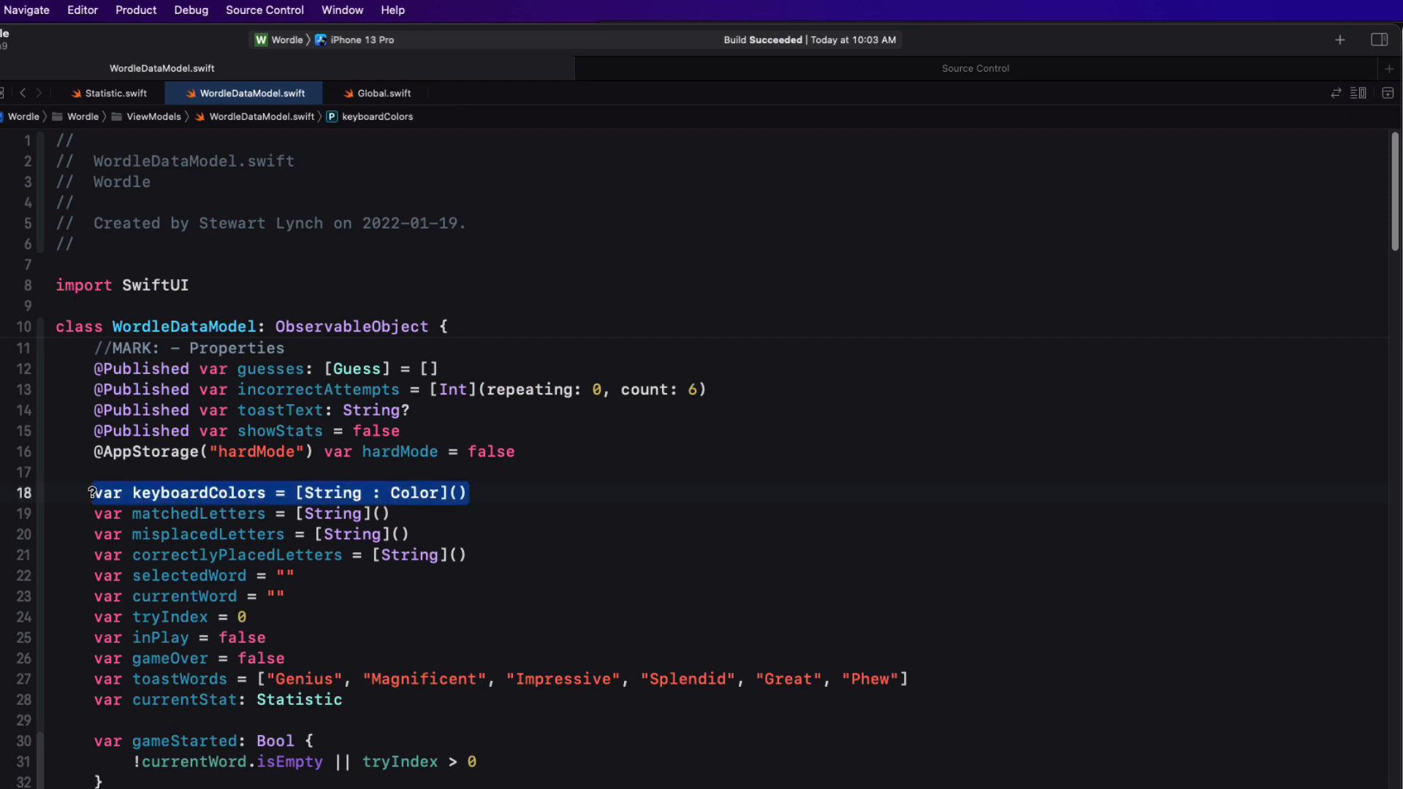
left_click_drag(106, 492, 107, 678)
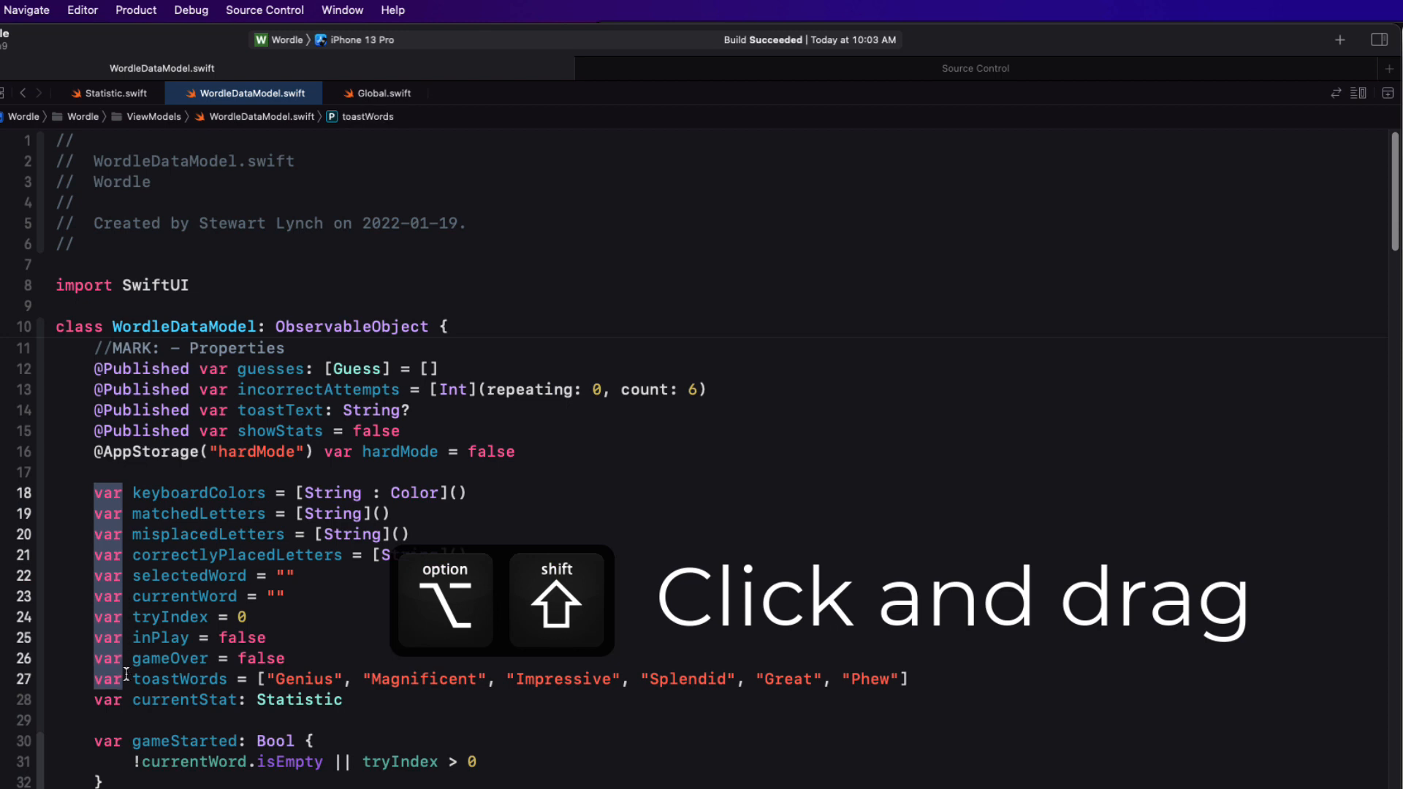
double_click(106, 700)
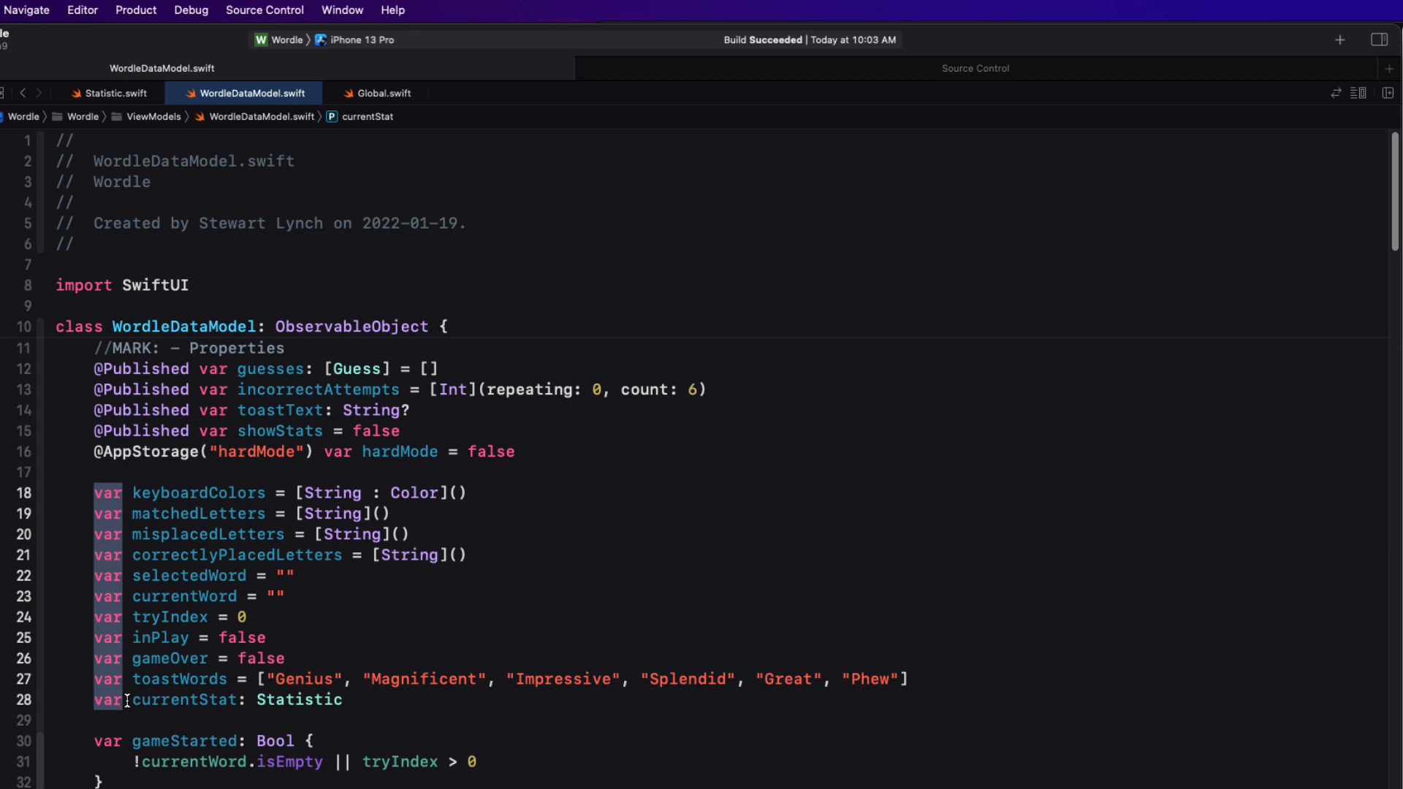
type("let")
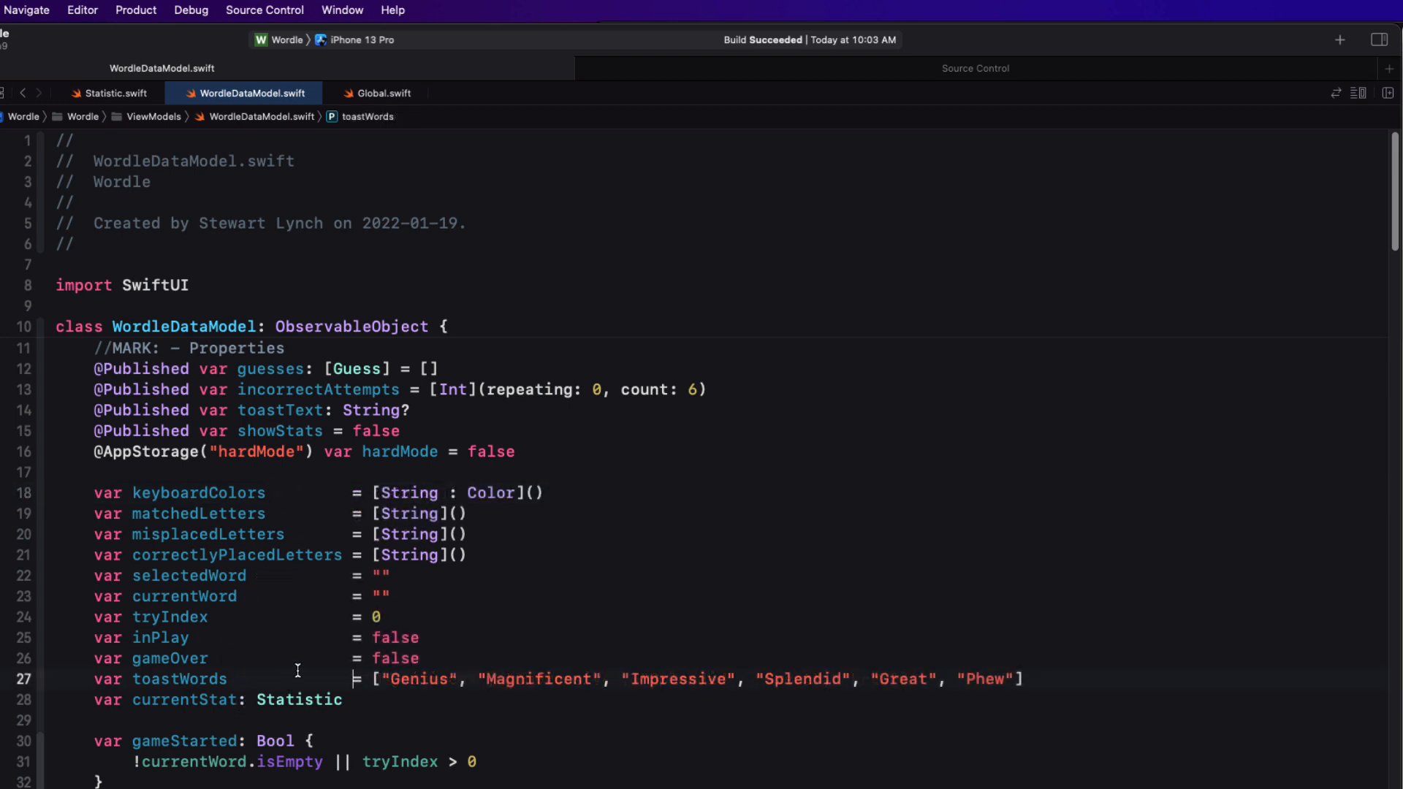
mouse_move(140, 499)
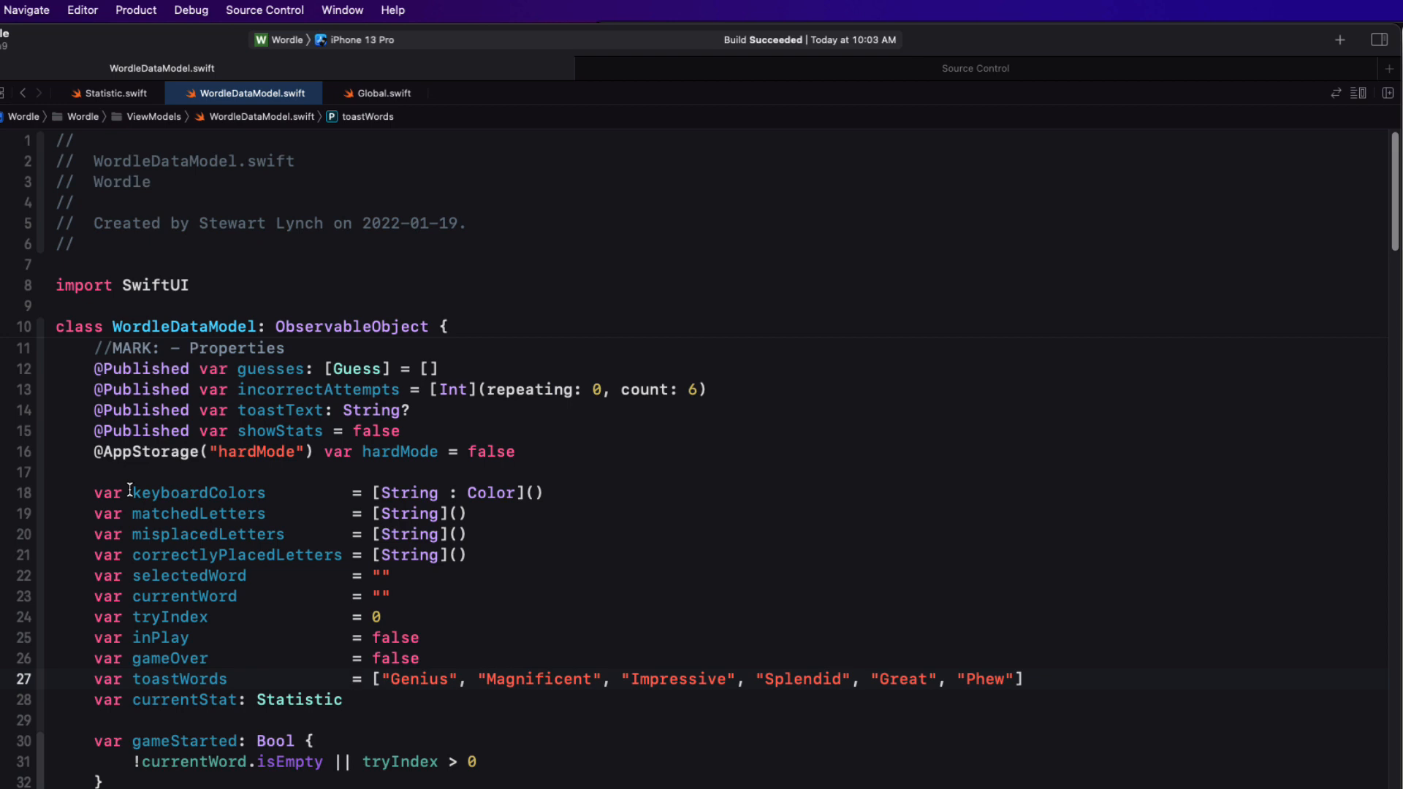
Column-select the property names keyboardColors through toastWords and rename keyboardColors to keyColors
left_click_drag(129, 492, 260, 616)
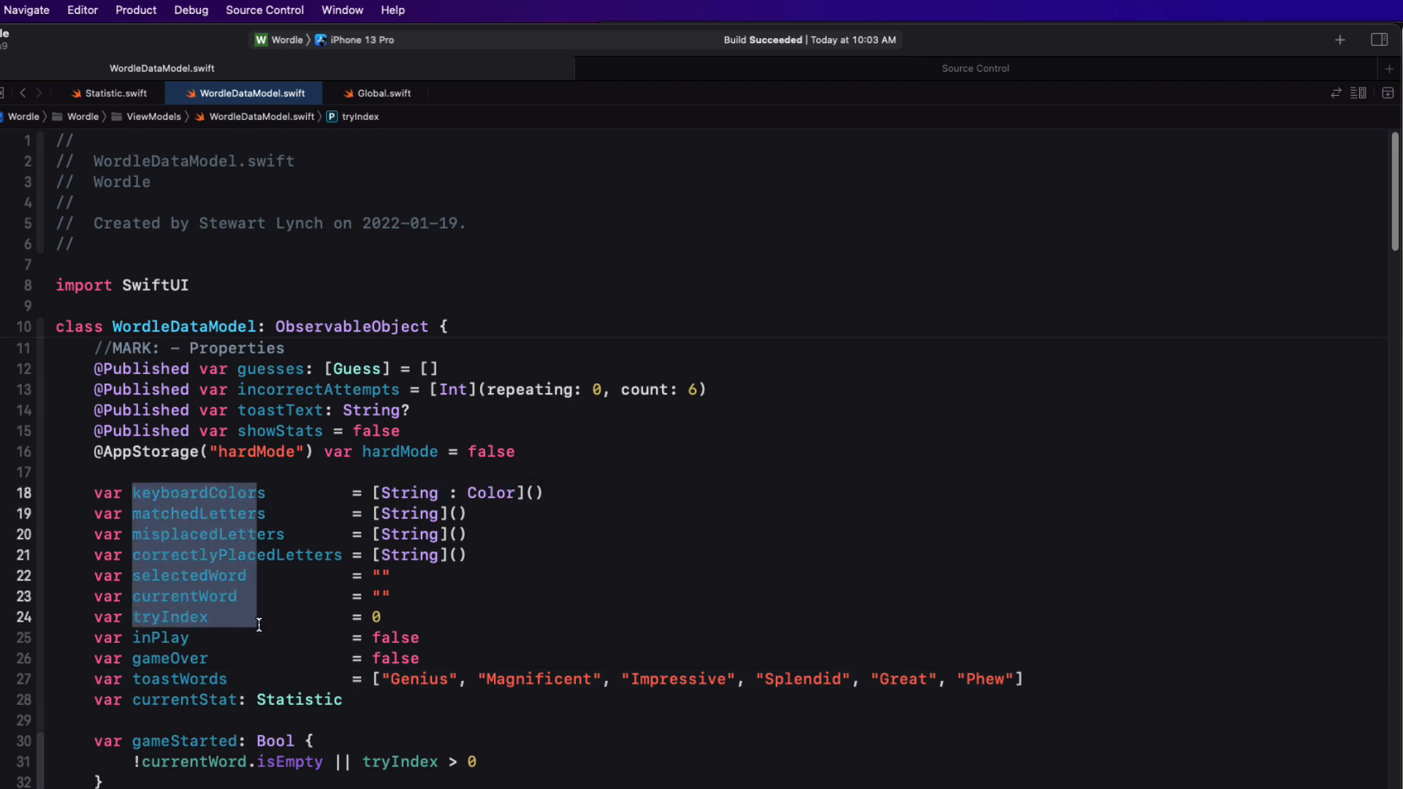
left_click_drag(260, 624, 341, 682)
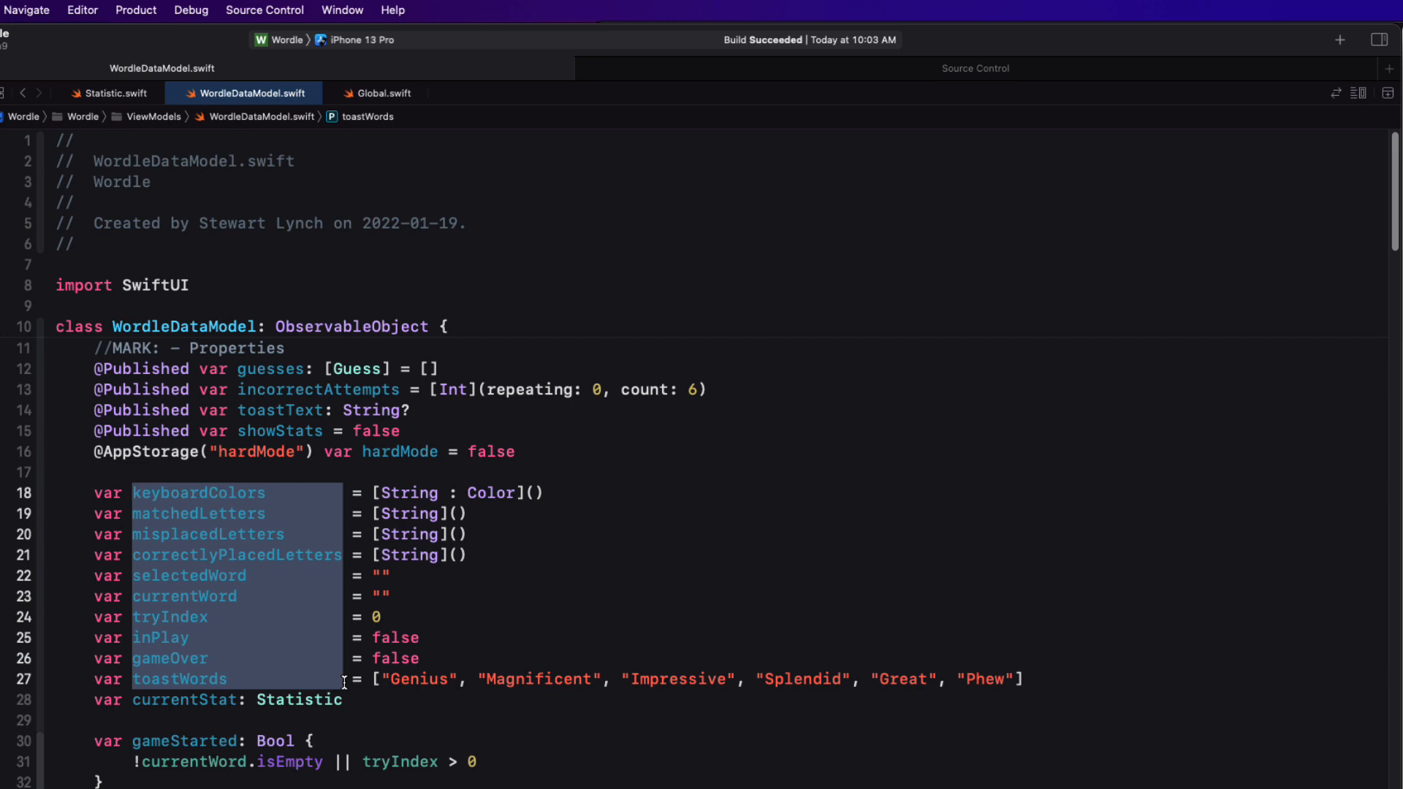
type("keyColors")
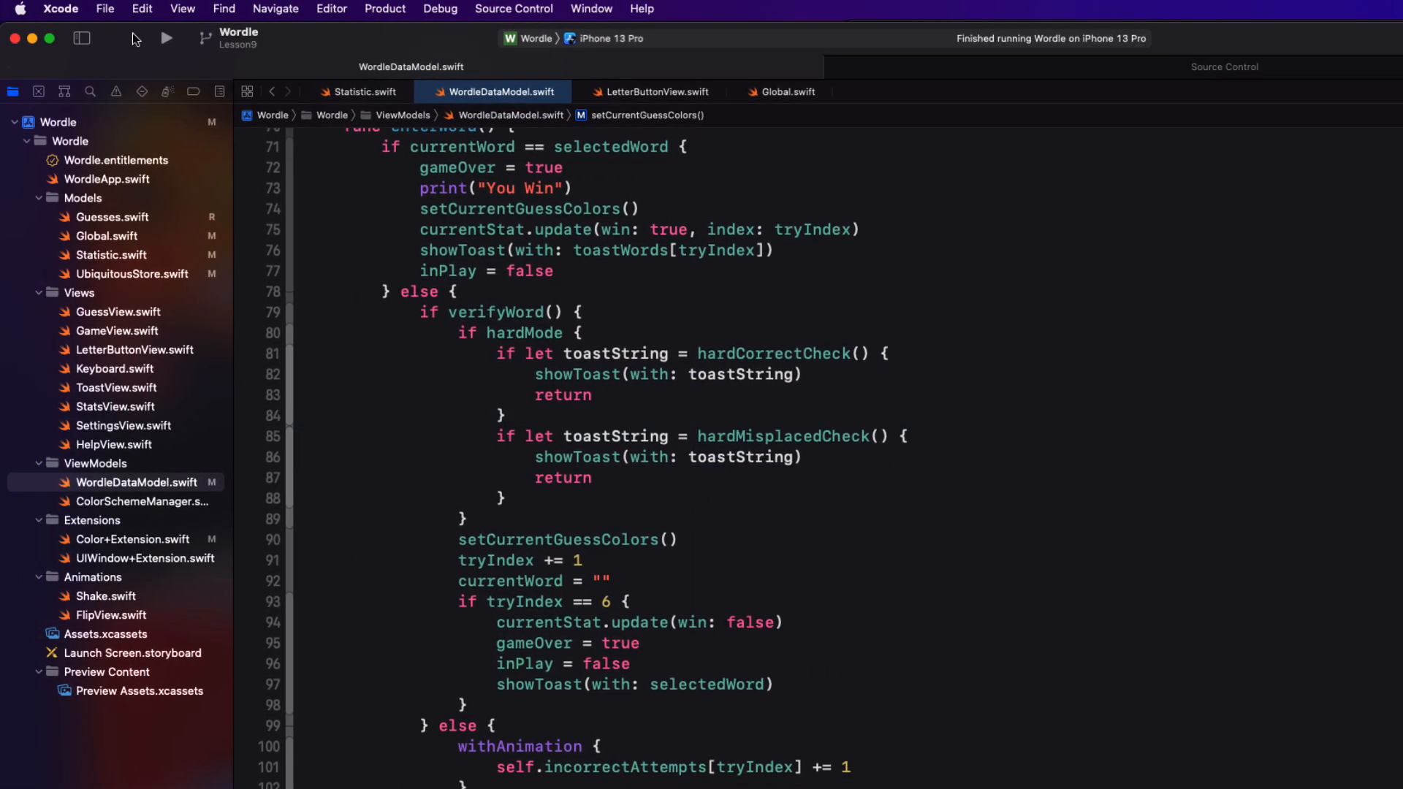
Enable Check Spelling While Typing and inspect verifyWord and bgColors for flagged spellings
left_click(142, 9)
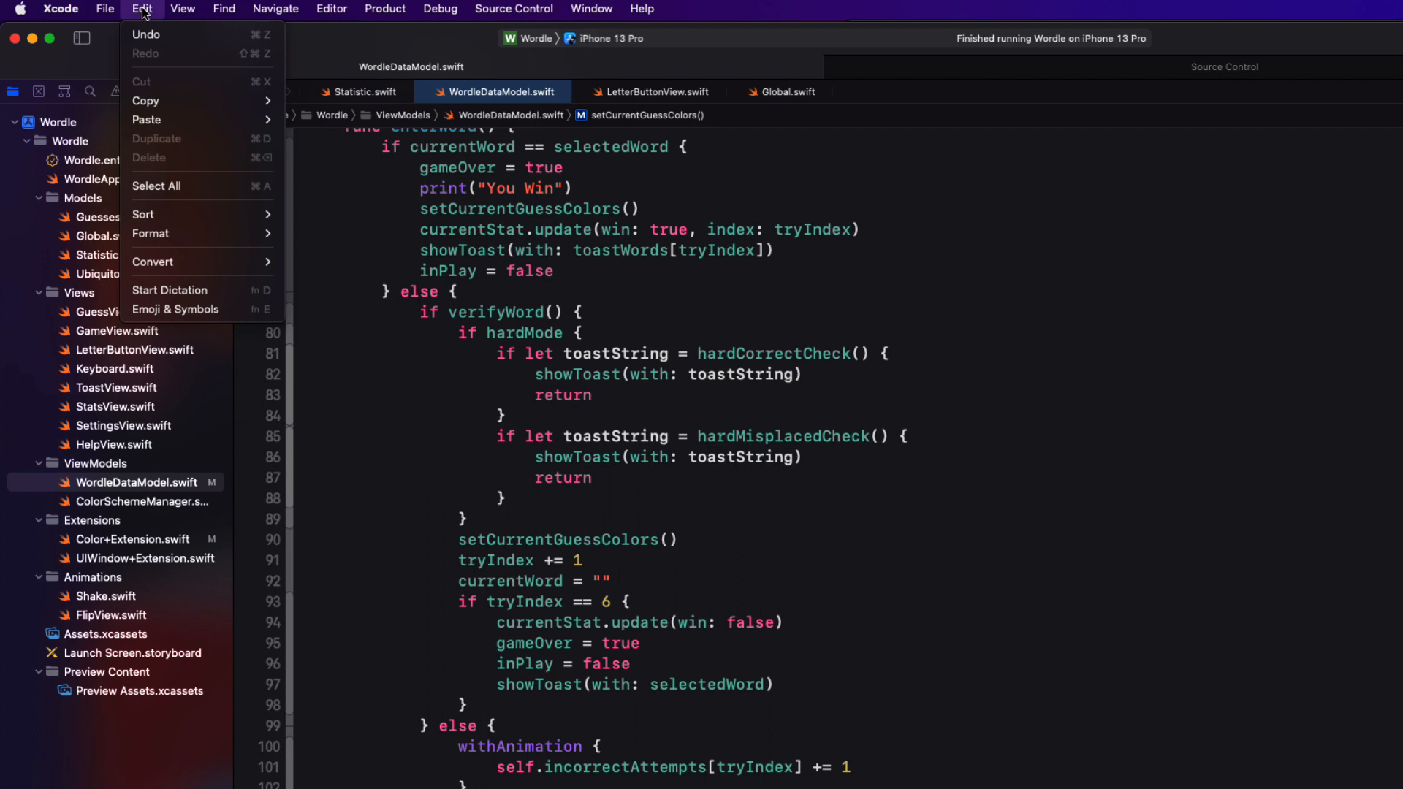
mouse_move(151, 233)
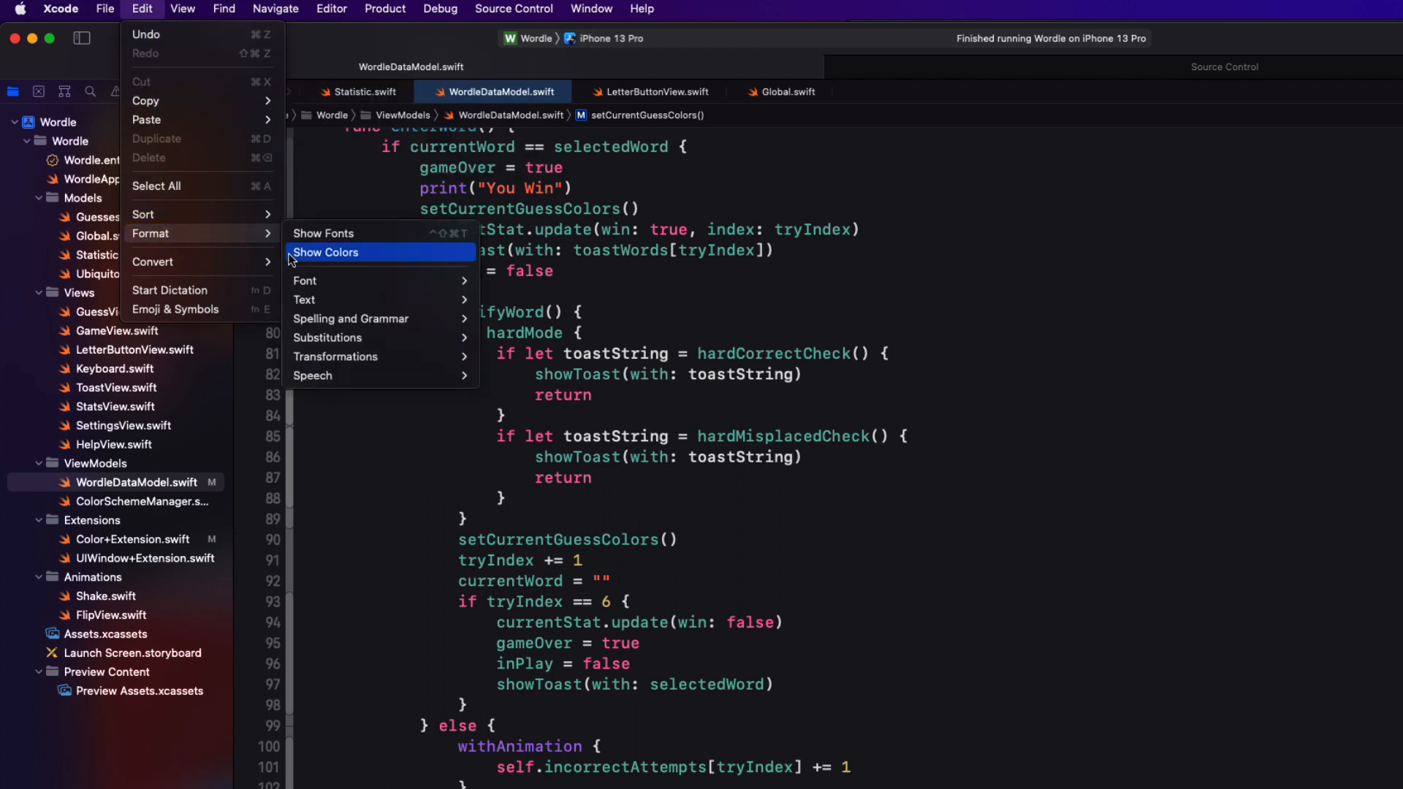
mouse_move(350, 319)
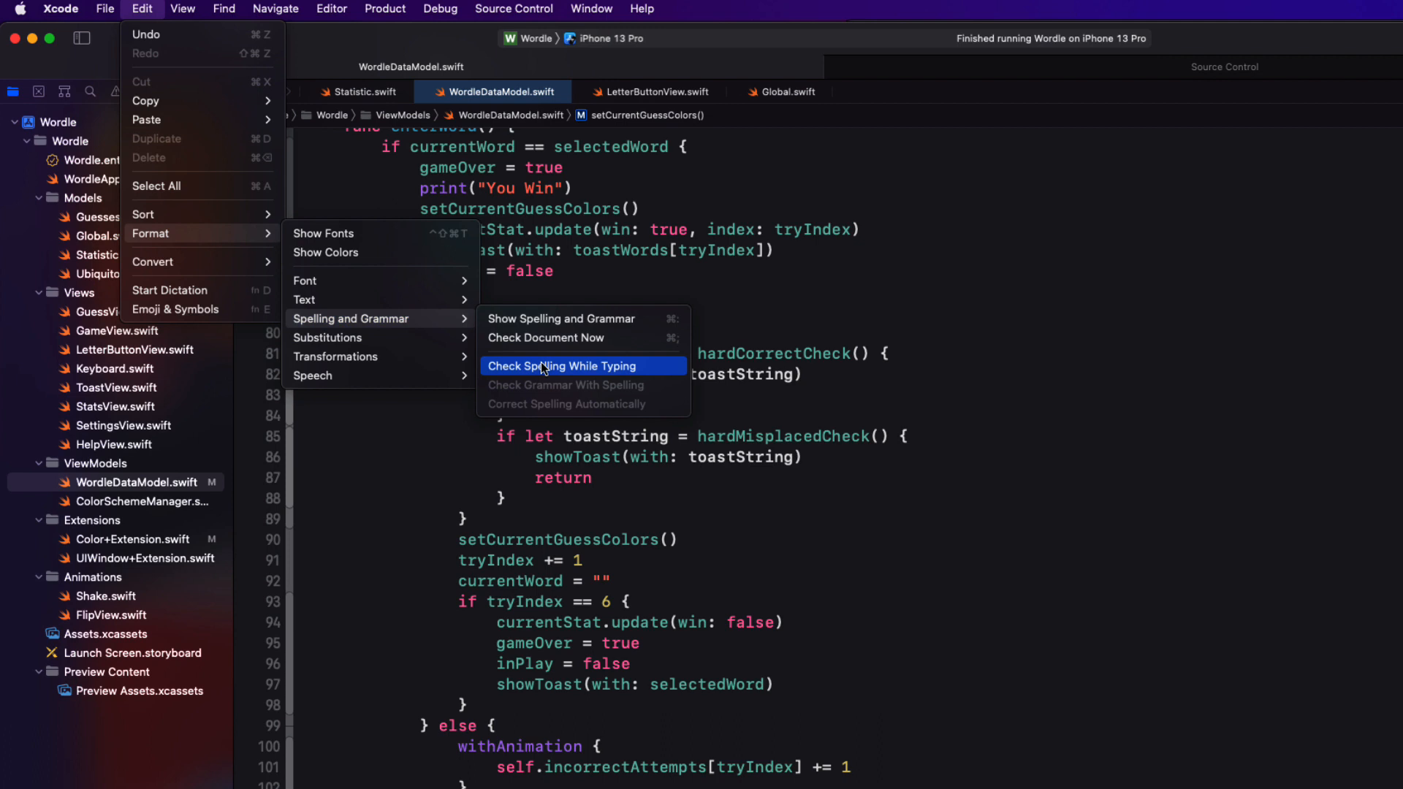
left_click(561, 365)
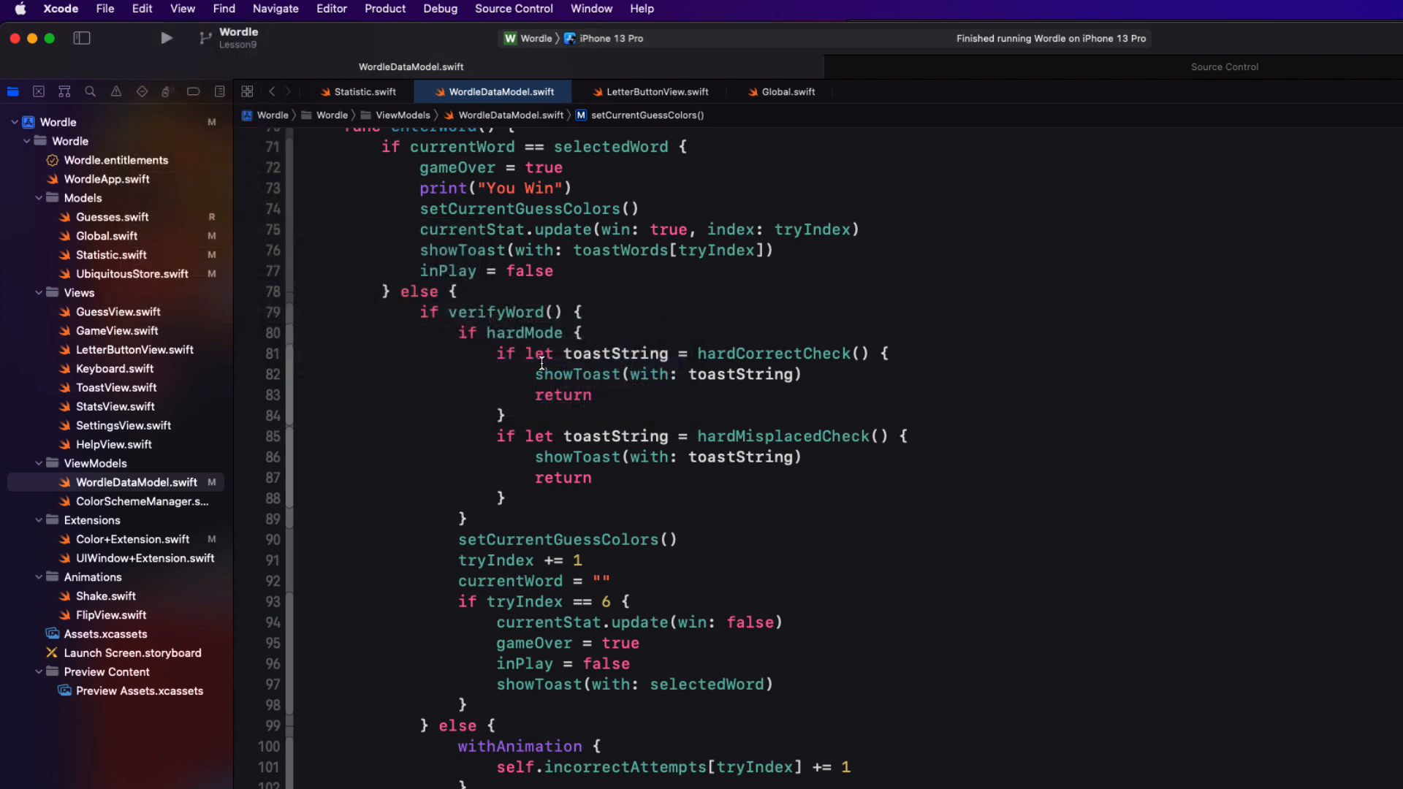
mouse_move(1086, 611)
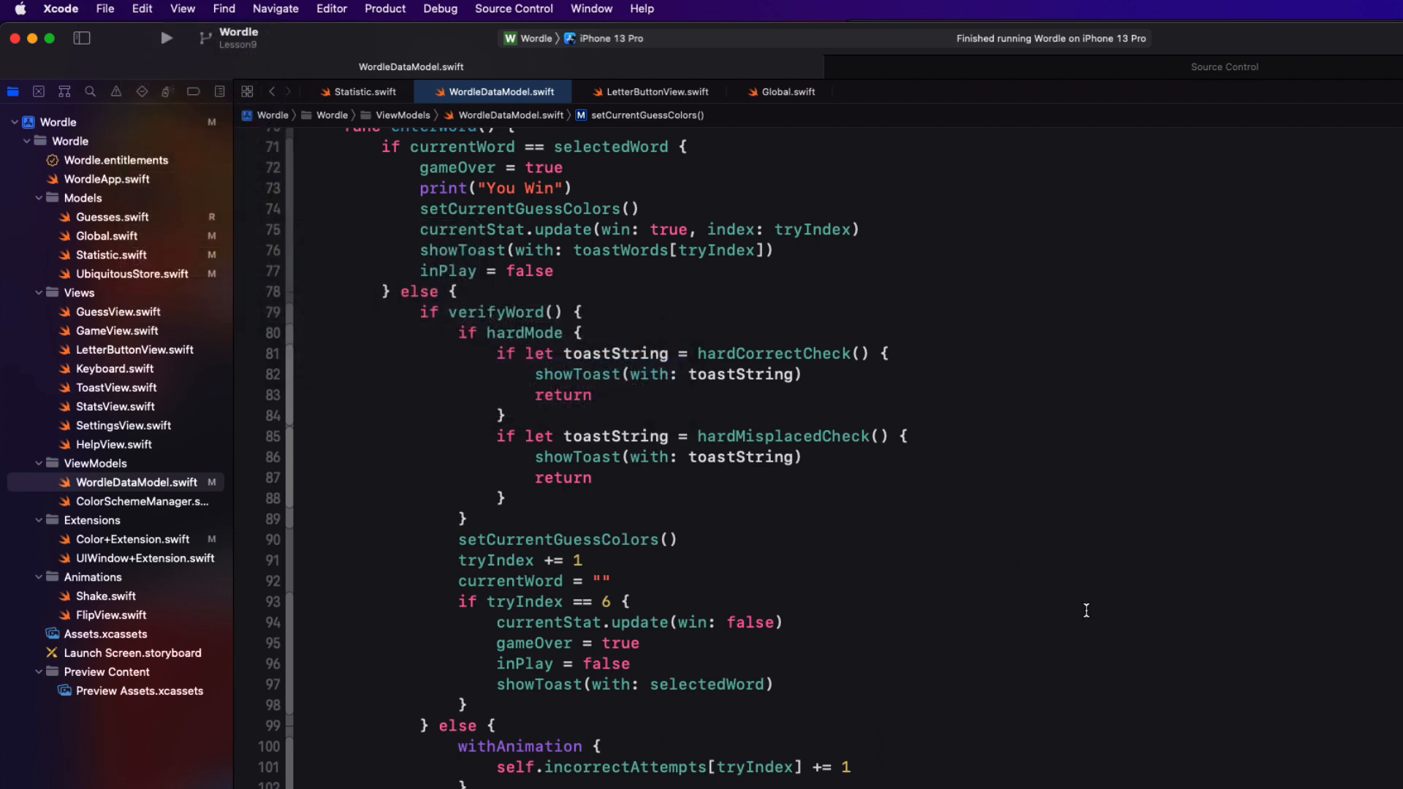
mouse_move(497, 313)
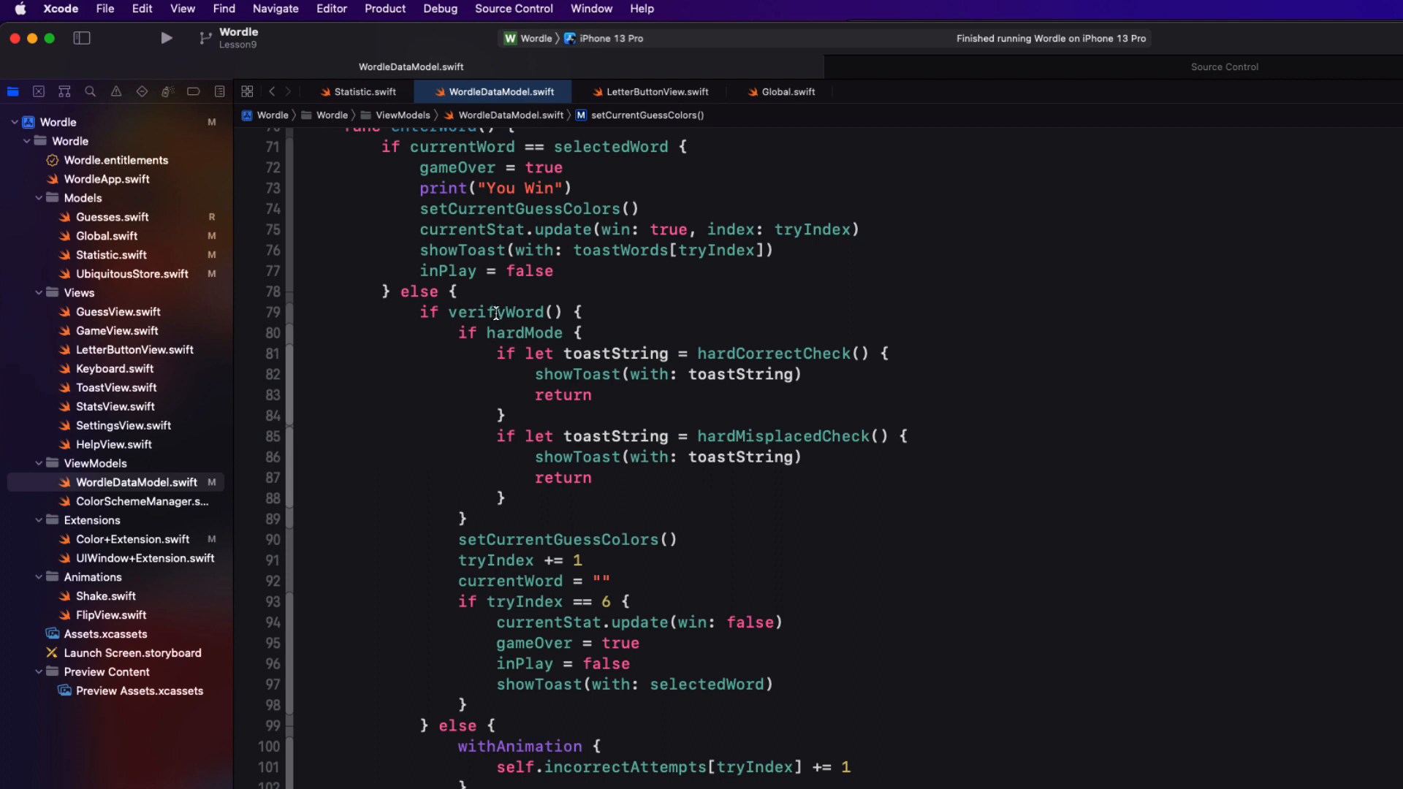
double_click(495, 311)
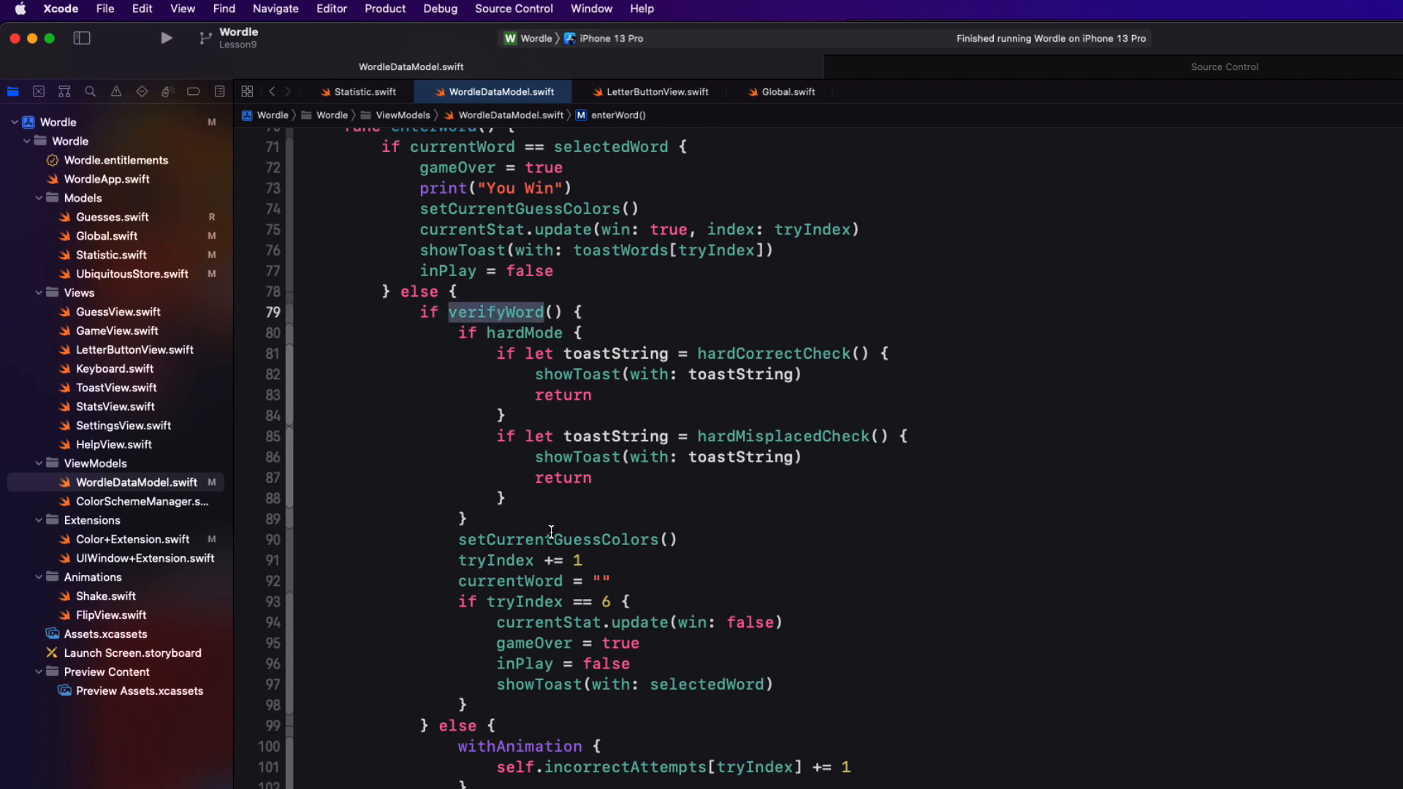
double_click(556, 539)
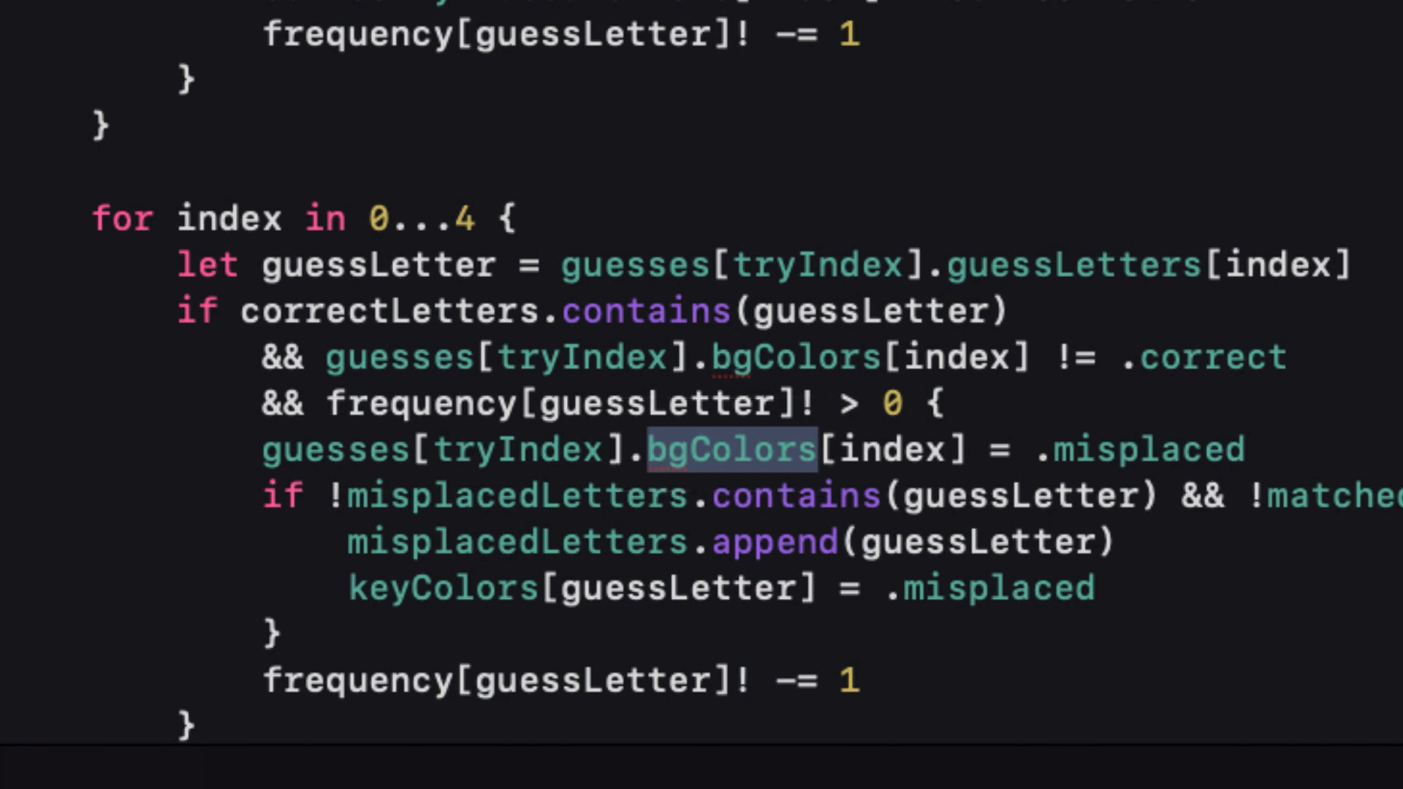
left_click(134, 2)
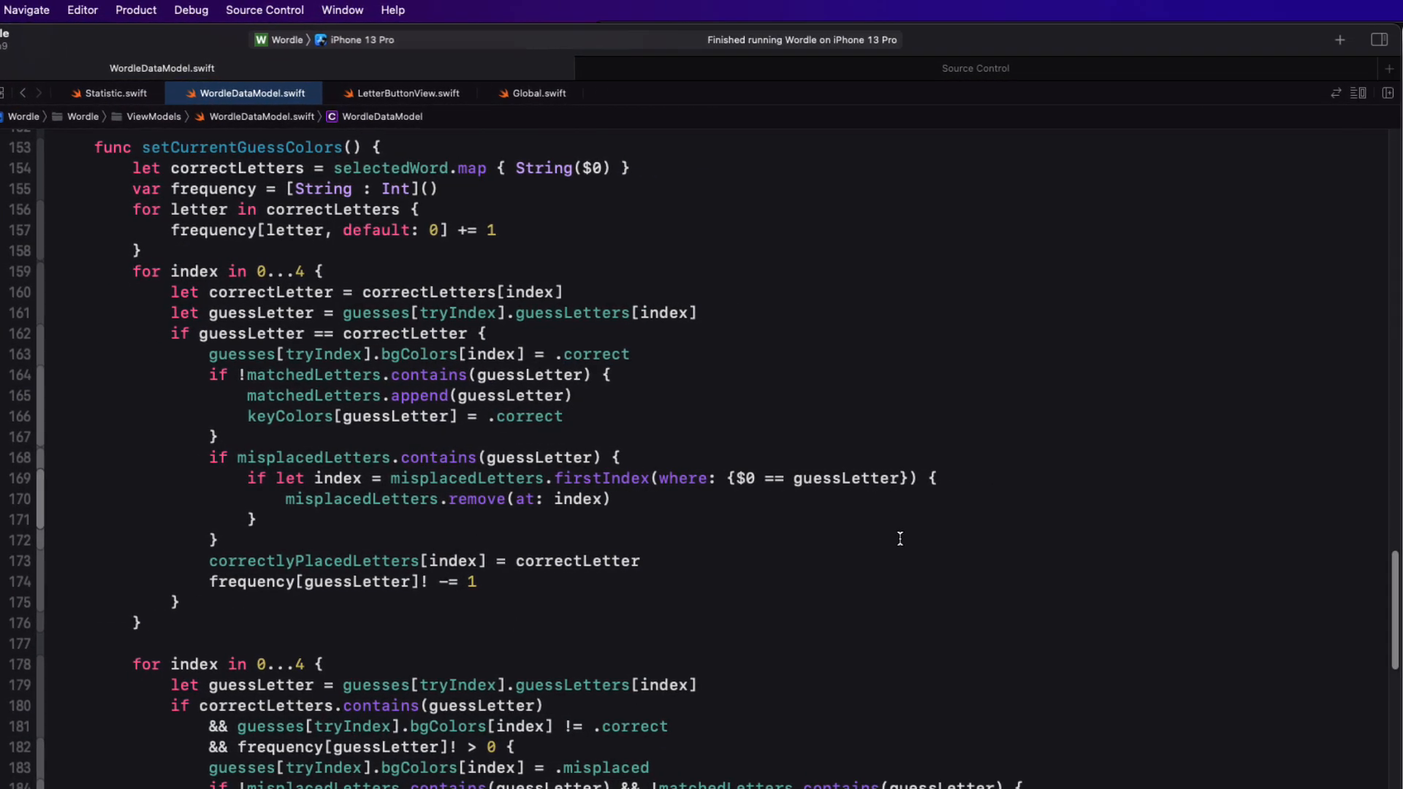
scroll("up", 3)
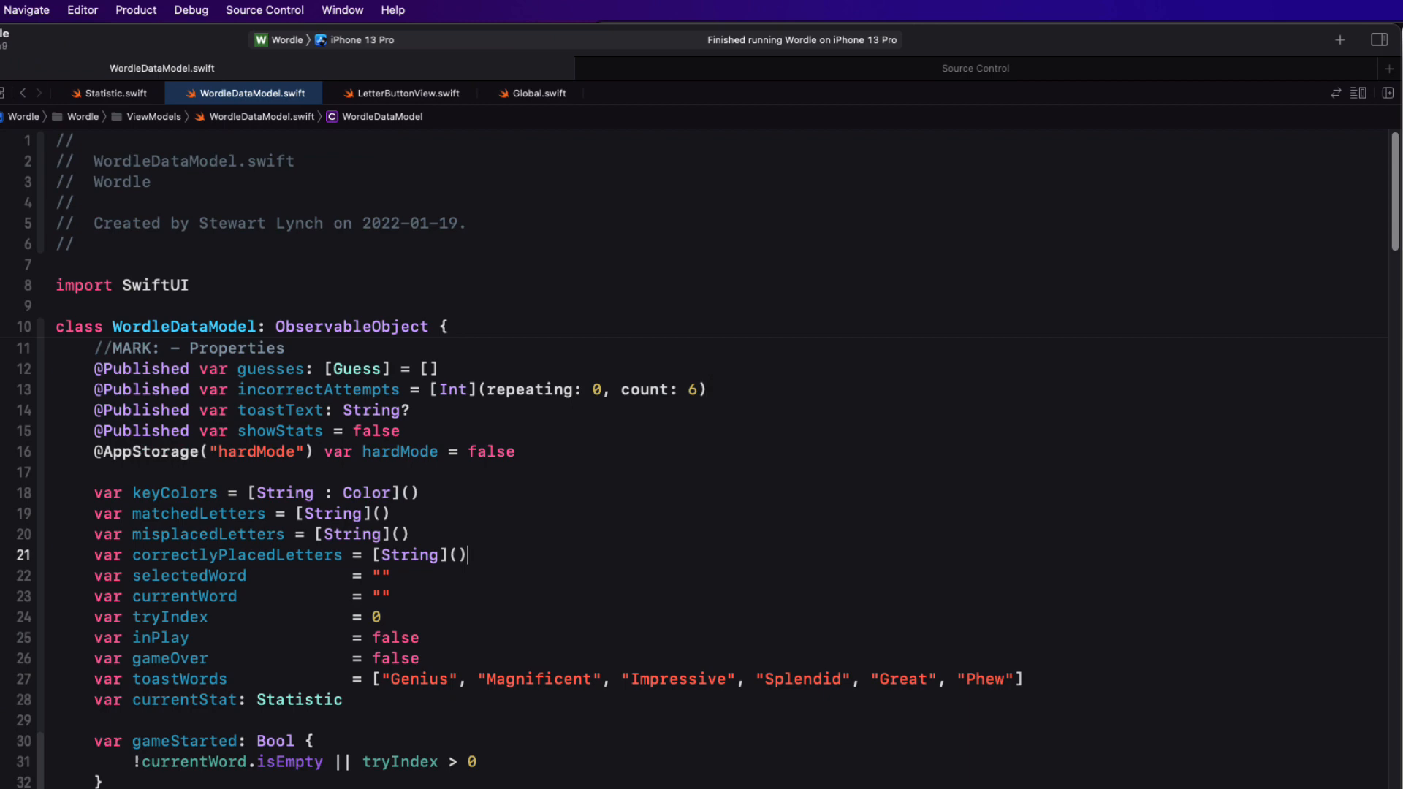
key("cmd+f")
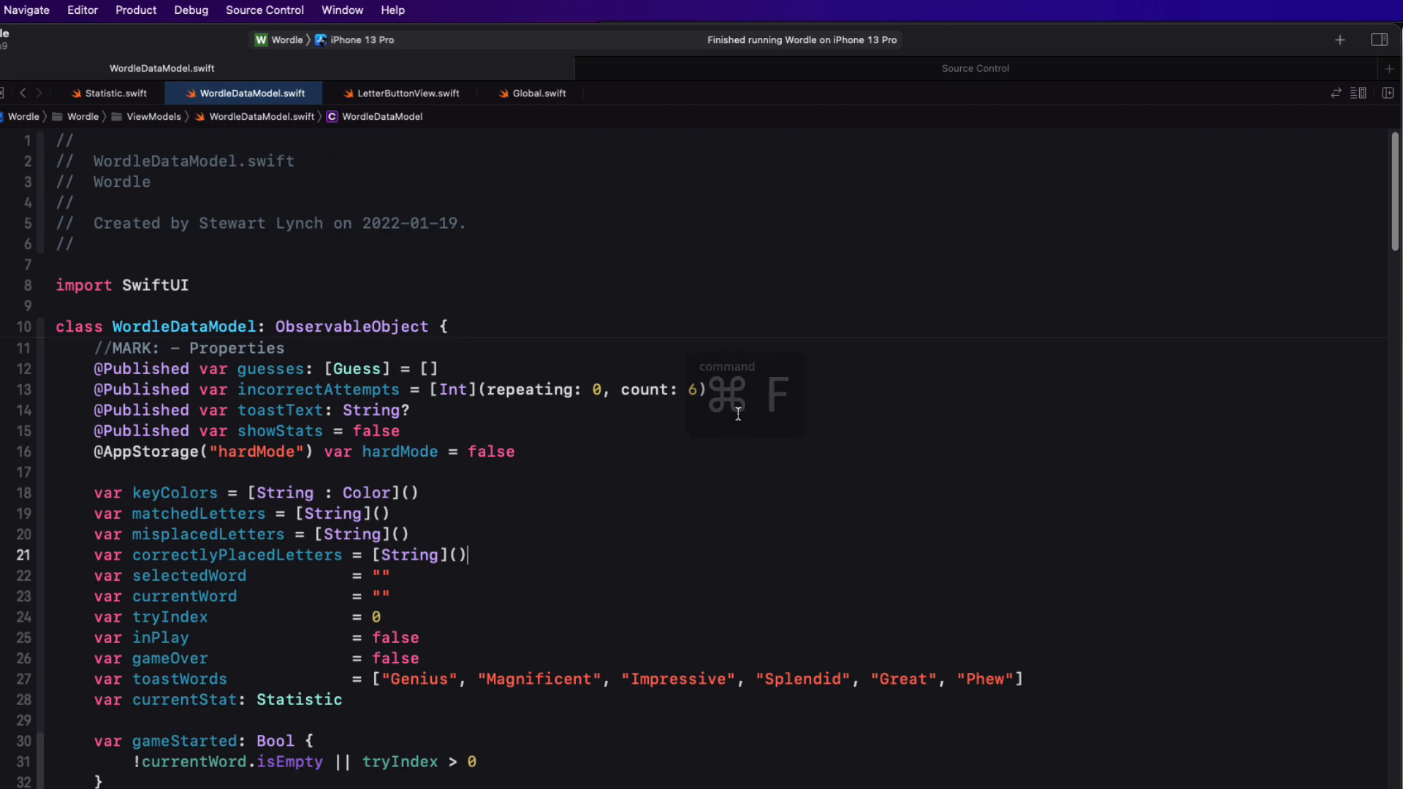
Find toastText in the file using the selection as the search term and step to the next of its 3 matches
key("cmd+f")
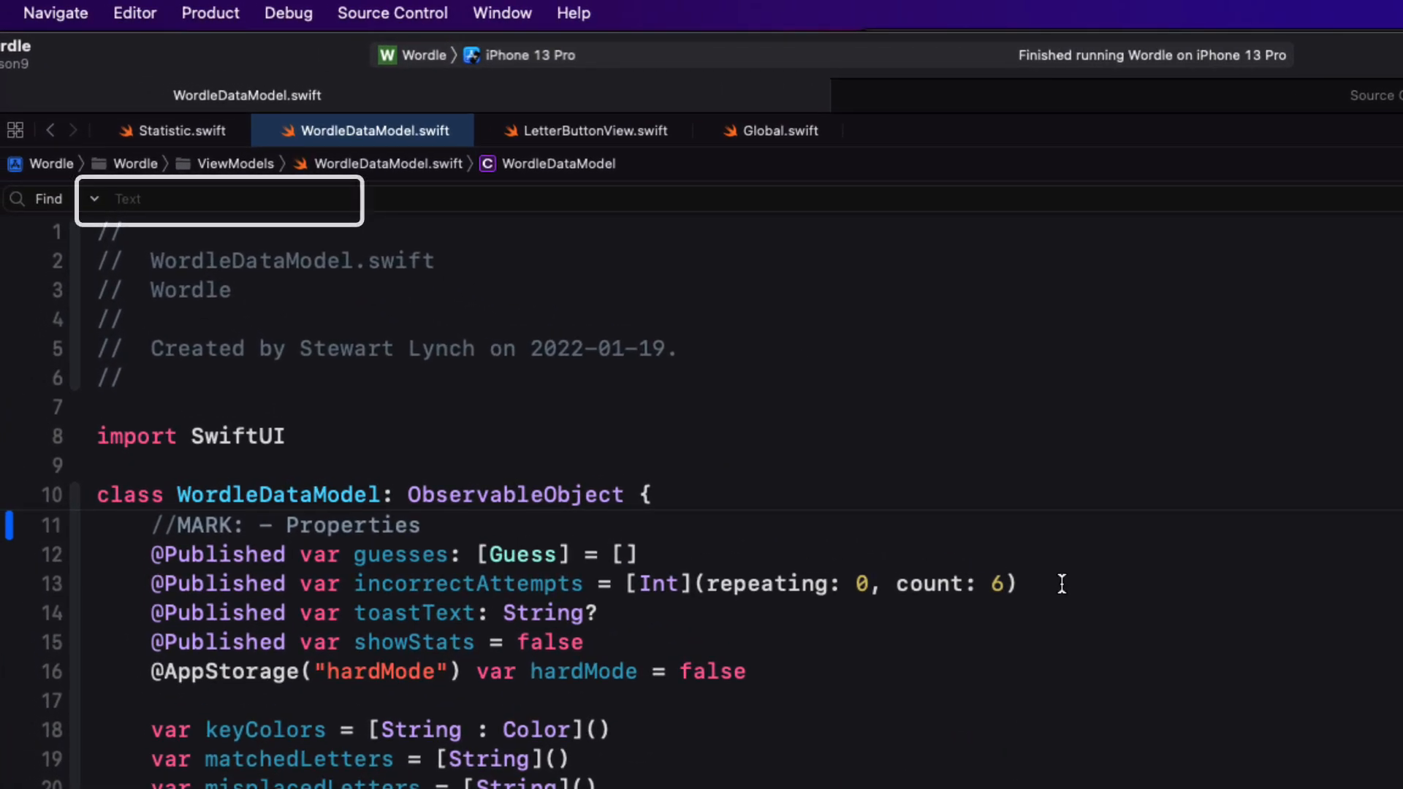
mouse_move(408, 613)
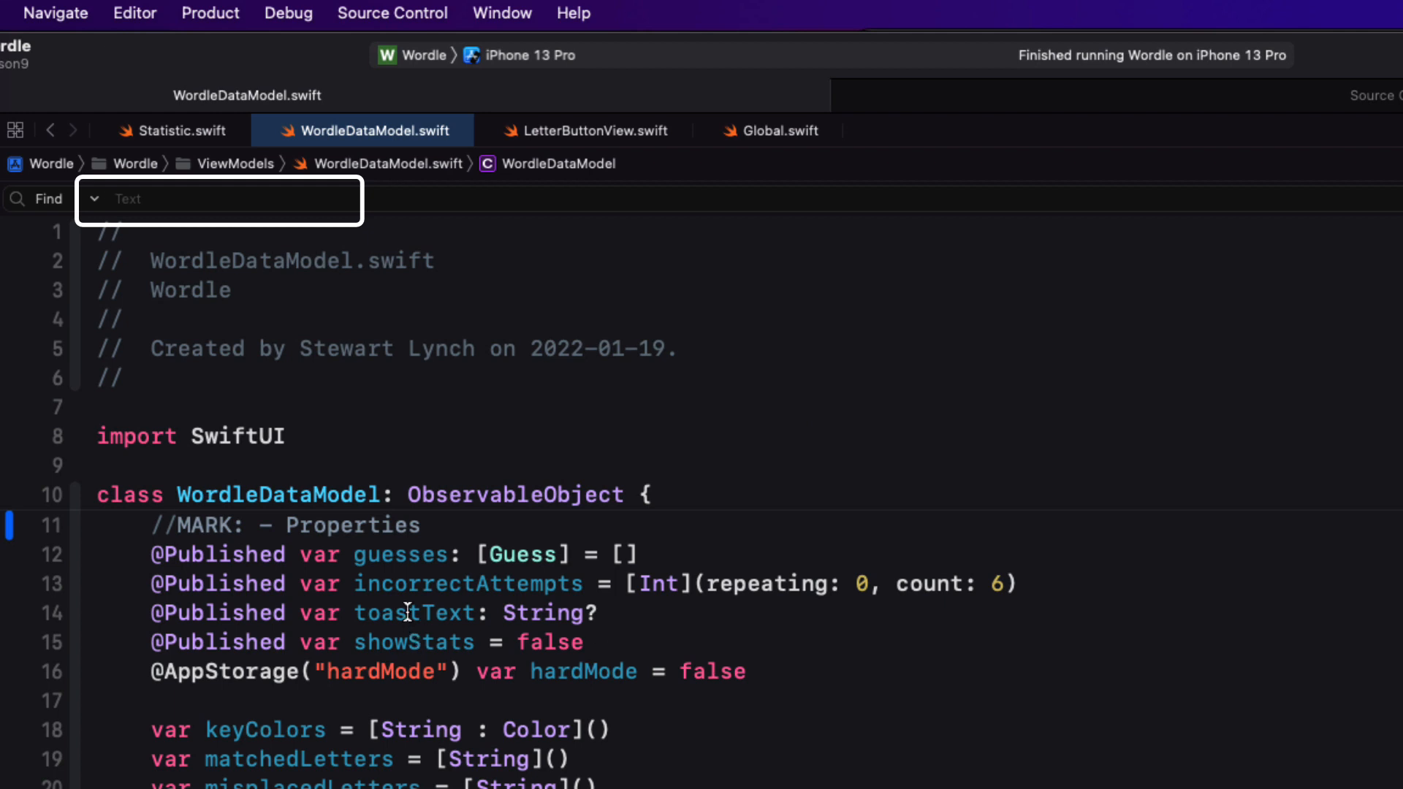
double_click(414, 613)
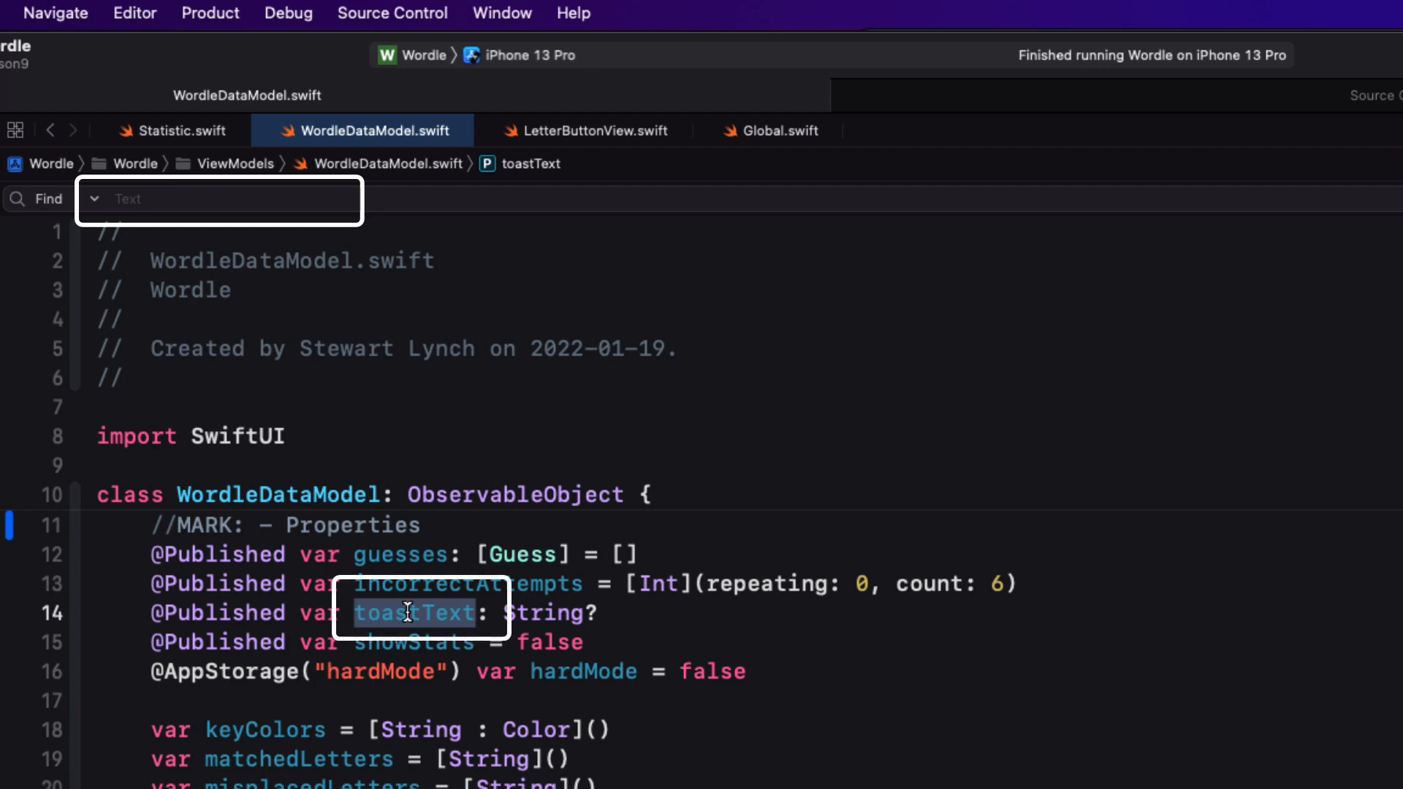
key("cmd+e")
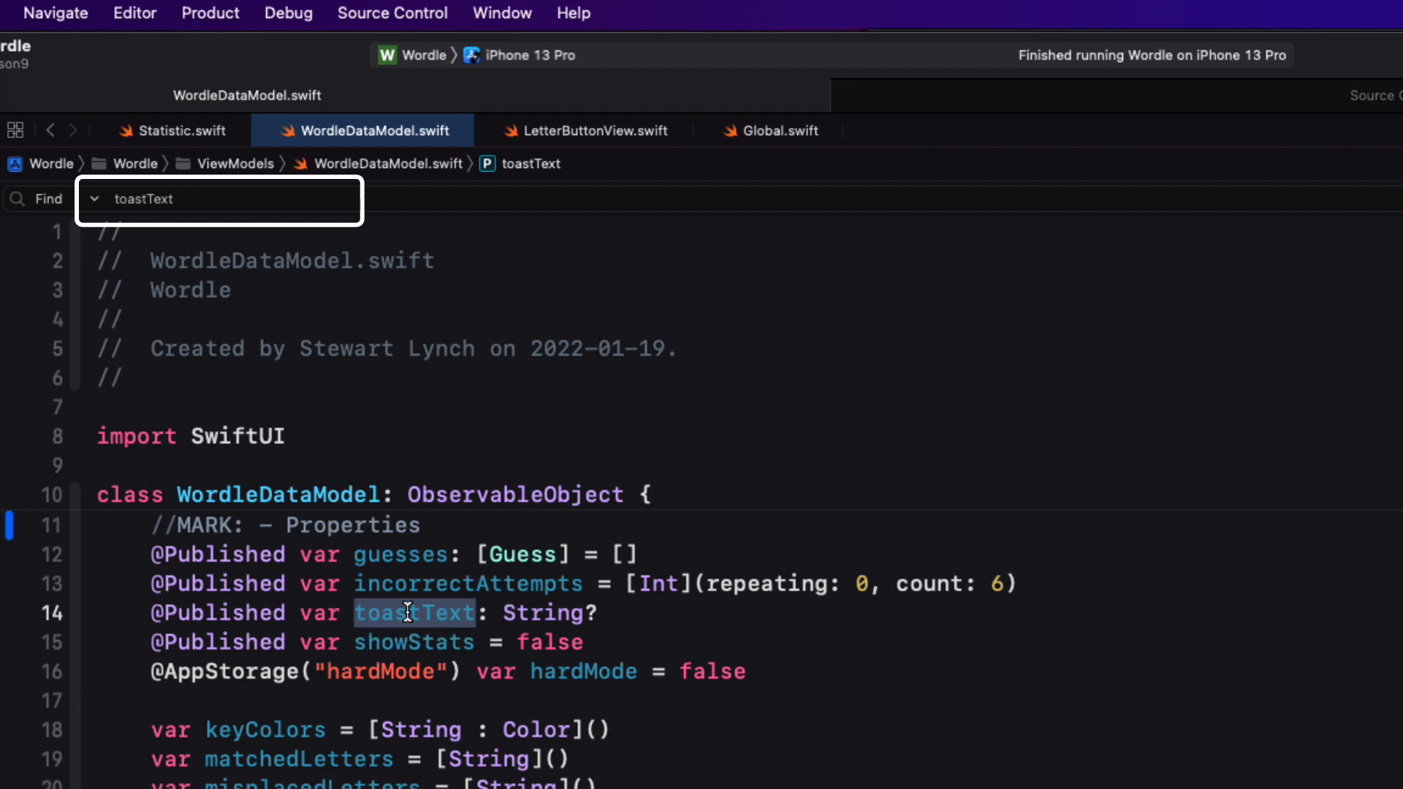
key("cmd+e")
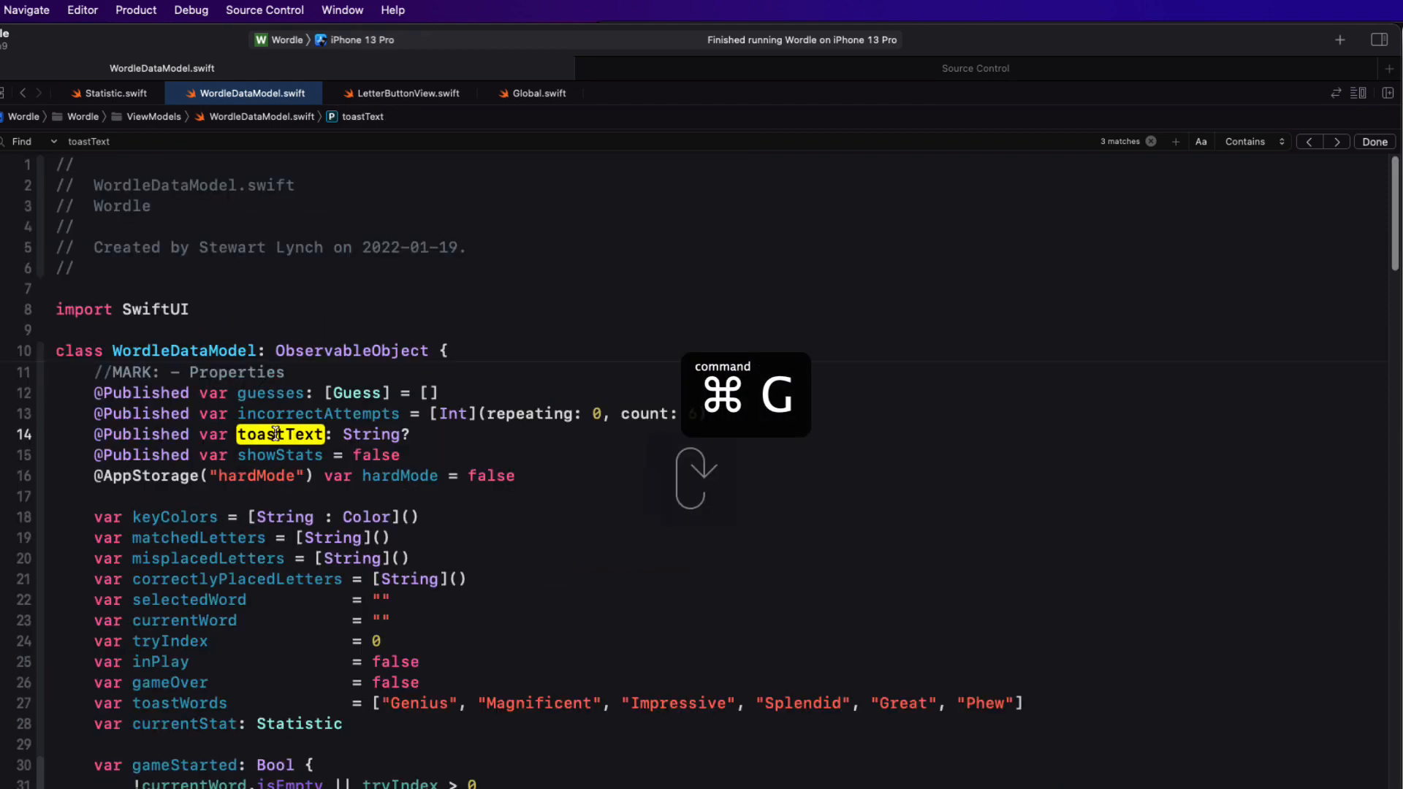
key("cmd+g")
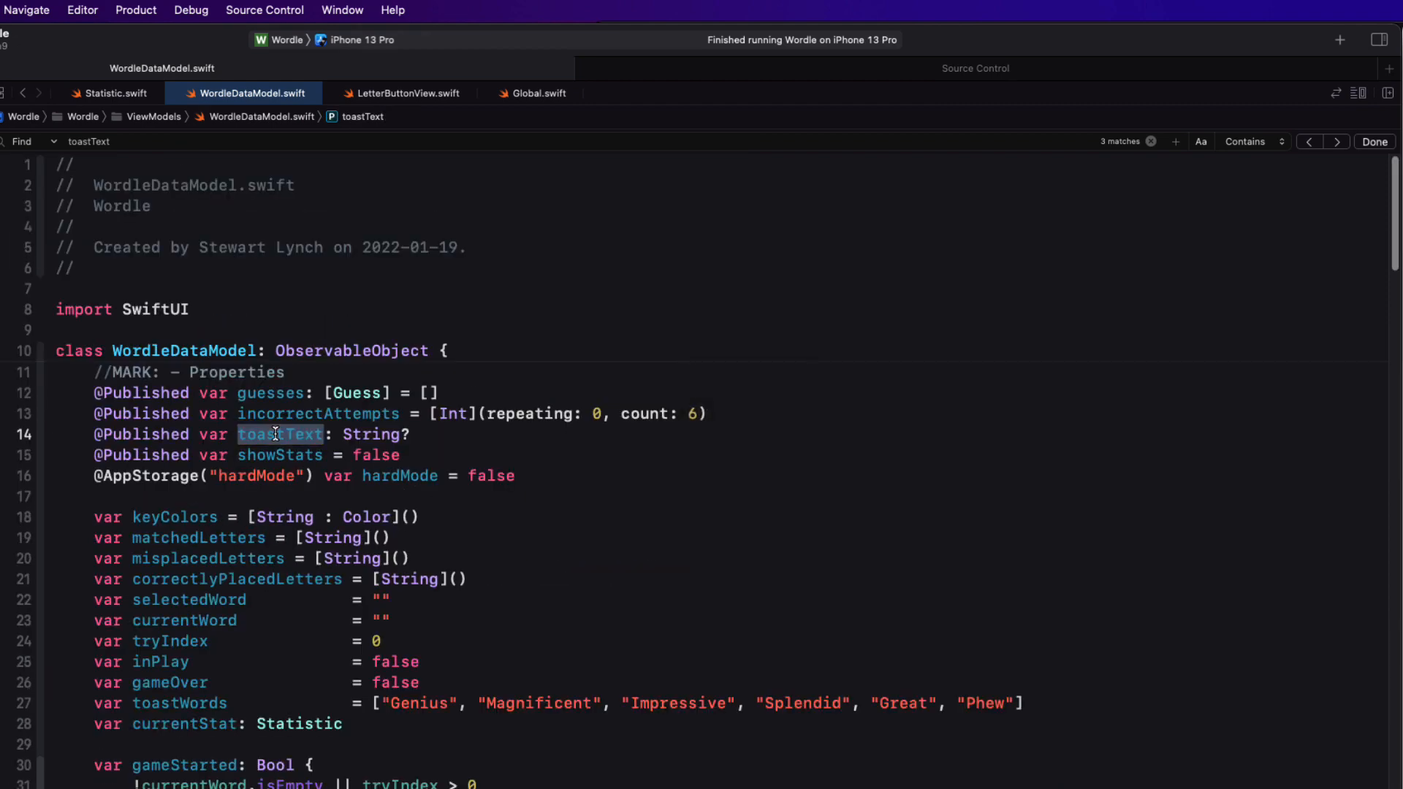
mouse_move(276, 437)
type("s")
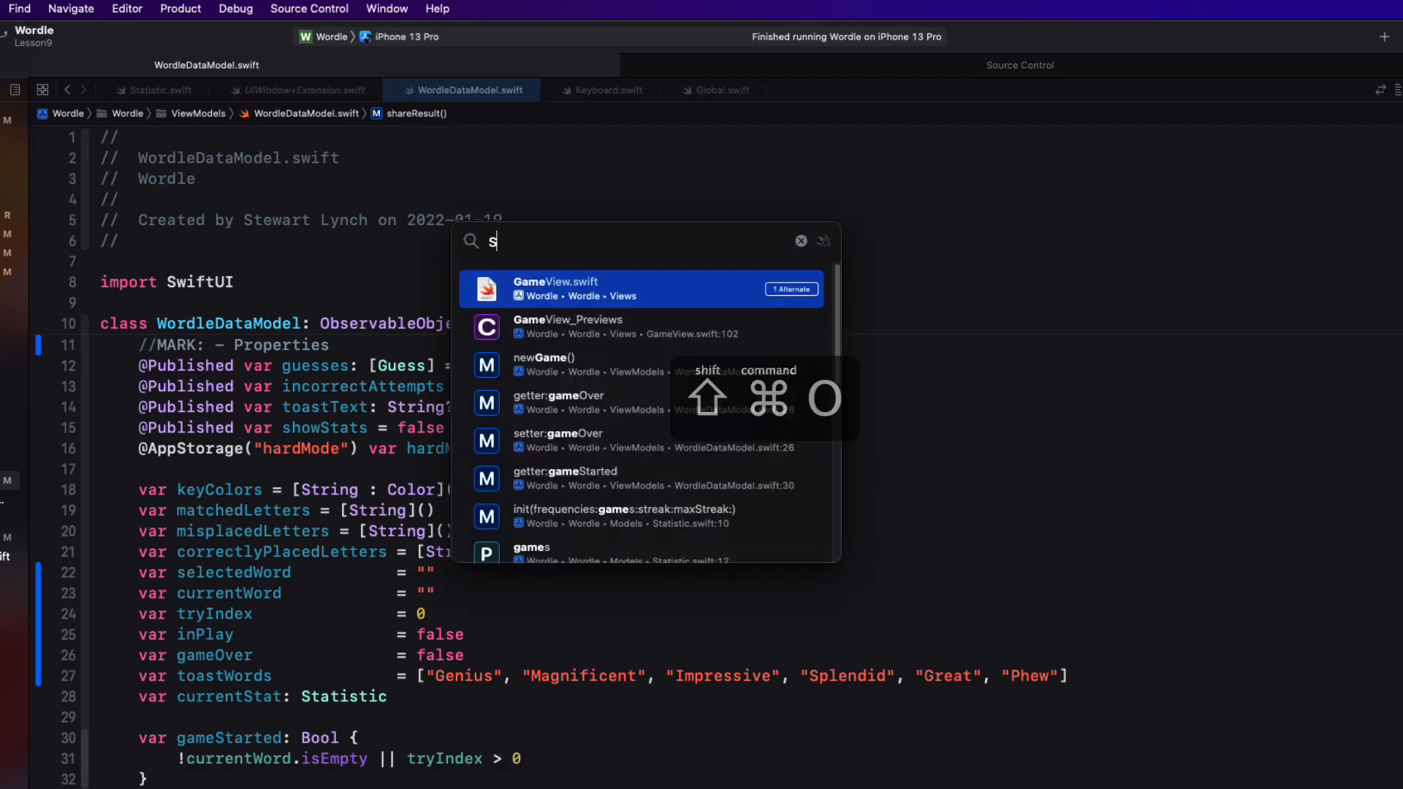
Open Statistic.swift via Open Quickly with 'stat' and highlight the changed saveStat line at 21
type("tat")
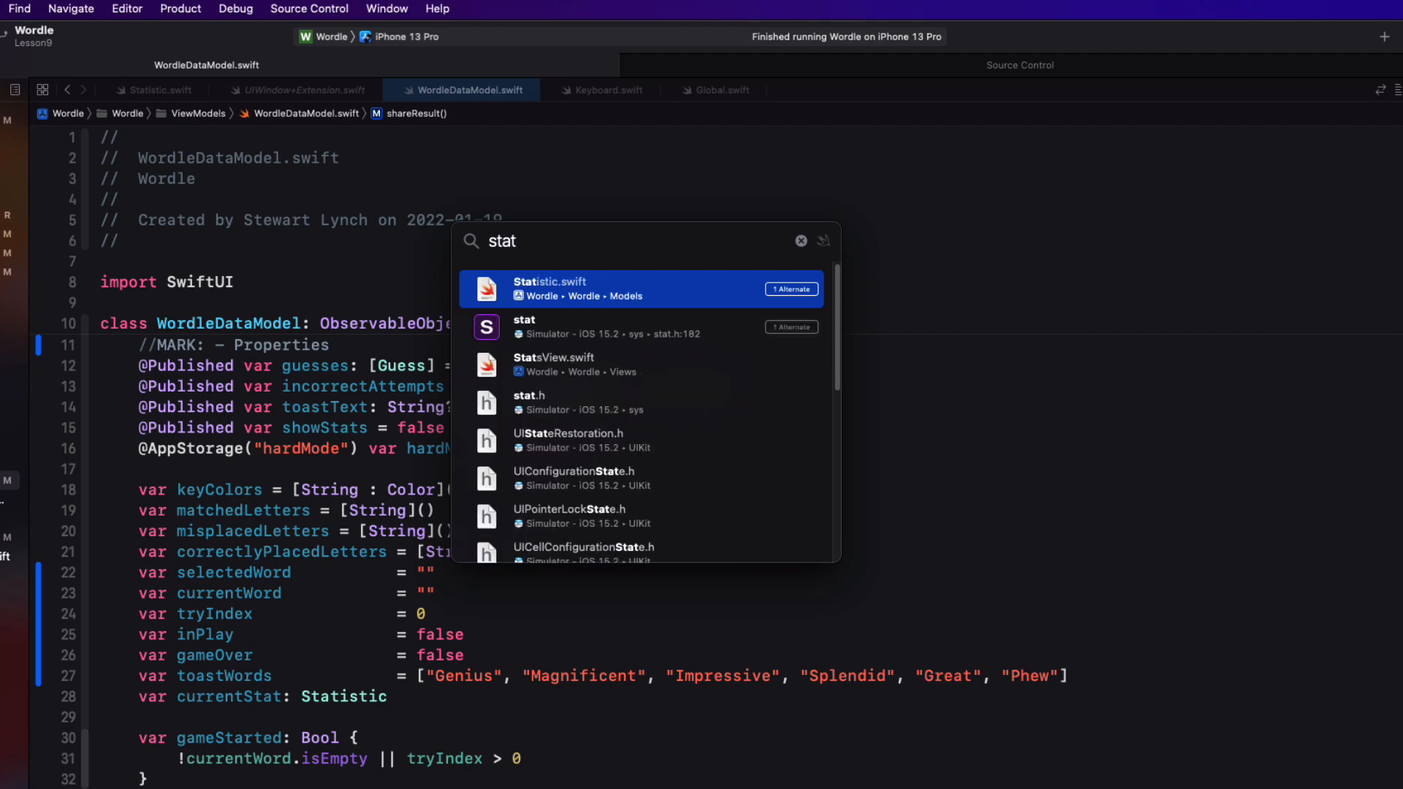
left_click(549, 287)
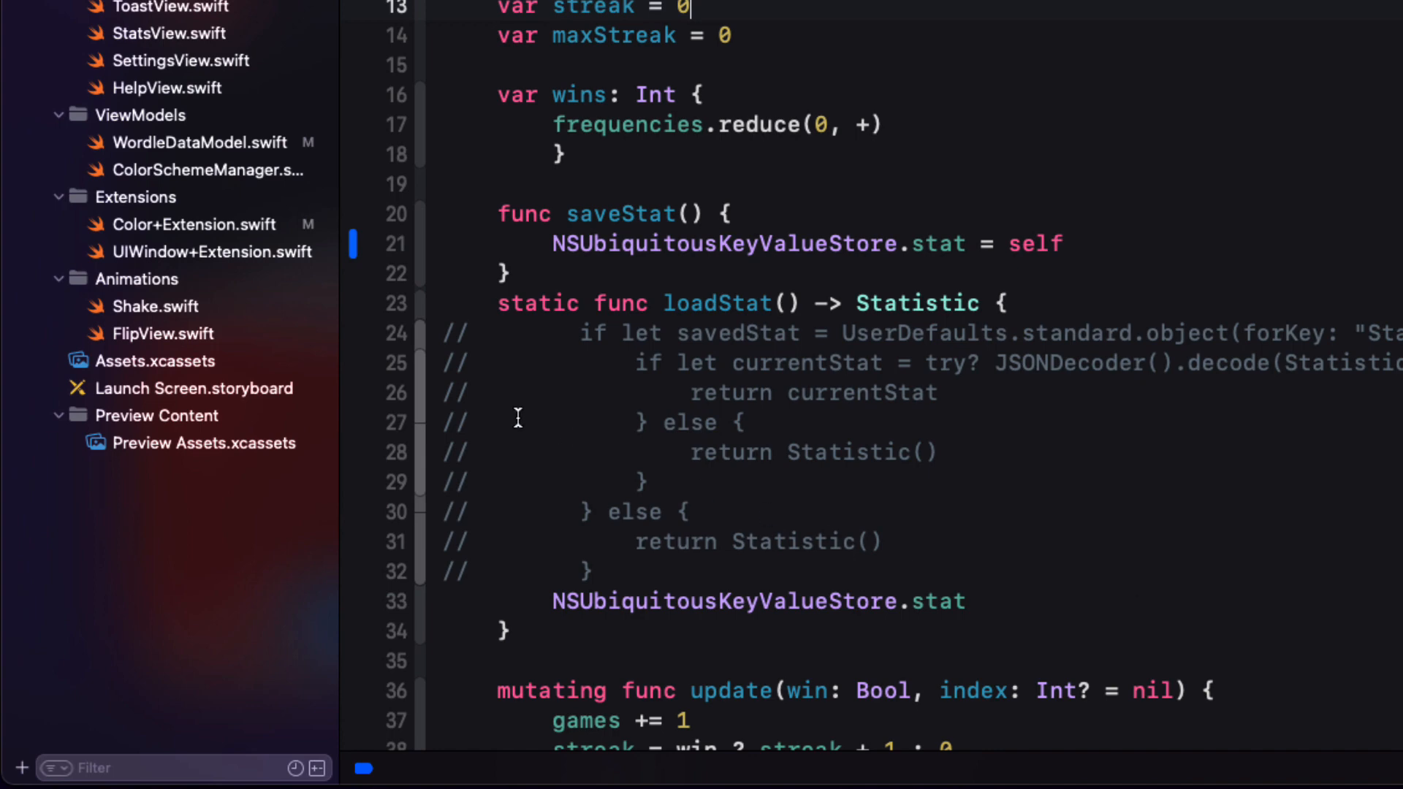
left_click(356, 244)
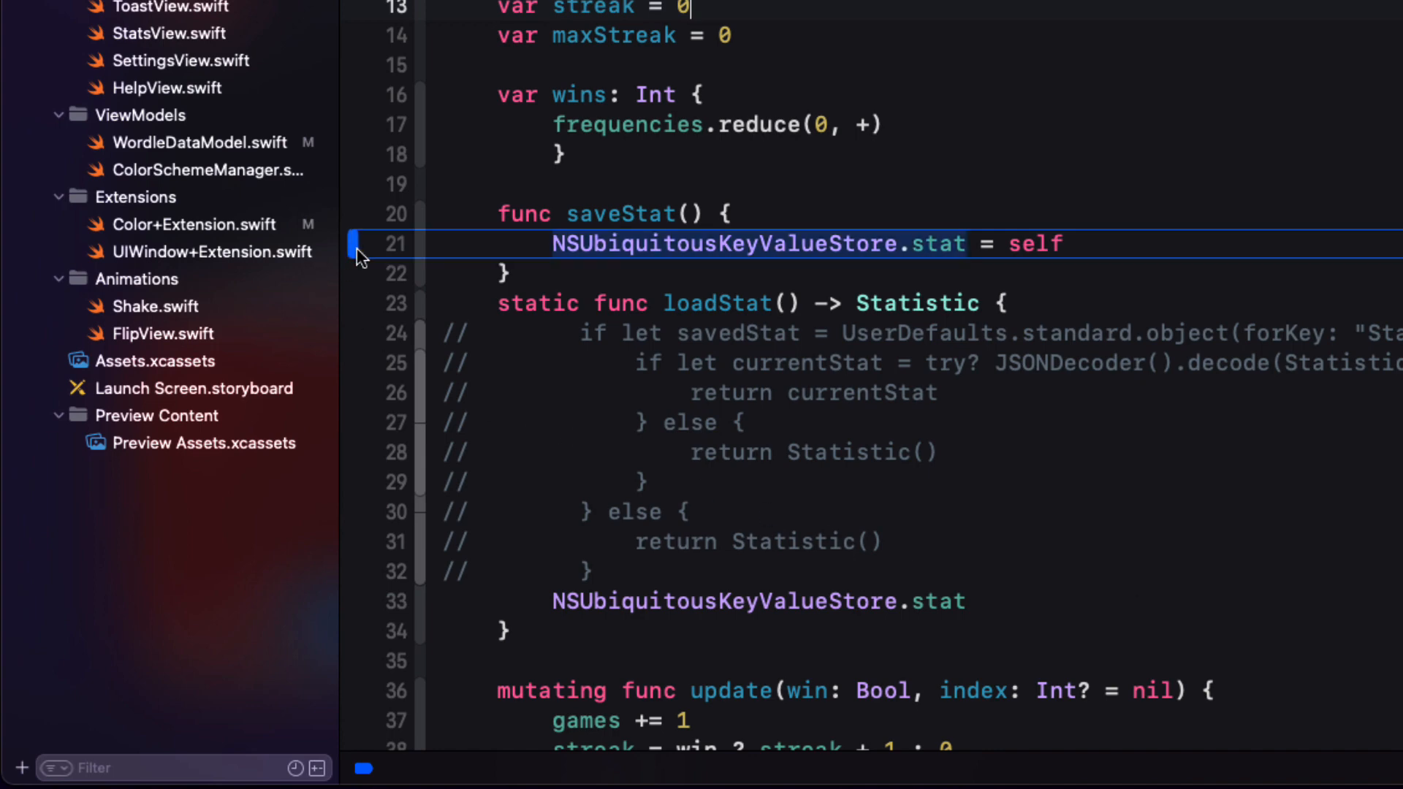
left_click(355, 244)
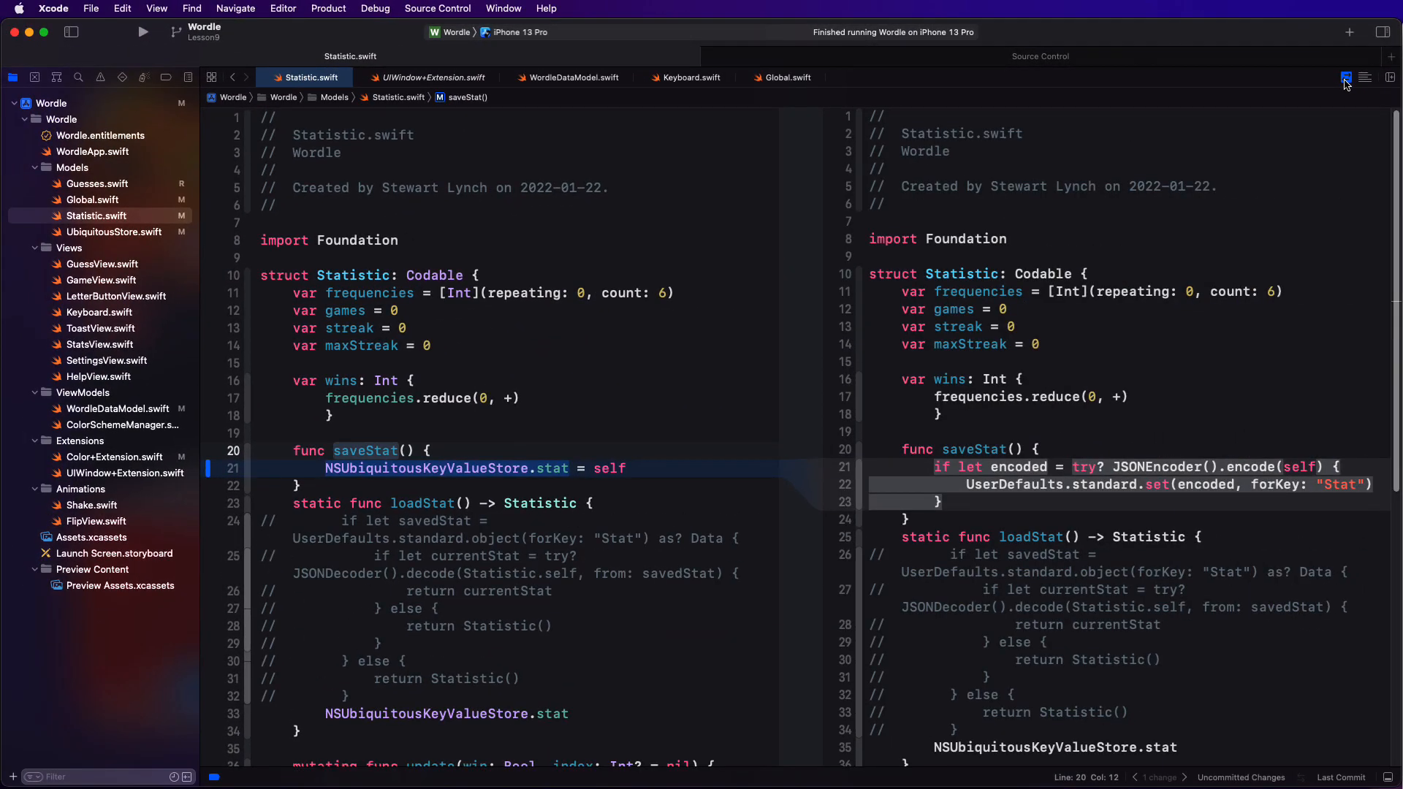
mouse_move(1344, 82)
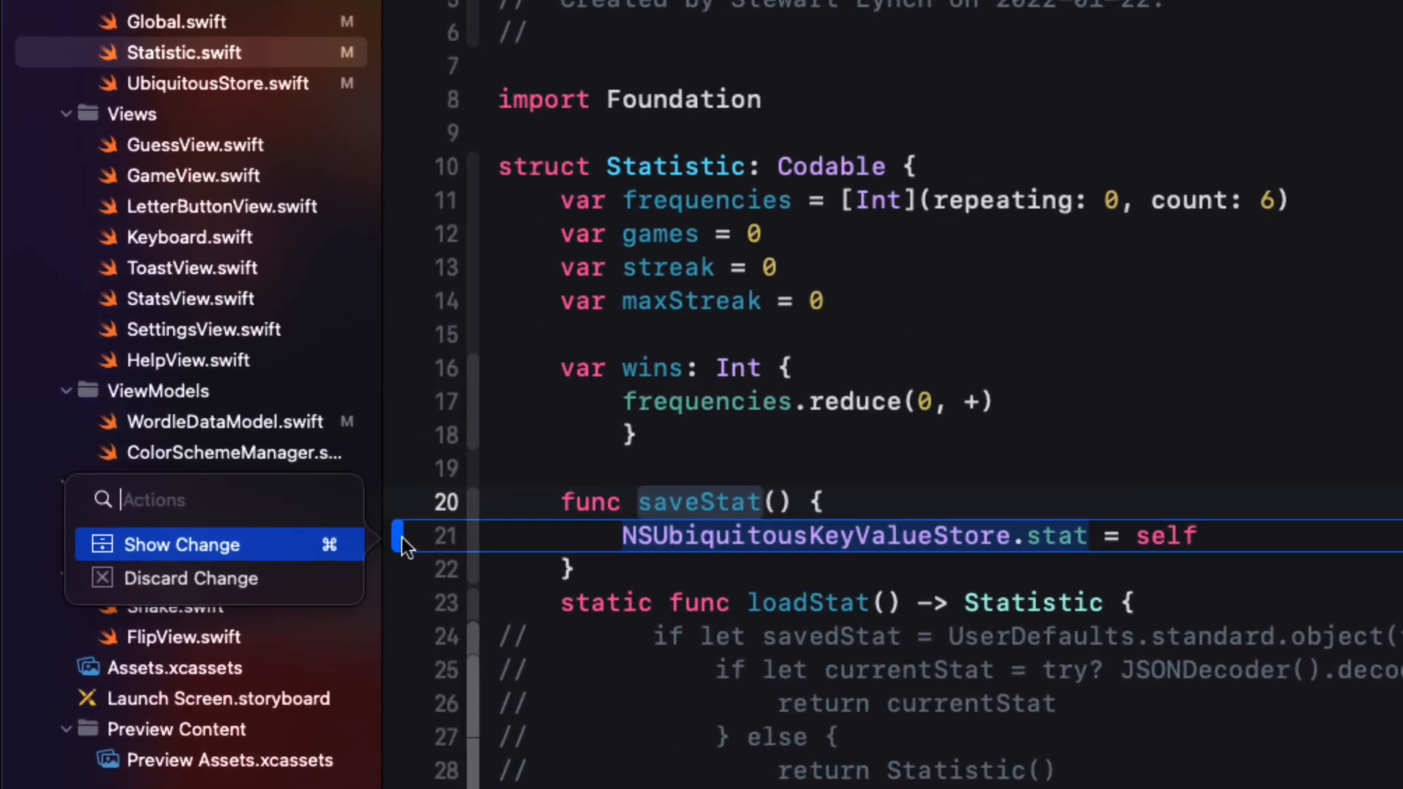
Discard the uncommitted saveStat change, then undo the discard to restore the edit
left_click(183, 544)
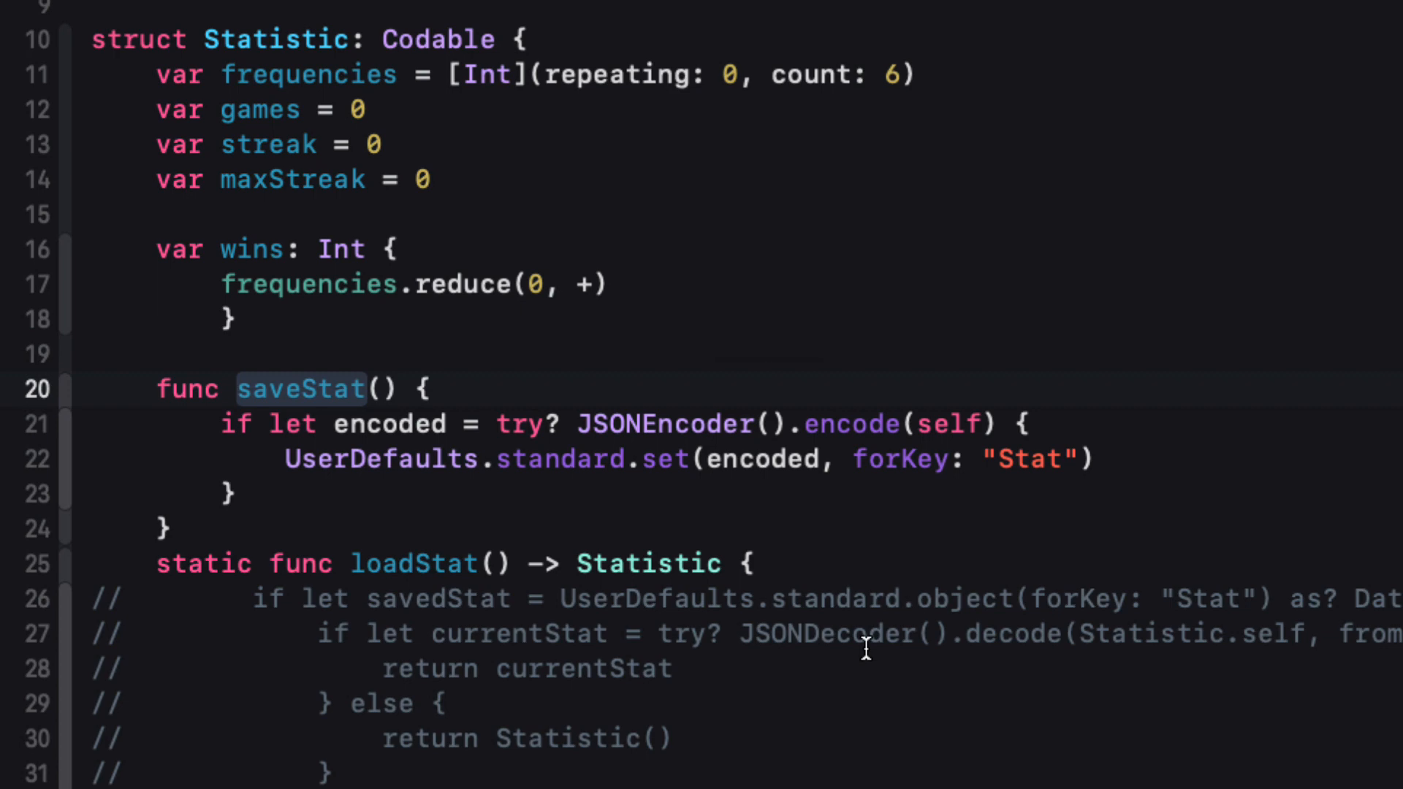
key("cmd+z")
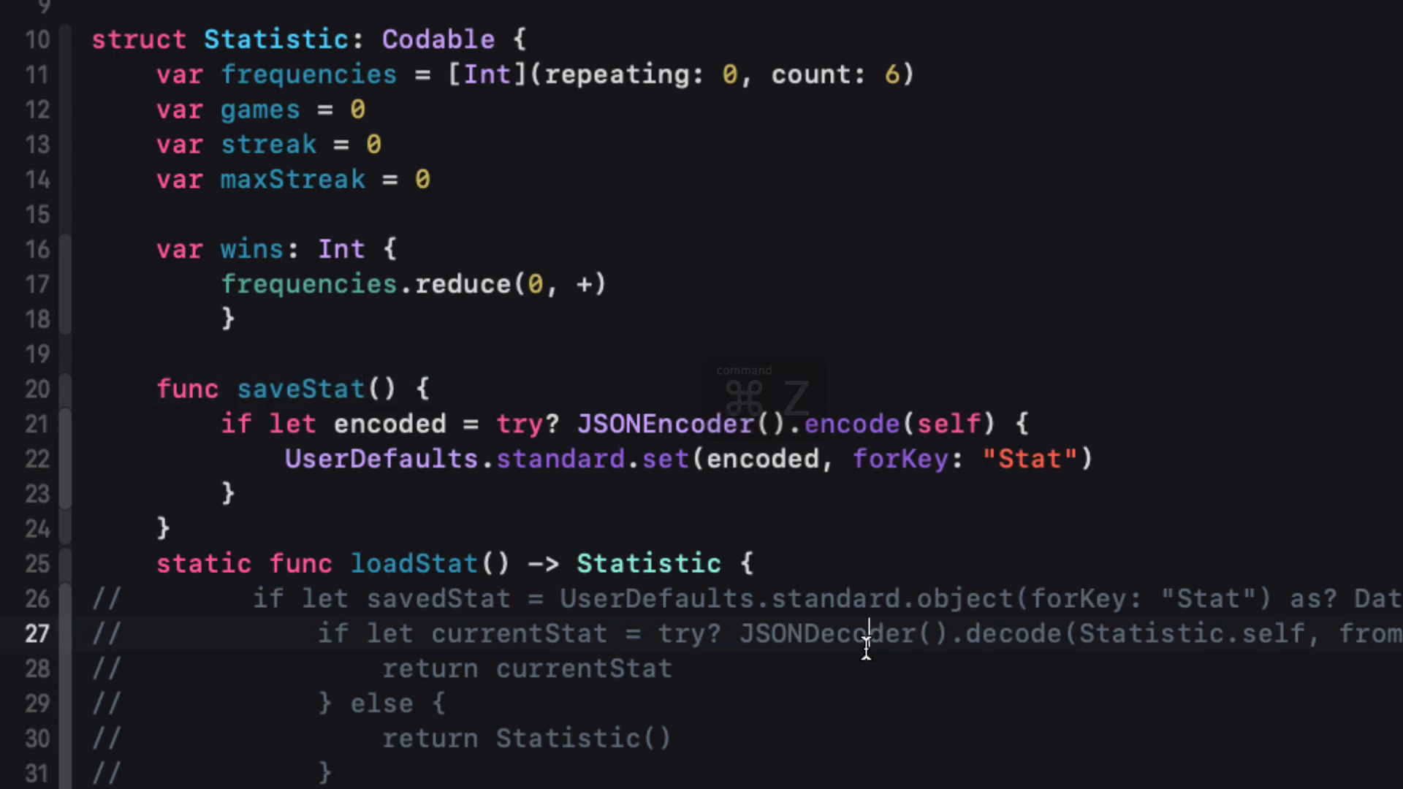
key("cmd+z")
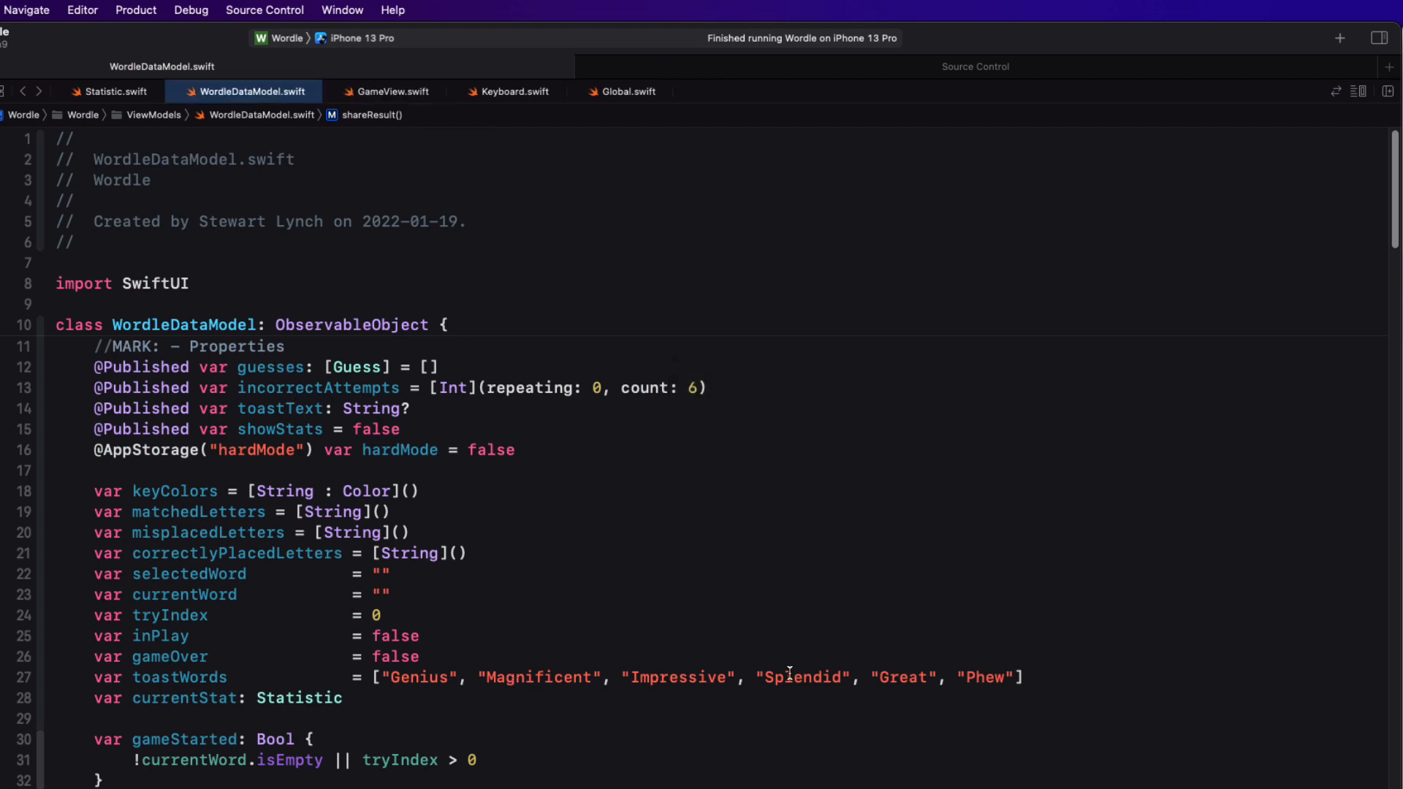
In GameView.swift, begin a Button line inside the ZStack and bring up the button snippet suggestions
left_click(392, 90)
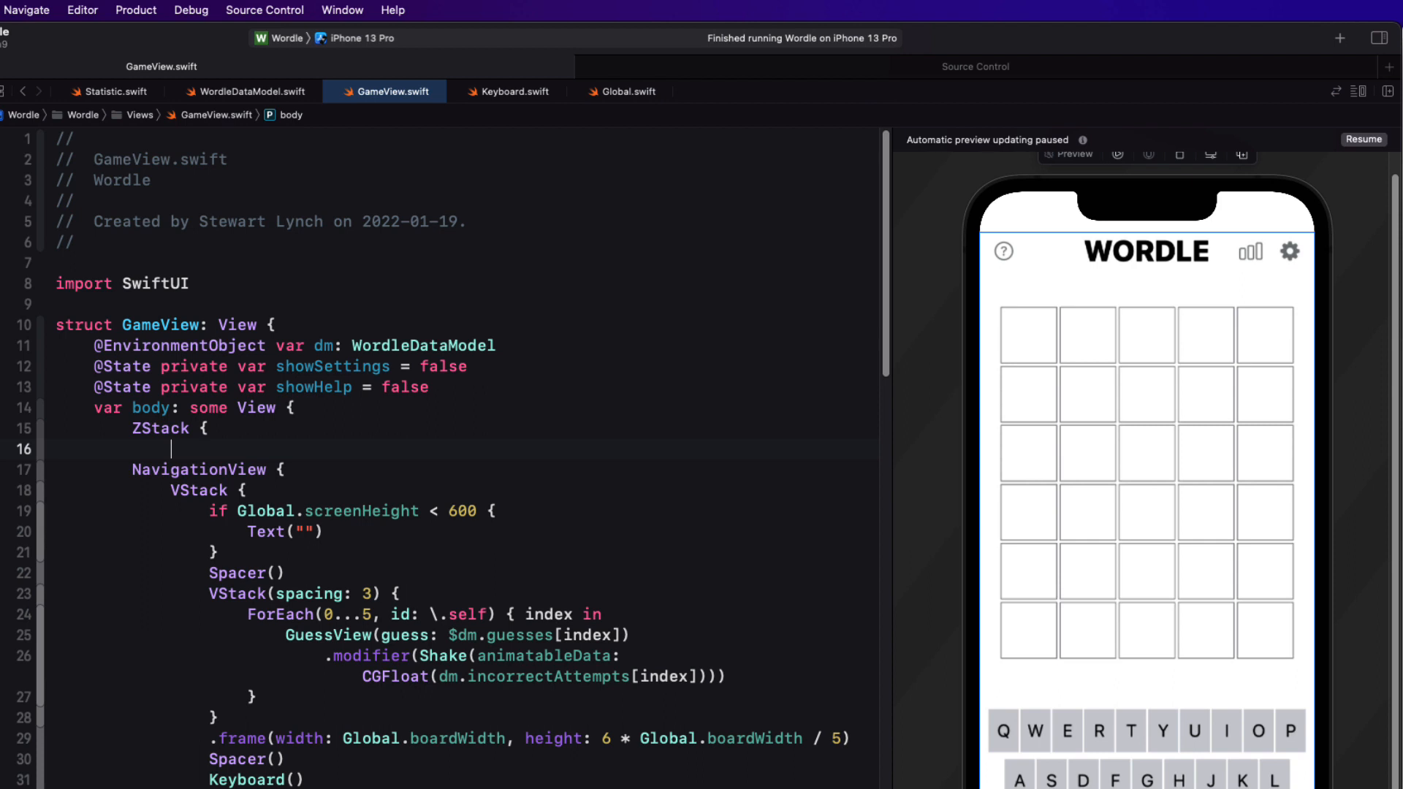
type("Button")
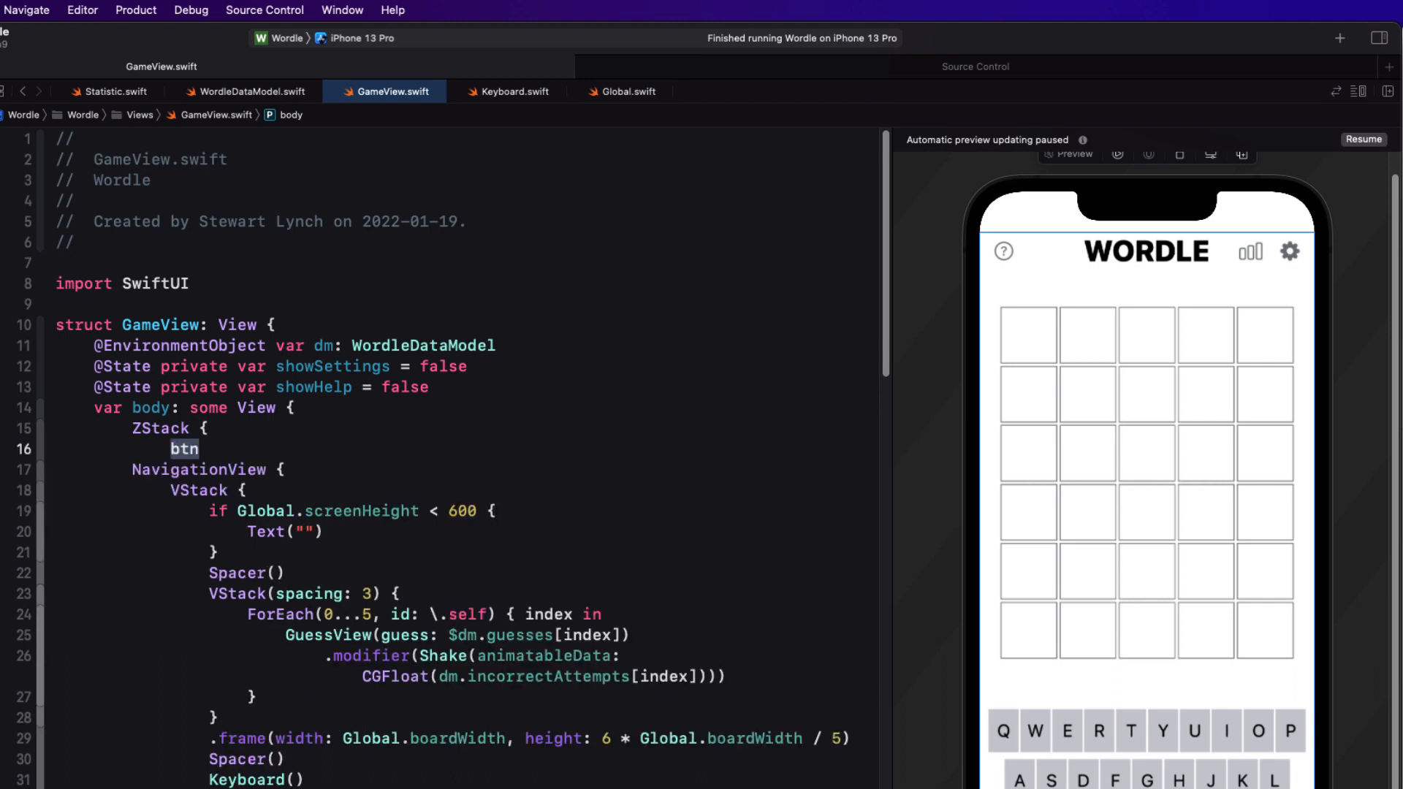
key("backspace")
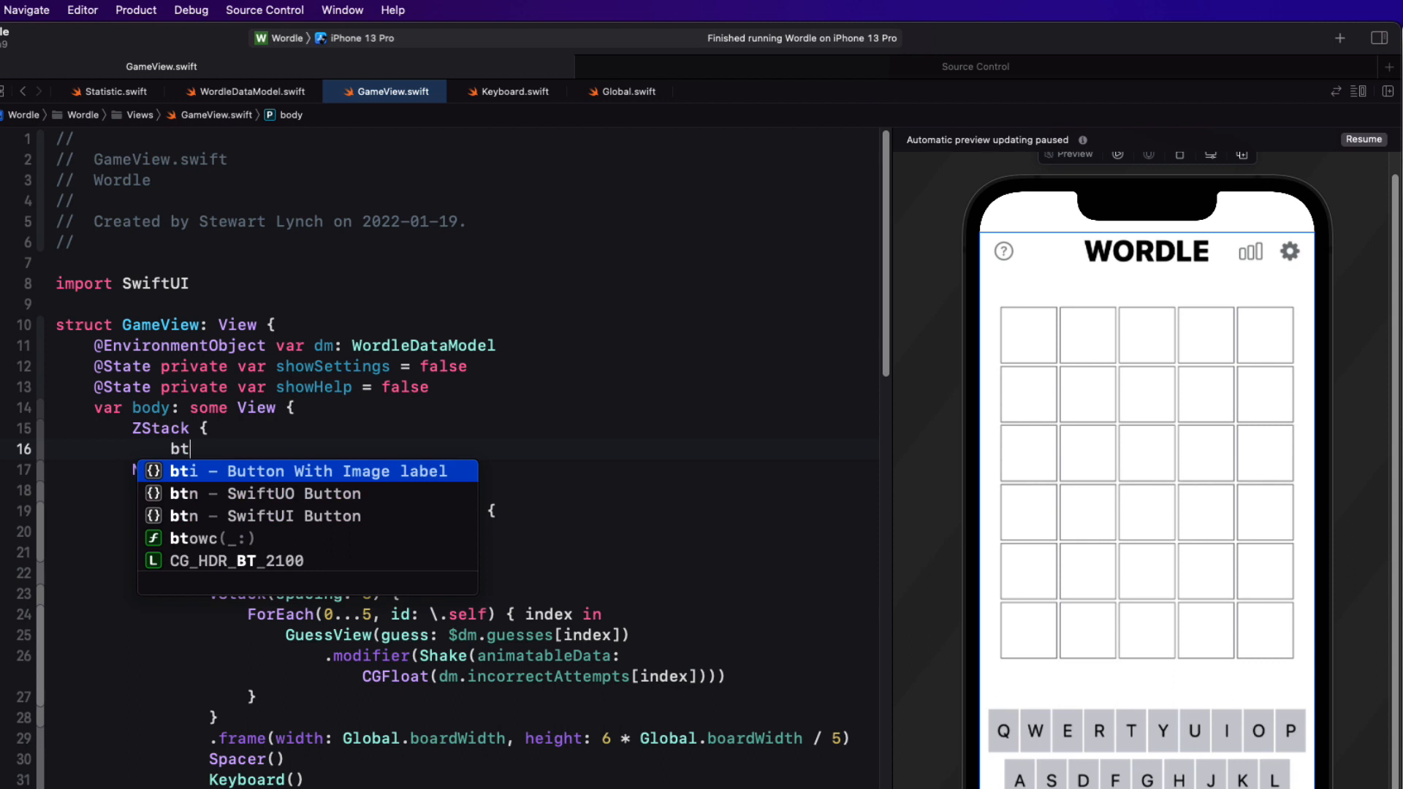